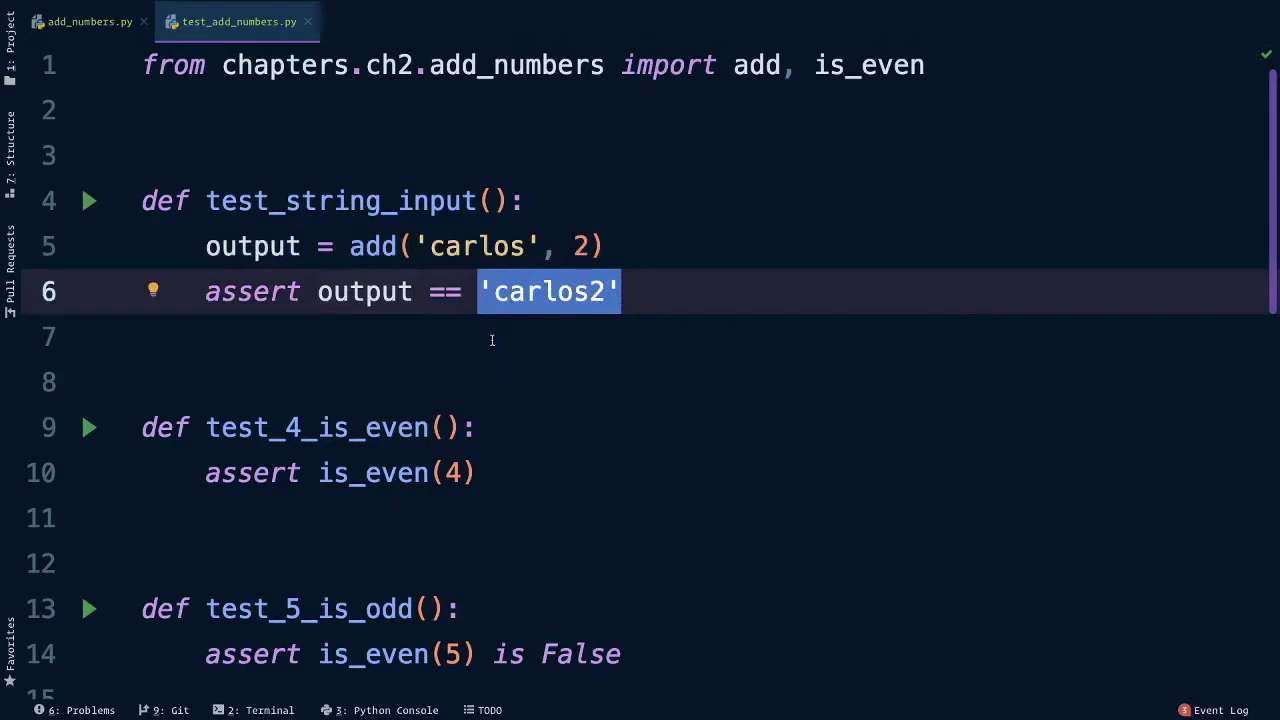
Step: Run test_string_input with pytest from its gutter run icon
click(283, 337)
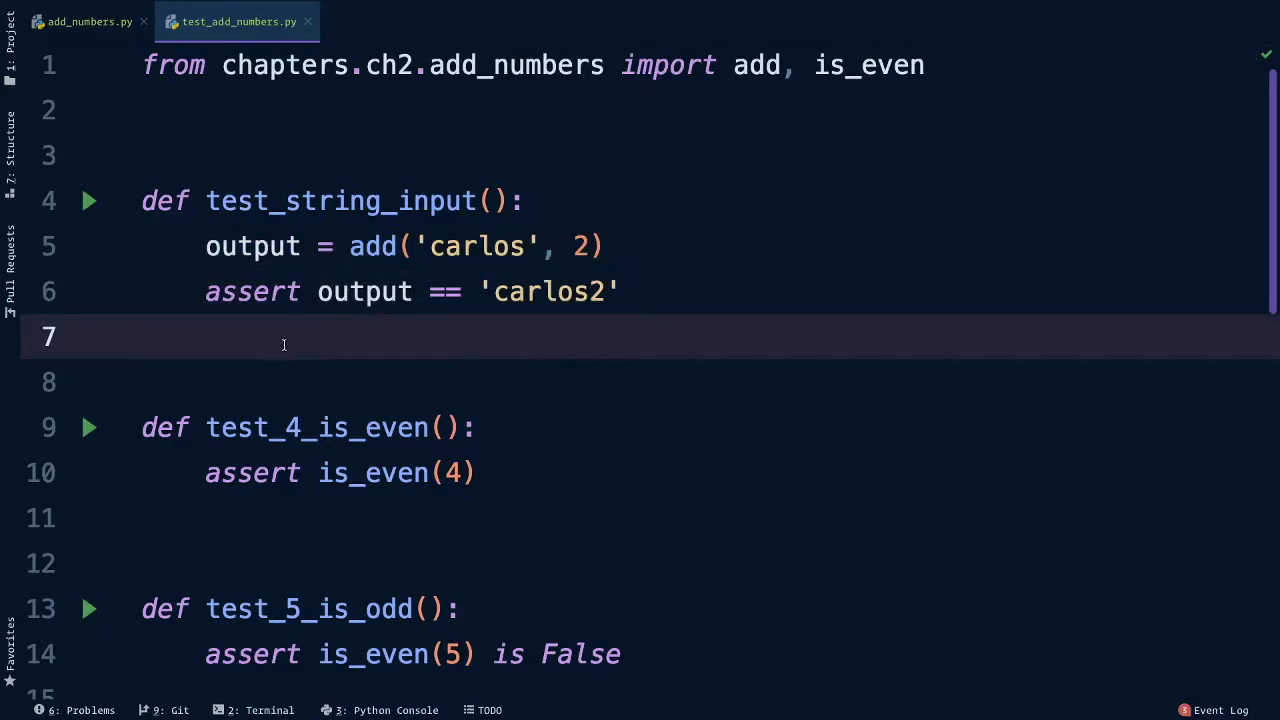
click(88, 200)
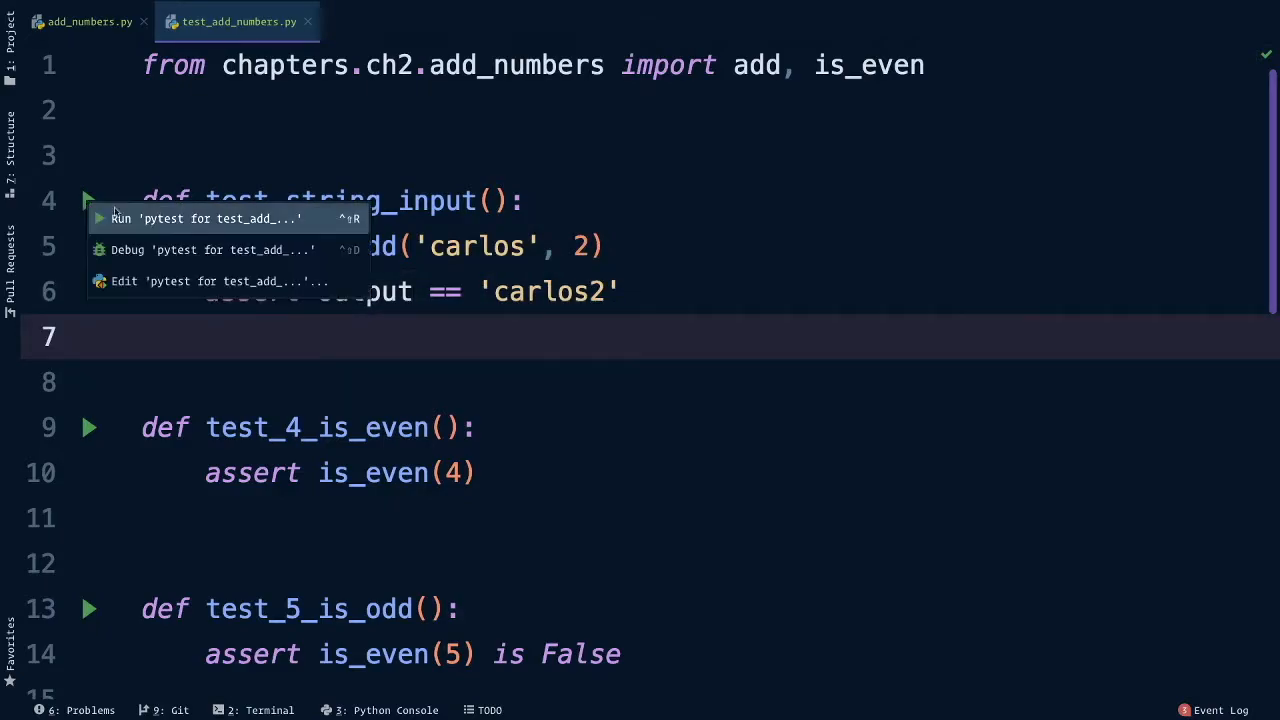
click(210, 218)
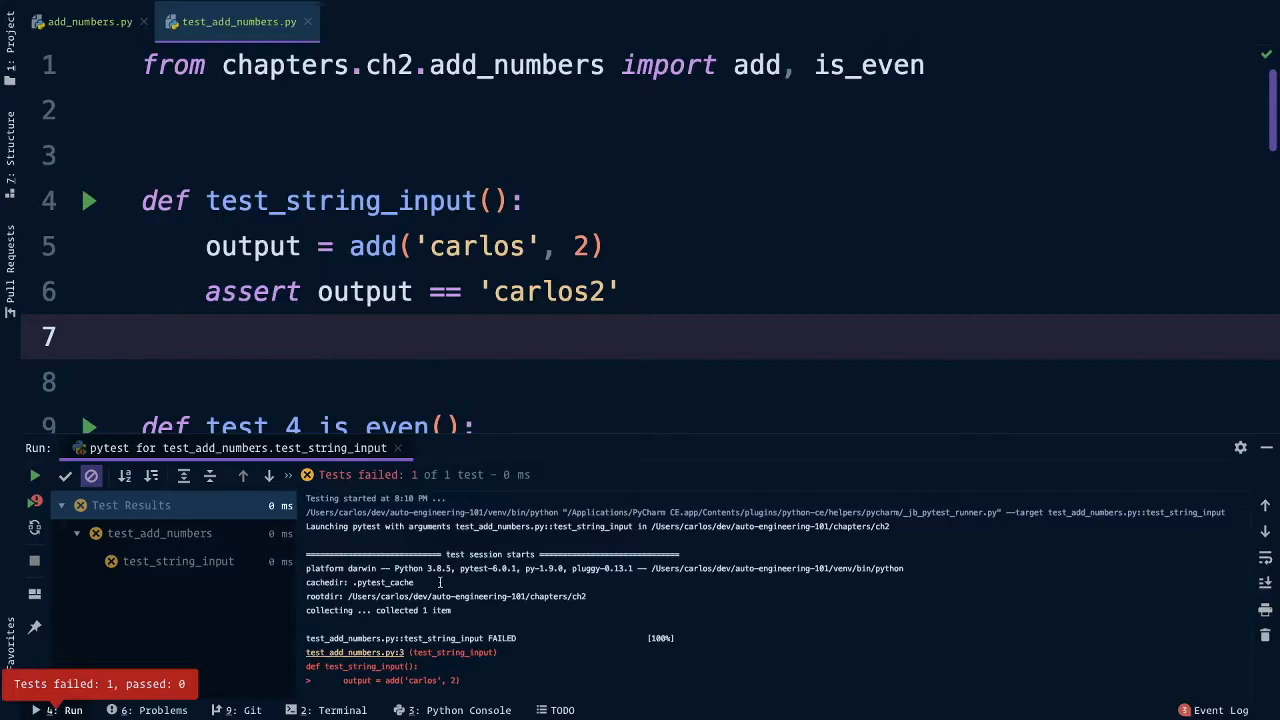
Step: Scroll the output to the TypeError about concatenating str and int, then refocus the test code
scroll(down, 3)
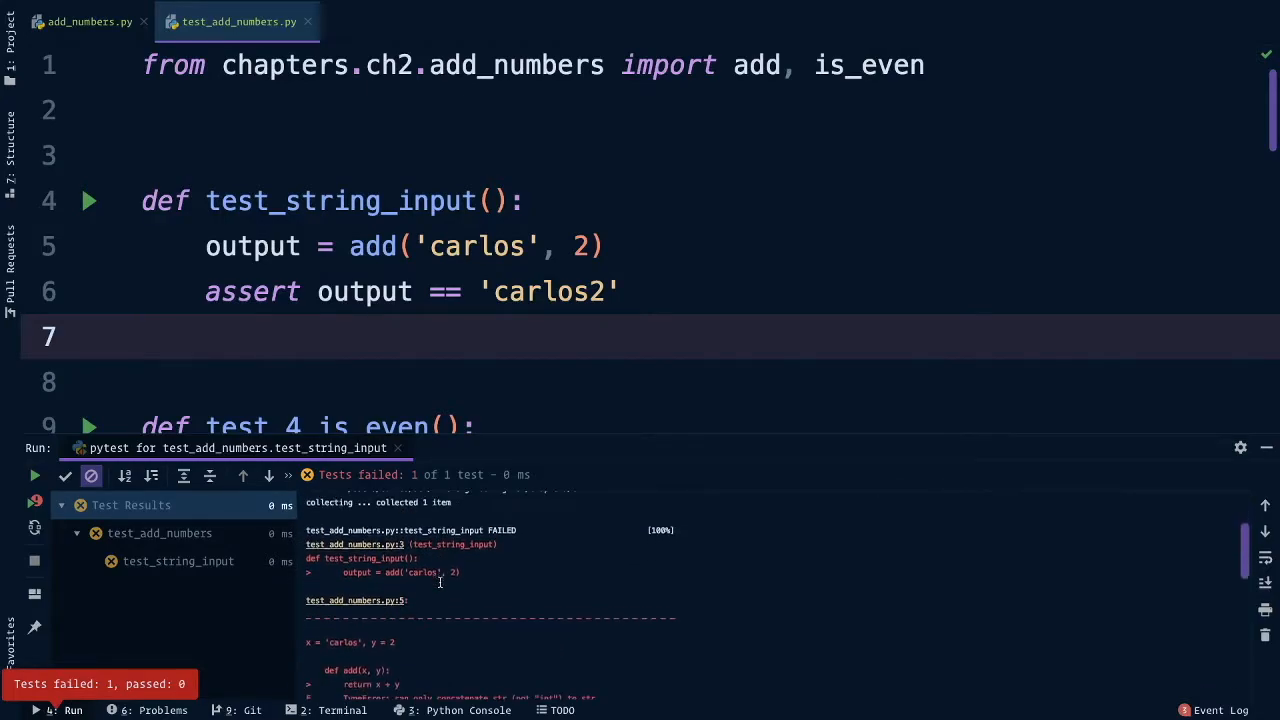
scroll(down, 3)
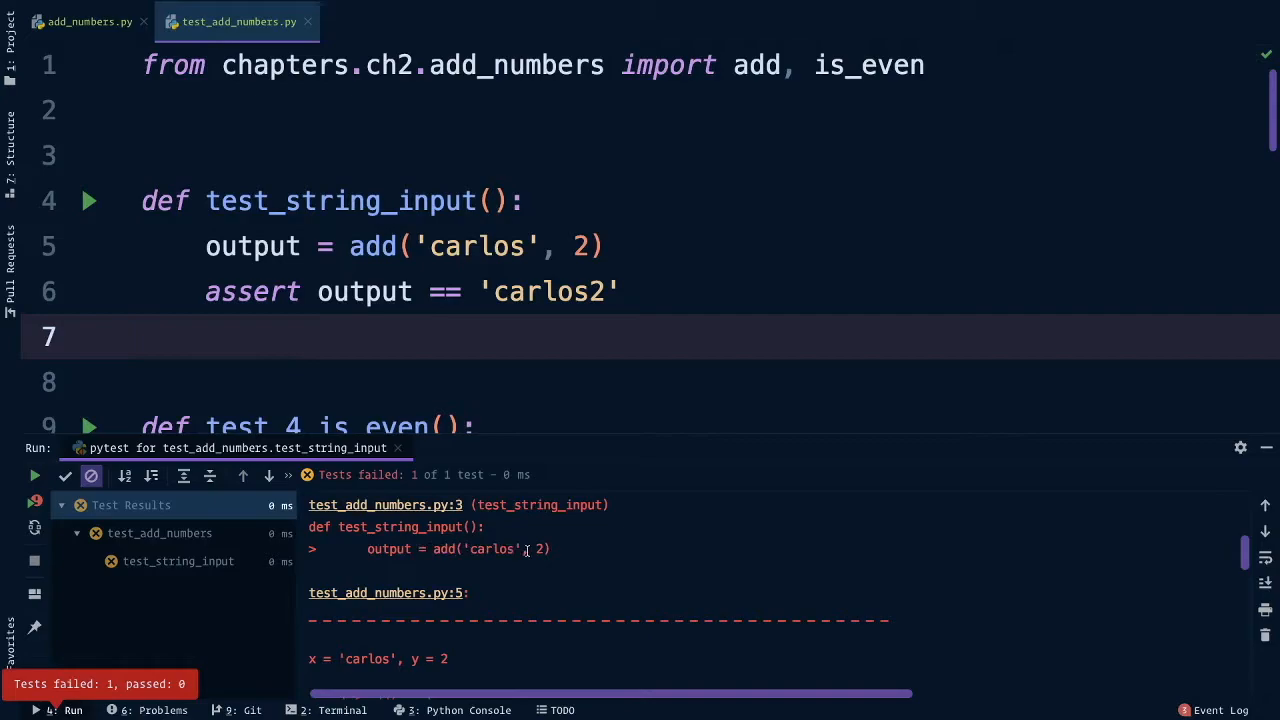
scroll(down, 3)
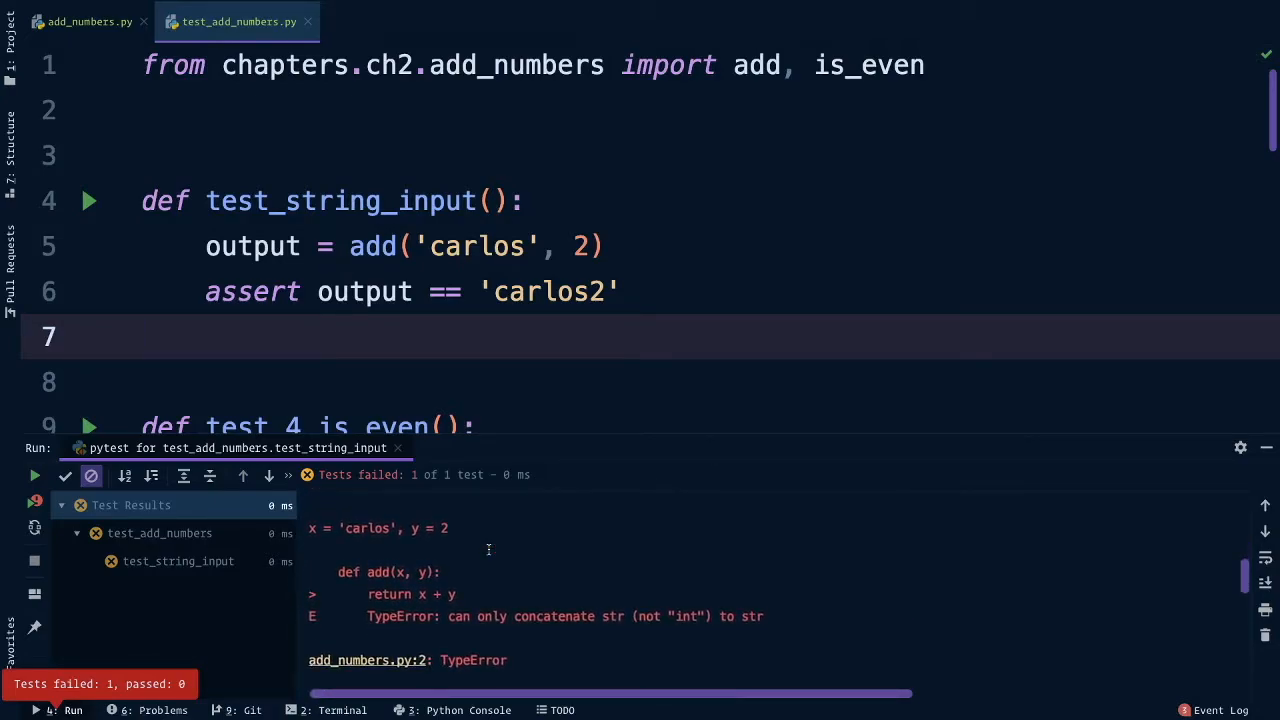
click(145, 337)
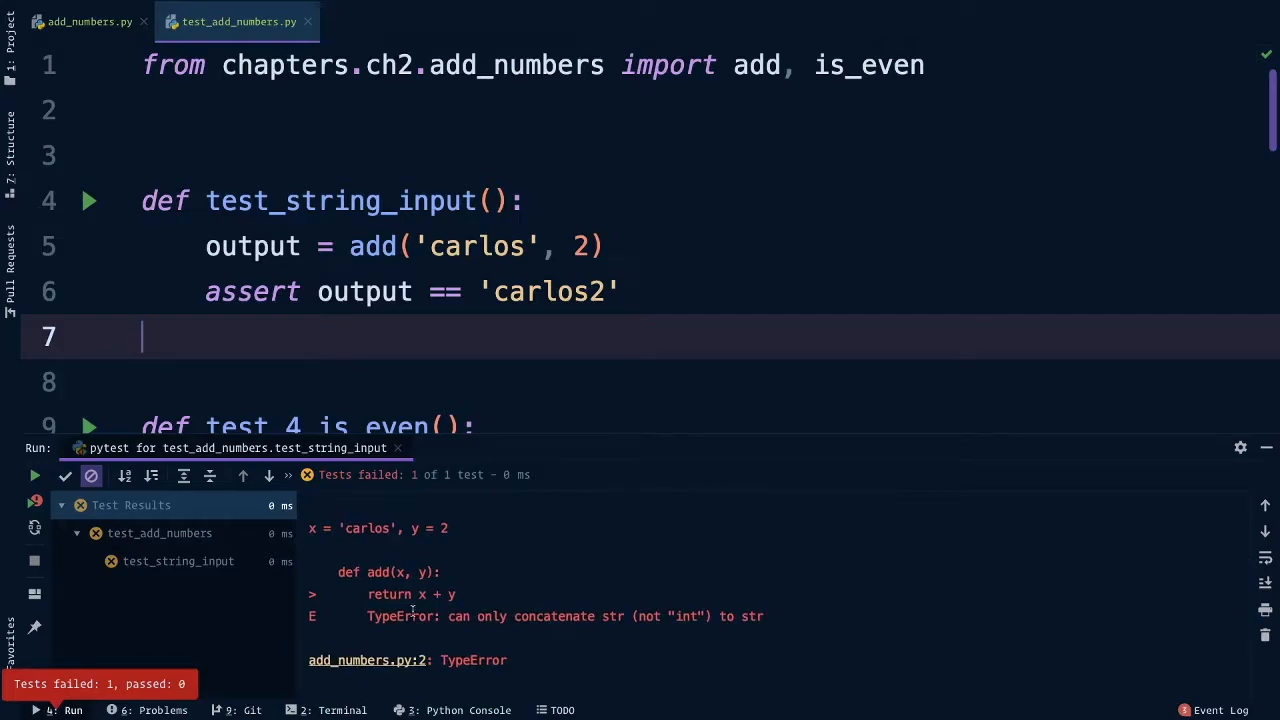
double_click(410, 594)
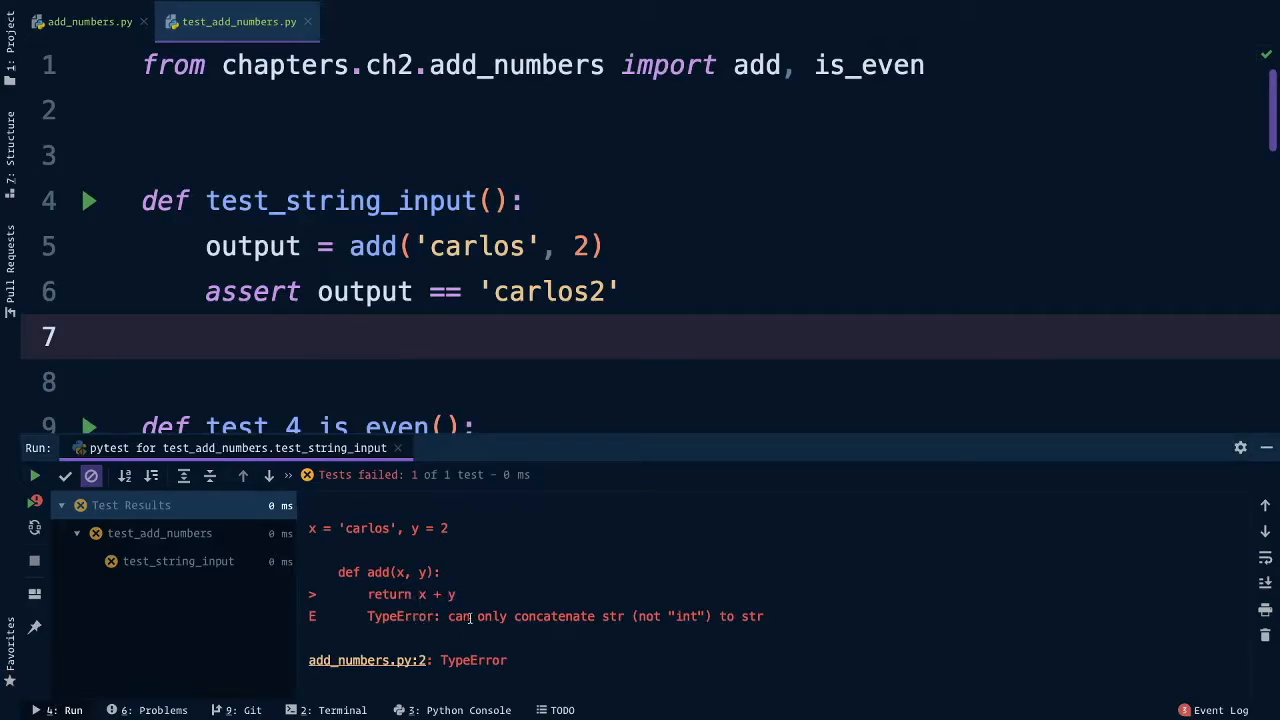
mouse_move(617, 620)
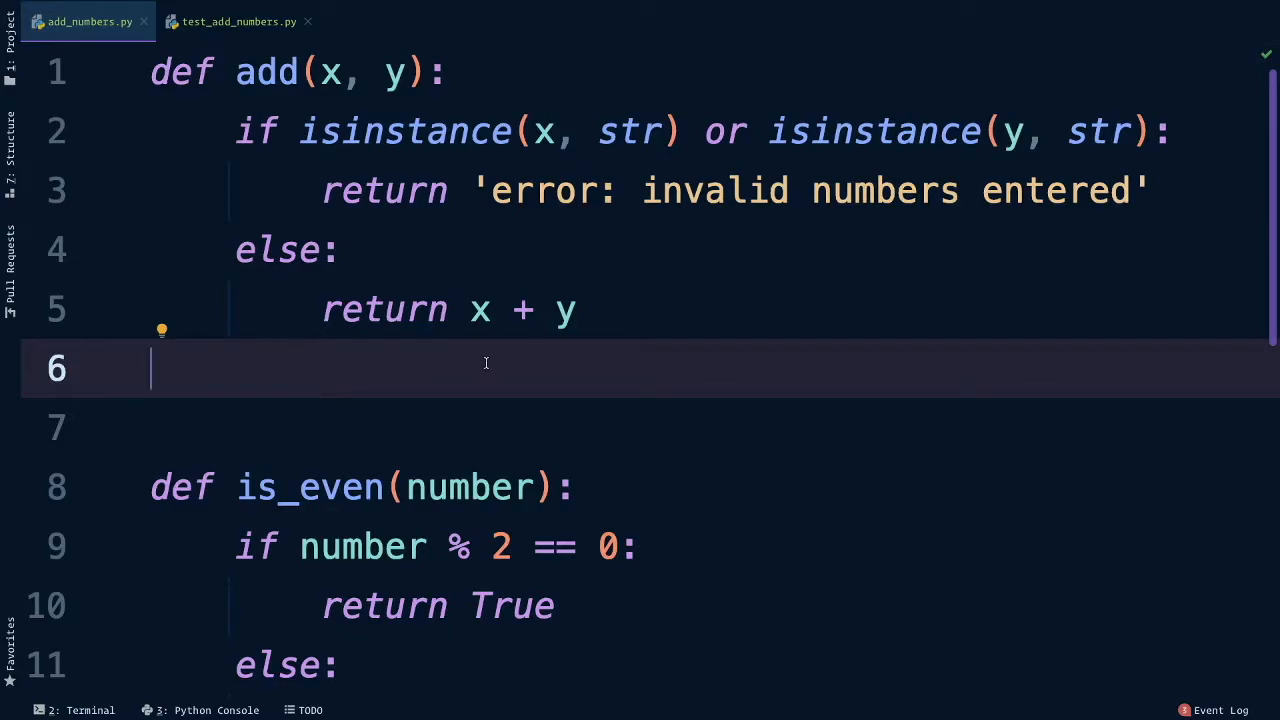
double_click(405, 131)
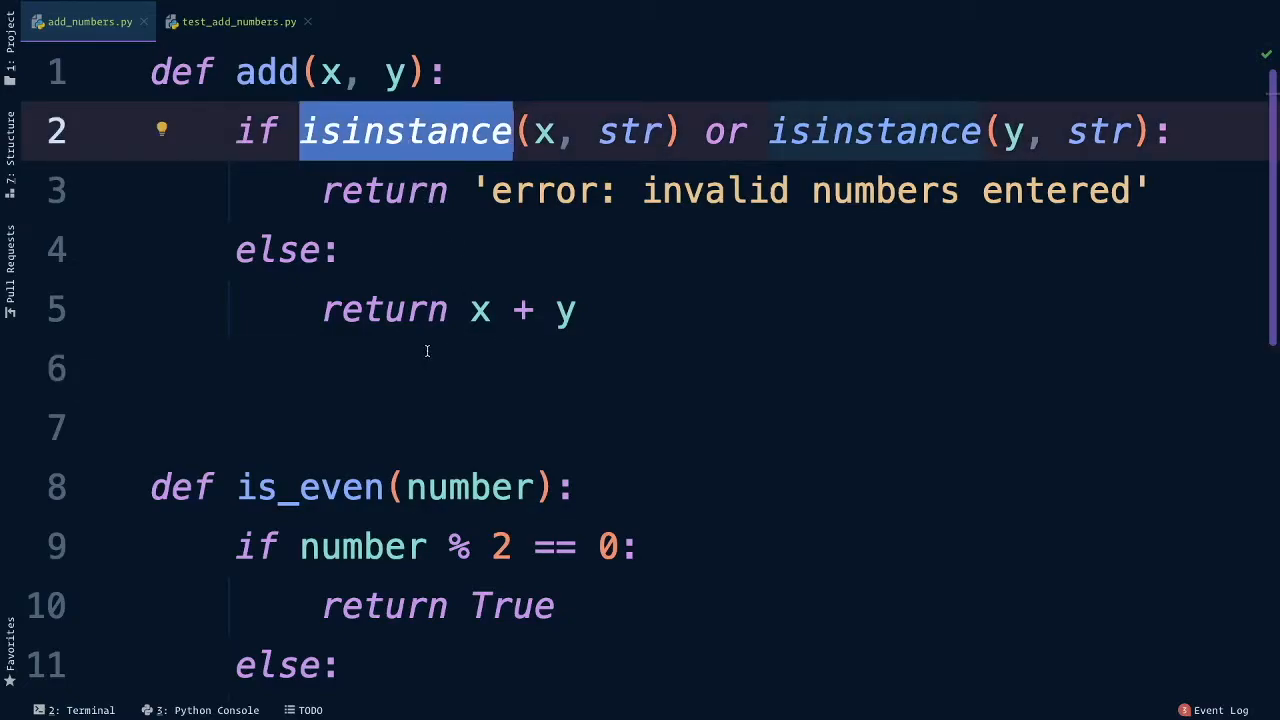
click(615, 131)
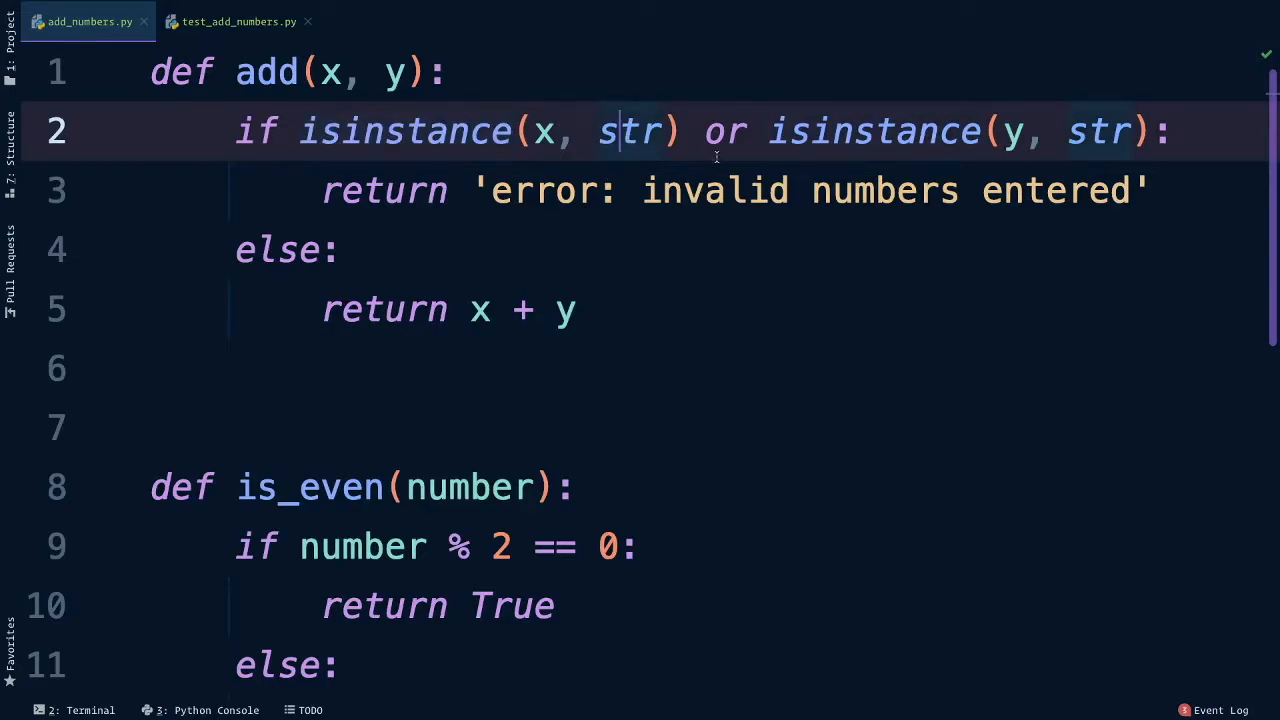
click(150, 368)
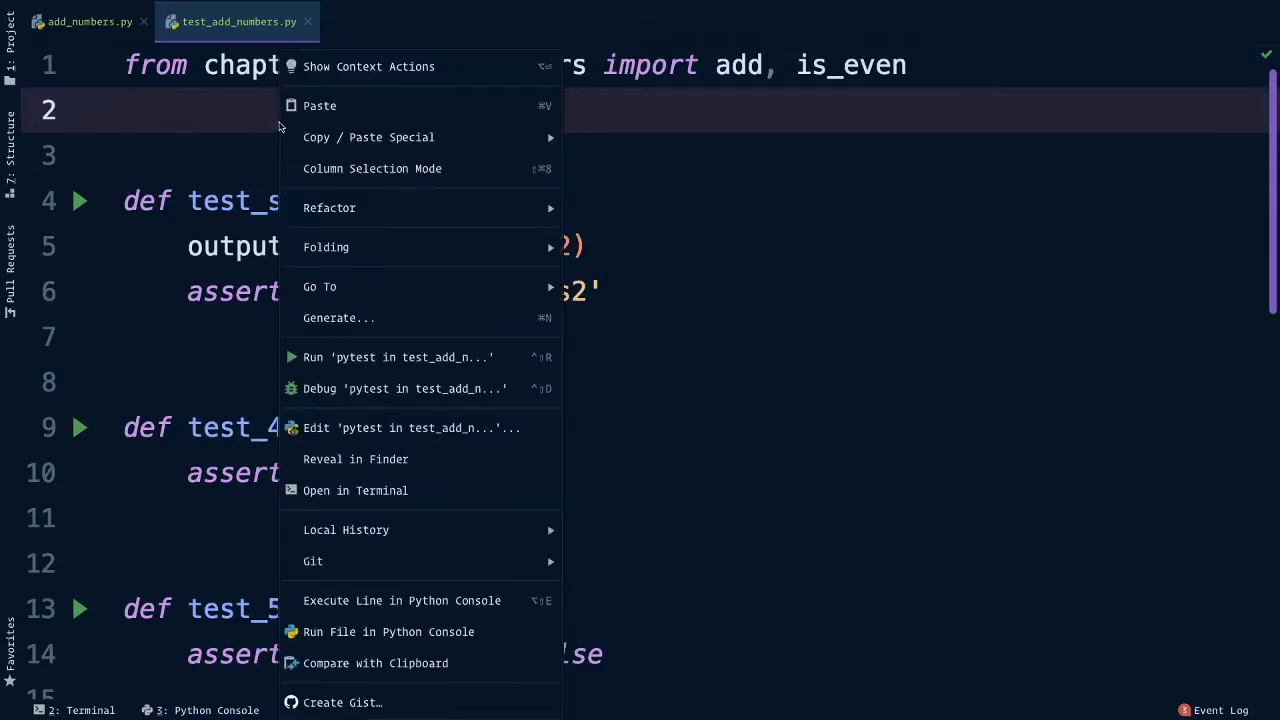
Step: Run all tests in test_add_numbers.py, getting 2 failures and 4 passes
click(398, 357)
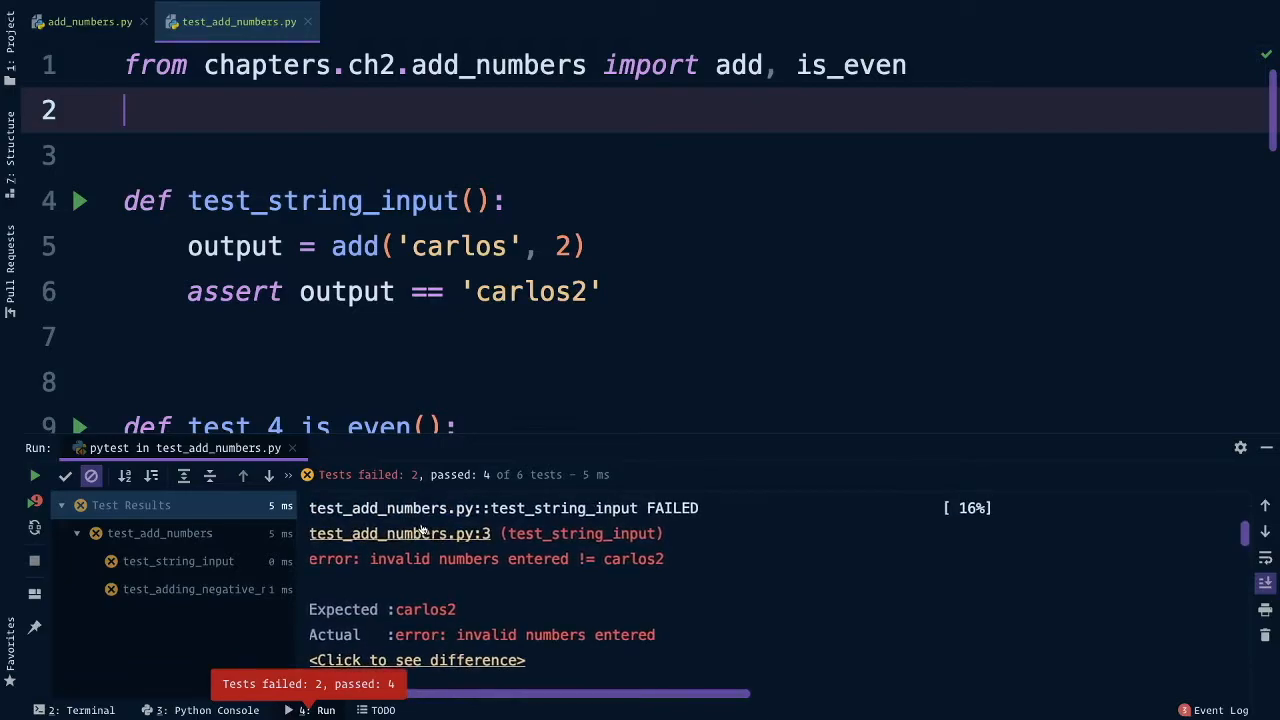
click(308, 201)
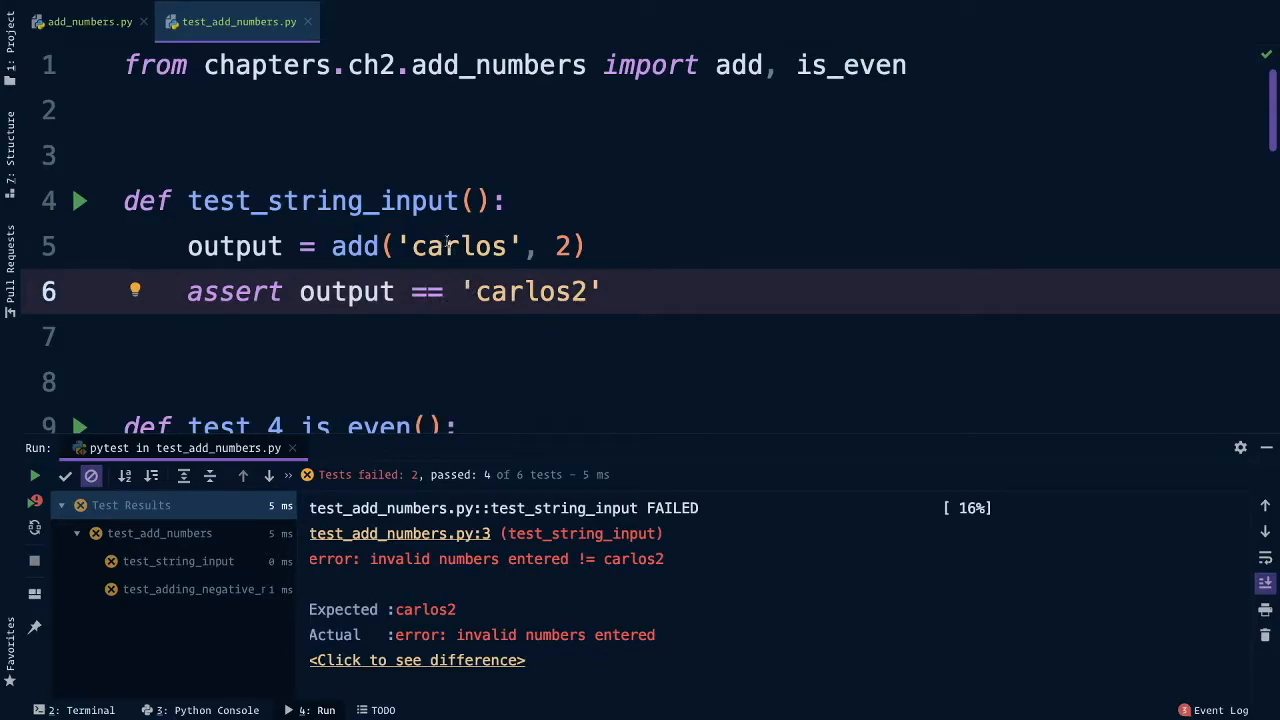
click(124, 337)
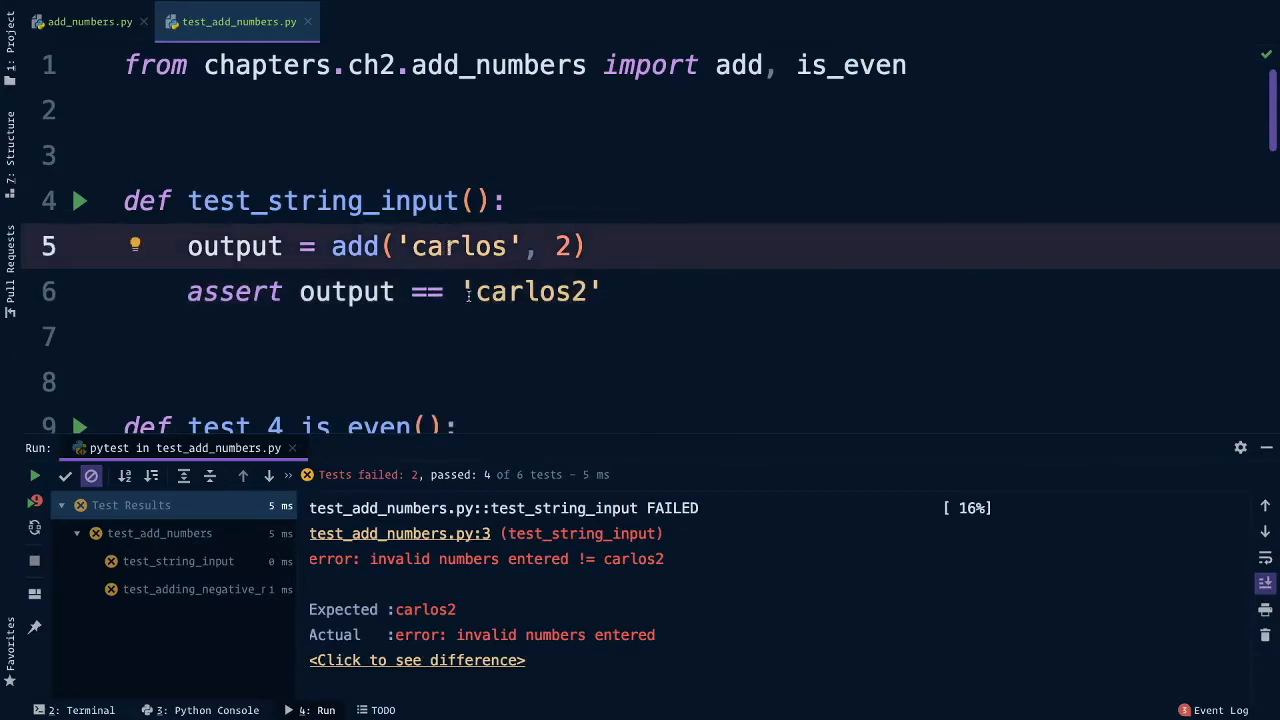
Step: Replace the expected 'carlos2' in test_string_input with 'error: invalid numbers entered'
double_click(530, 291)
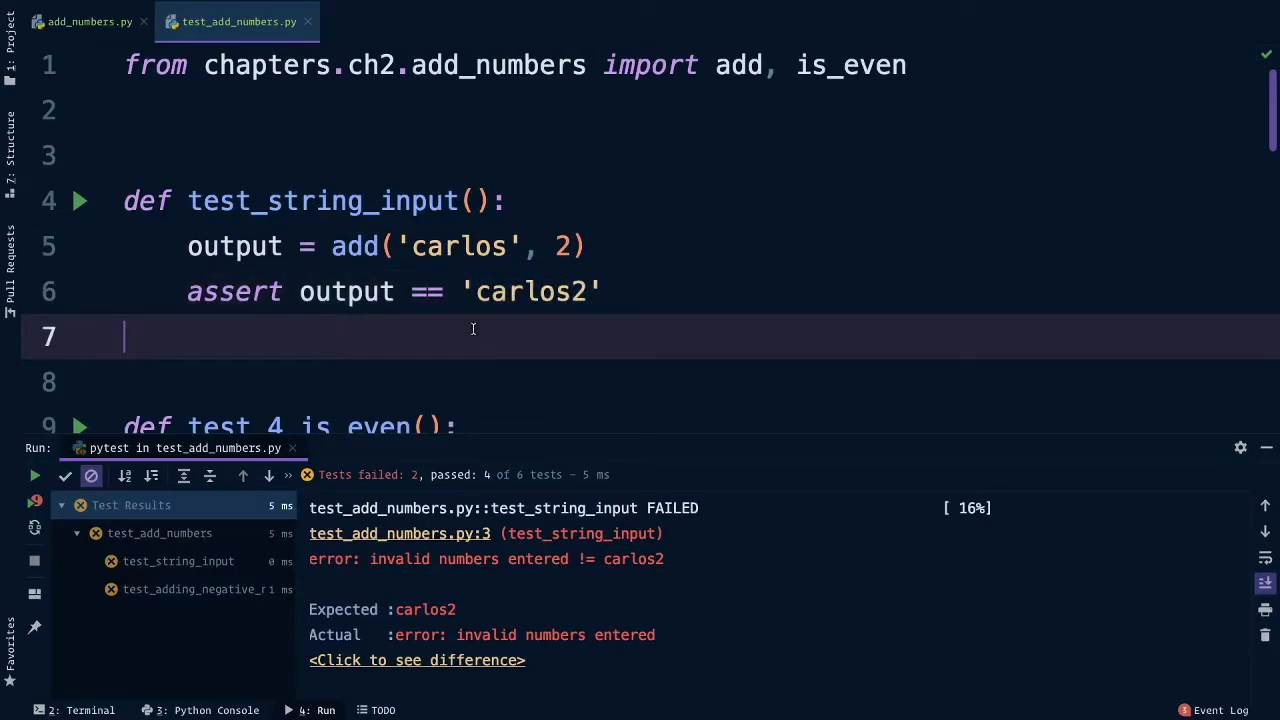
double_click(530, 291)
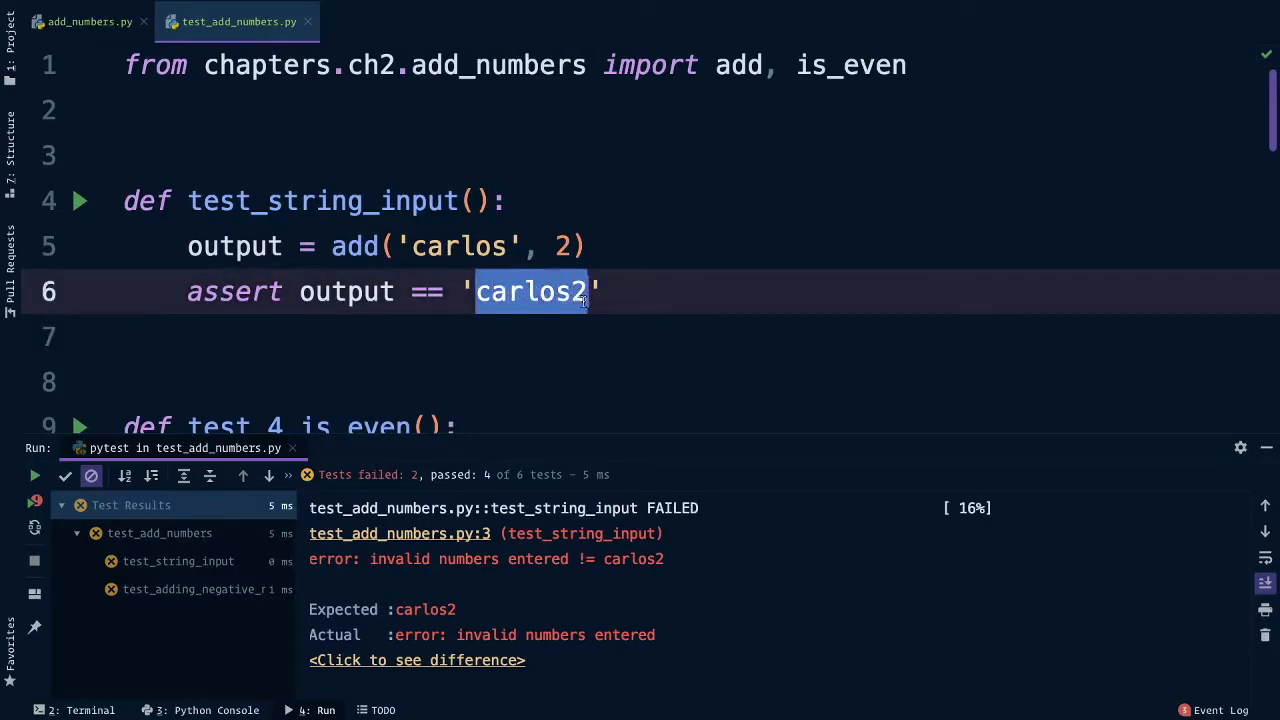
text(er)
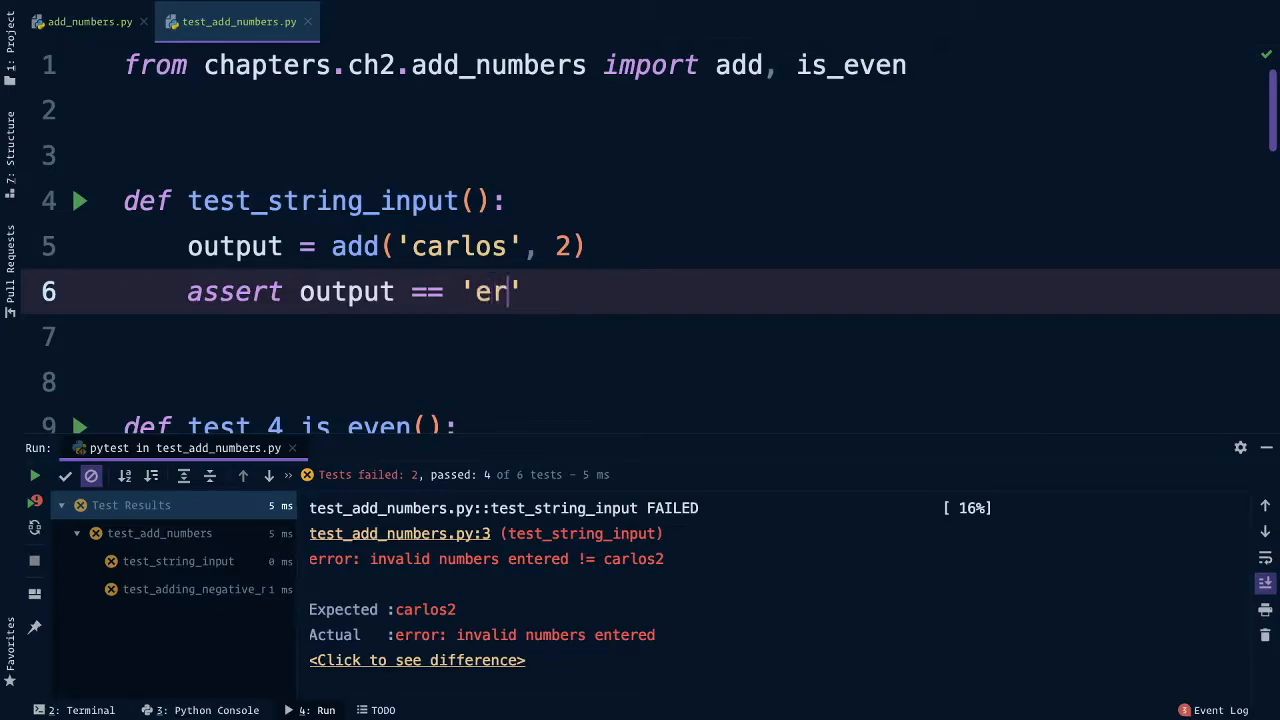
text(ror: inva)
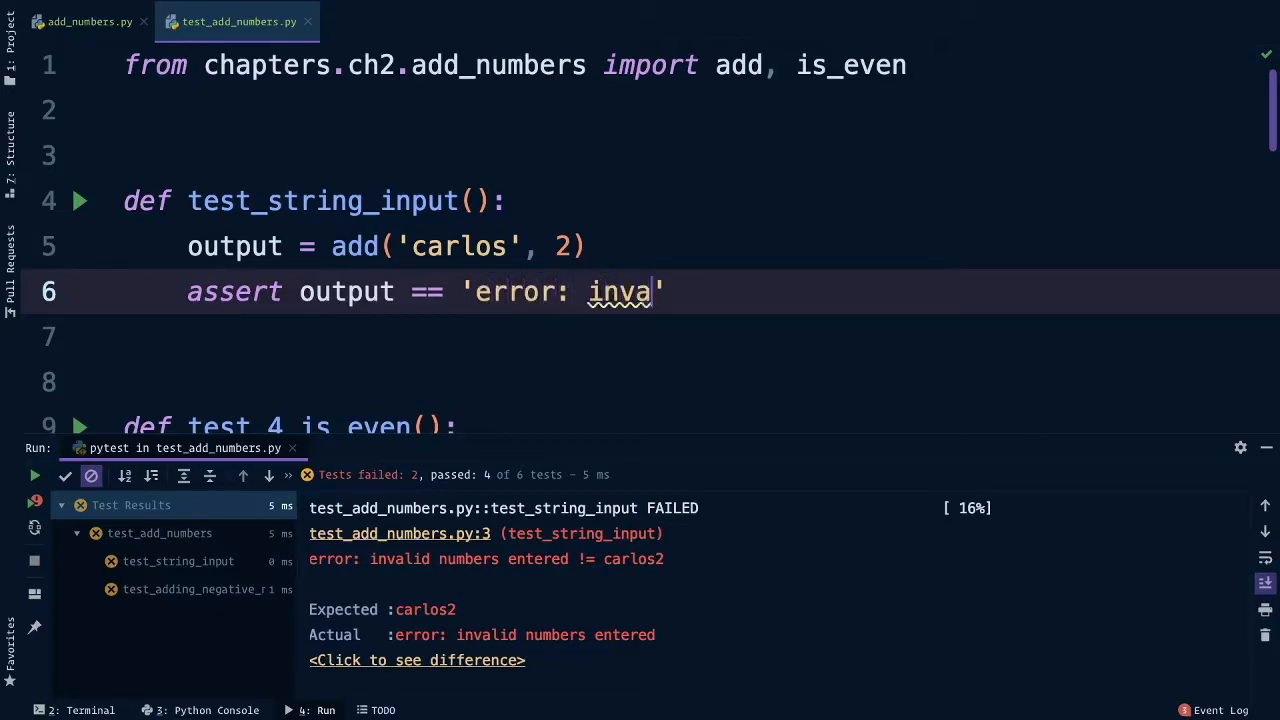
text(lid numbers)
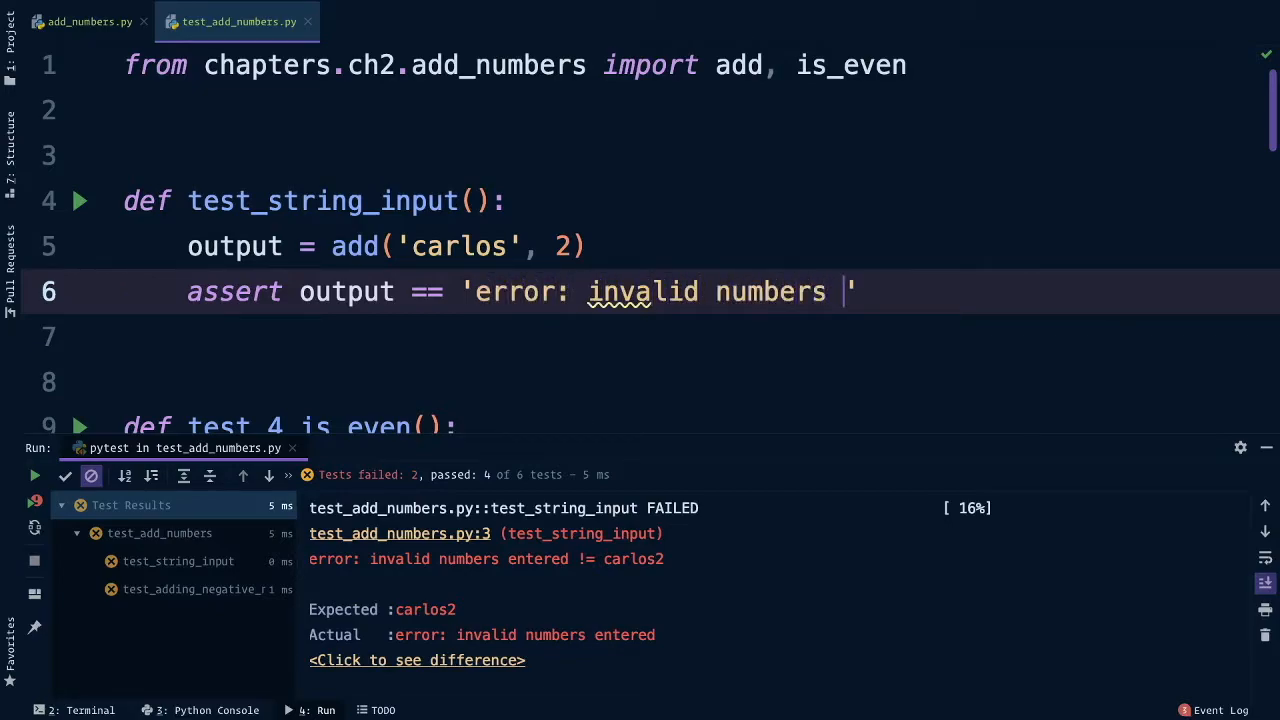
text(entered)
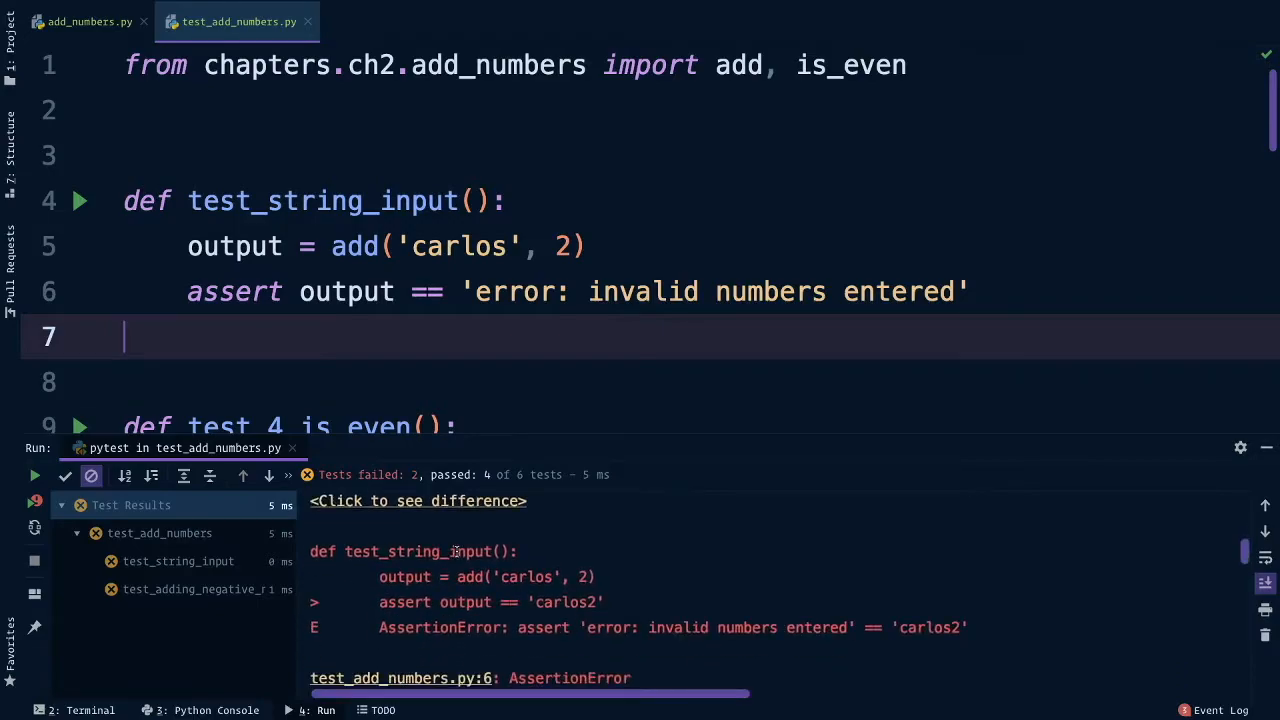
Step: Read the failures and delete assert is_even(number) is False from the negative-numbers test, leaving number == -2
click(207, 589)
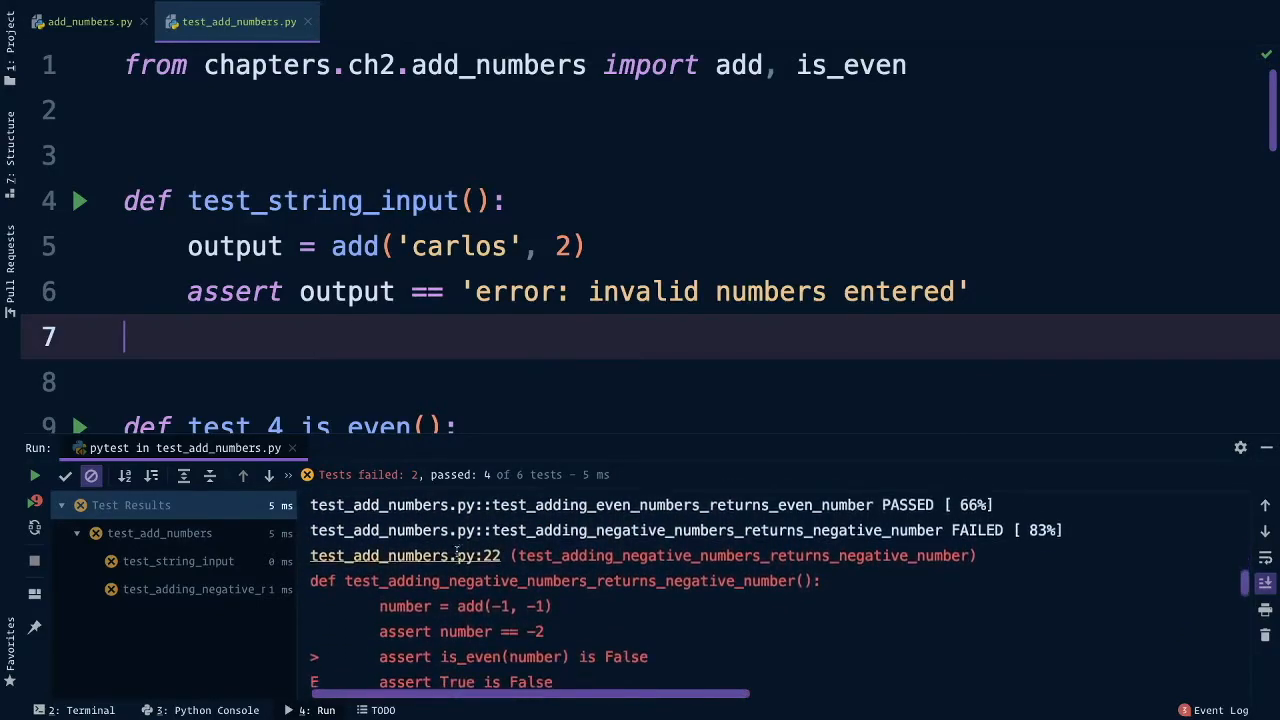
scroll(down, 3)
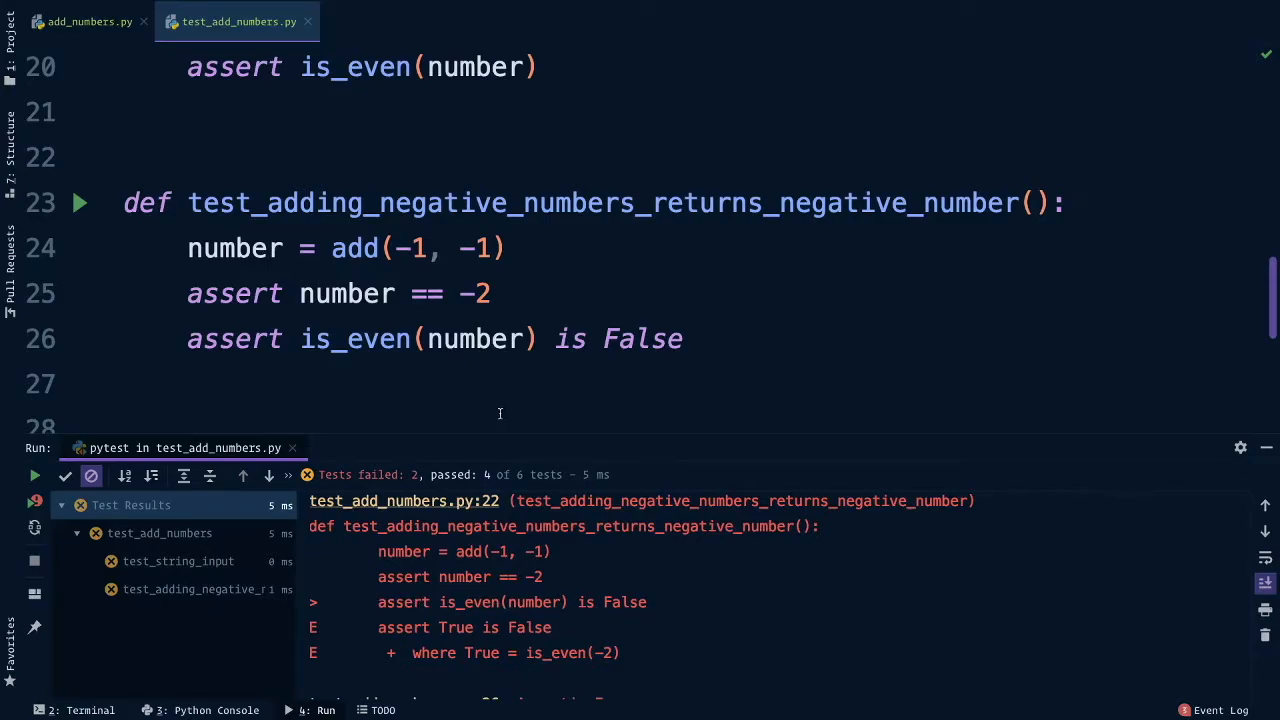
double_click(478, 293)
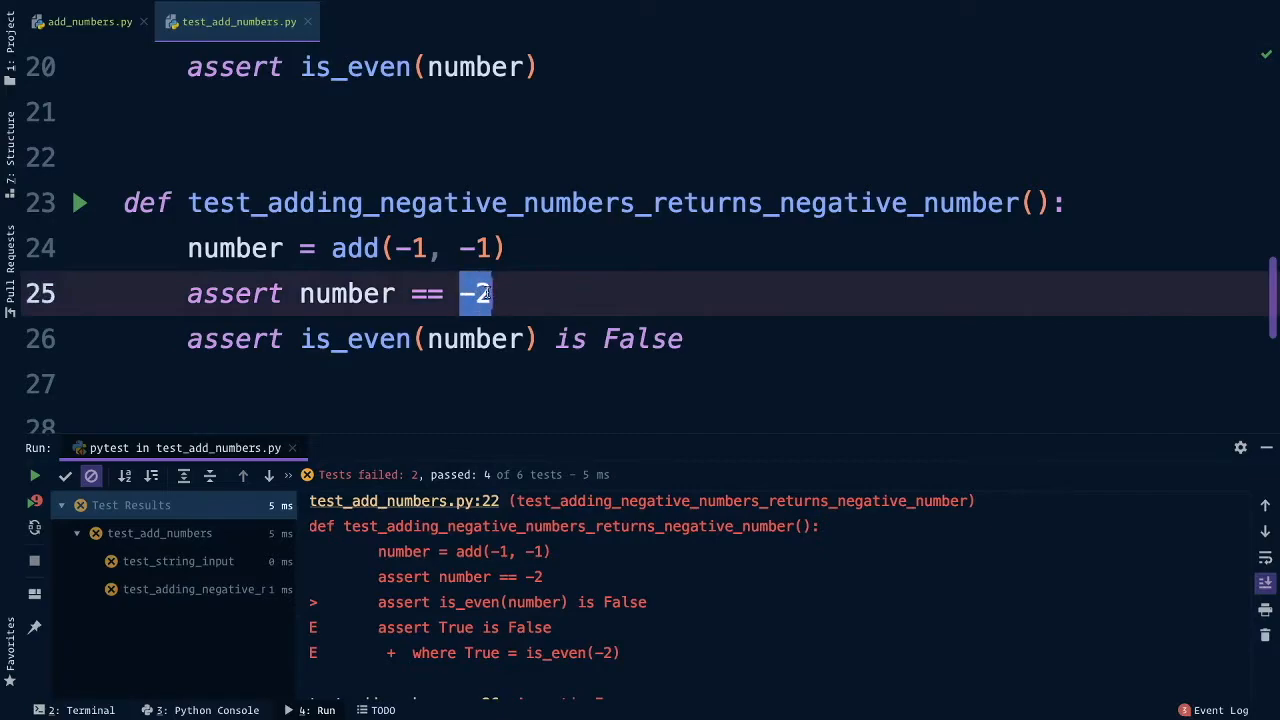
click(388, 338)
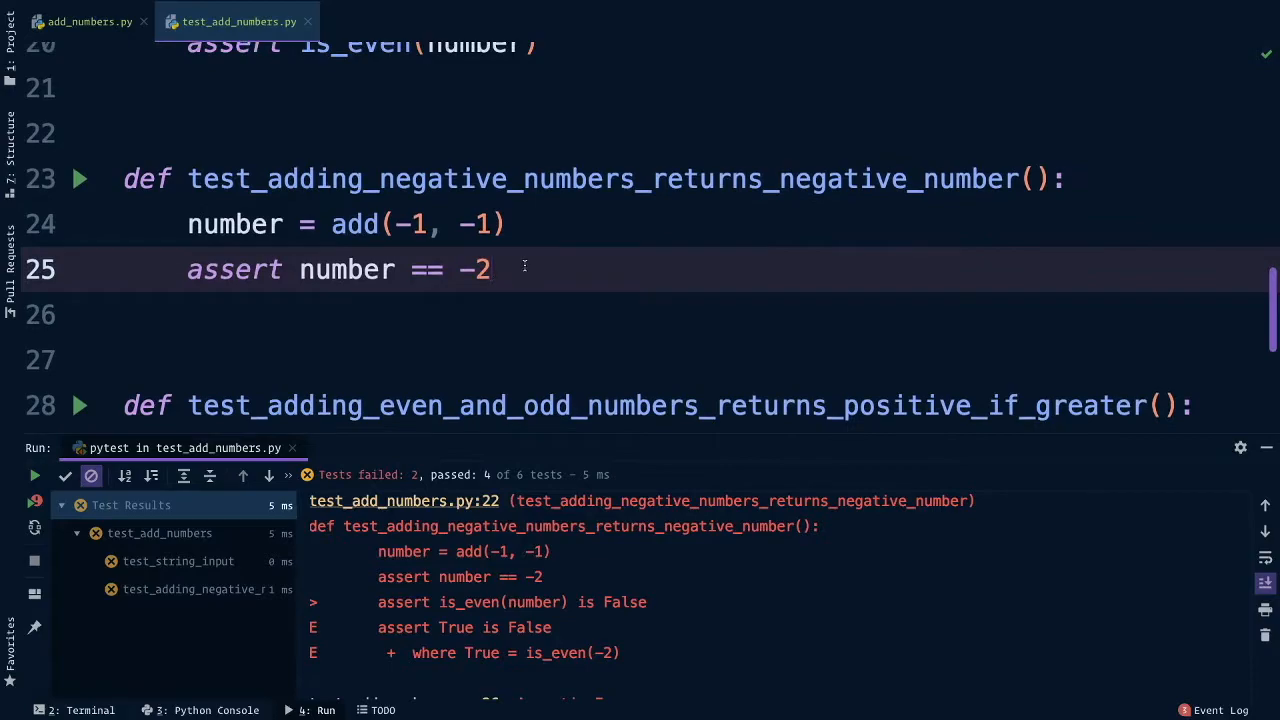
scroll(down, 3)
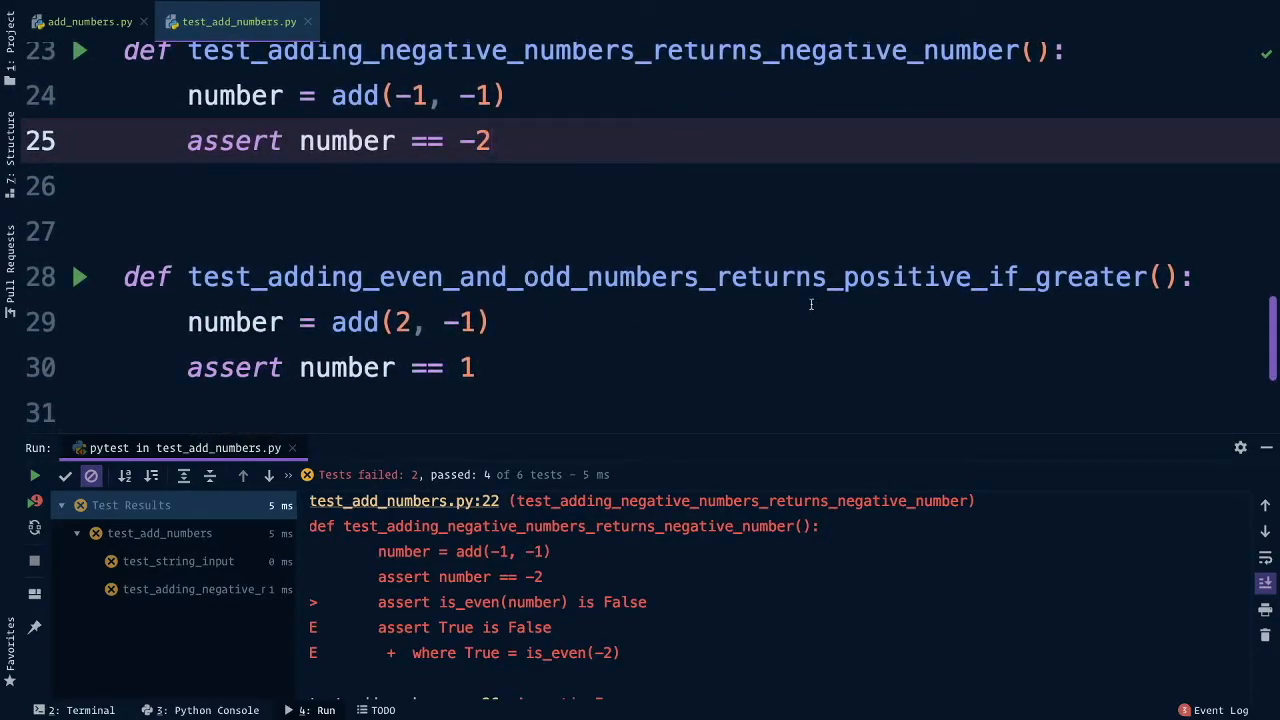
mouse_move(498, 384)
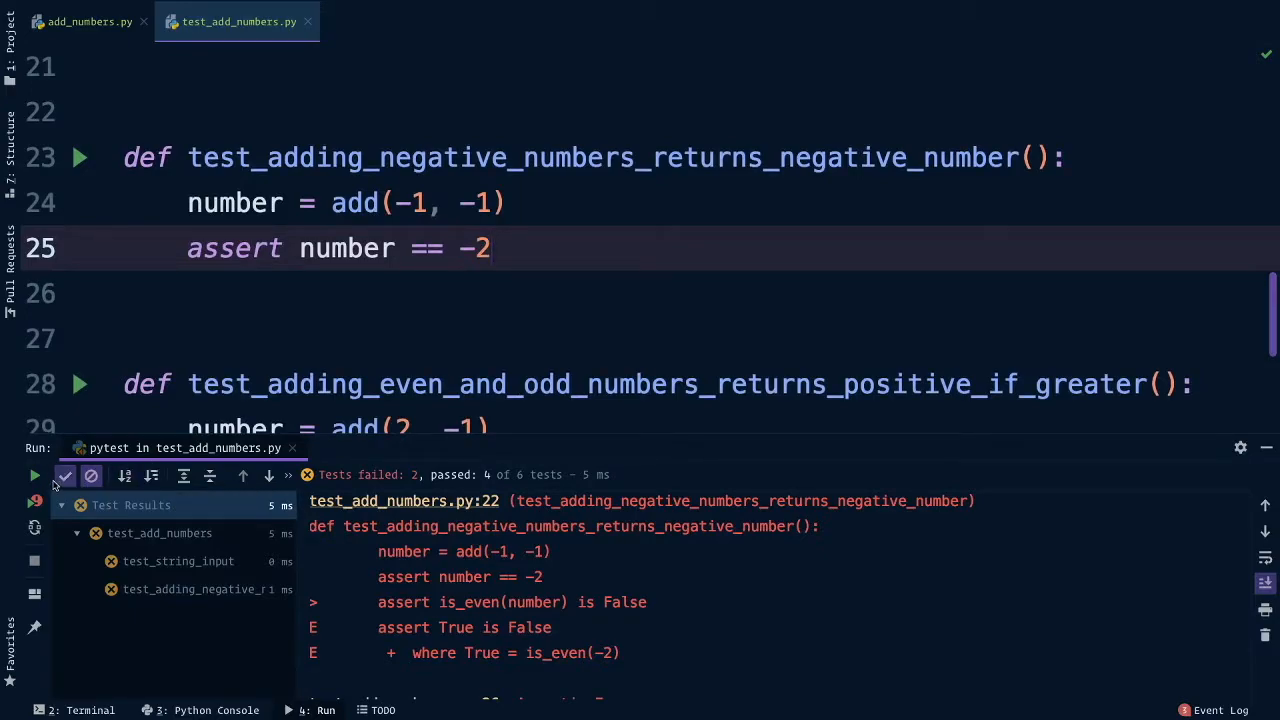
mouse_move(34, 475)
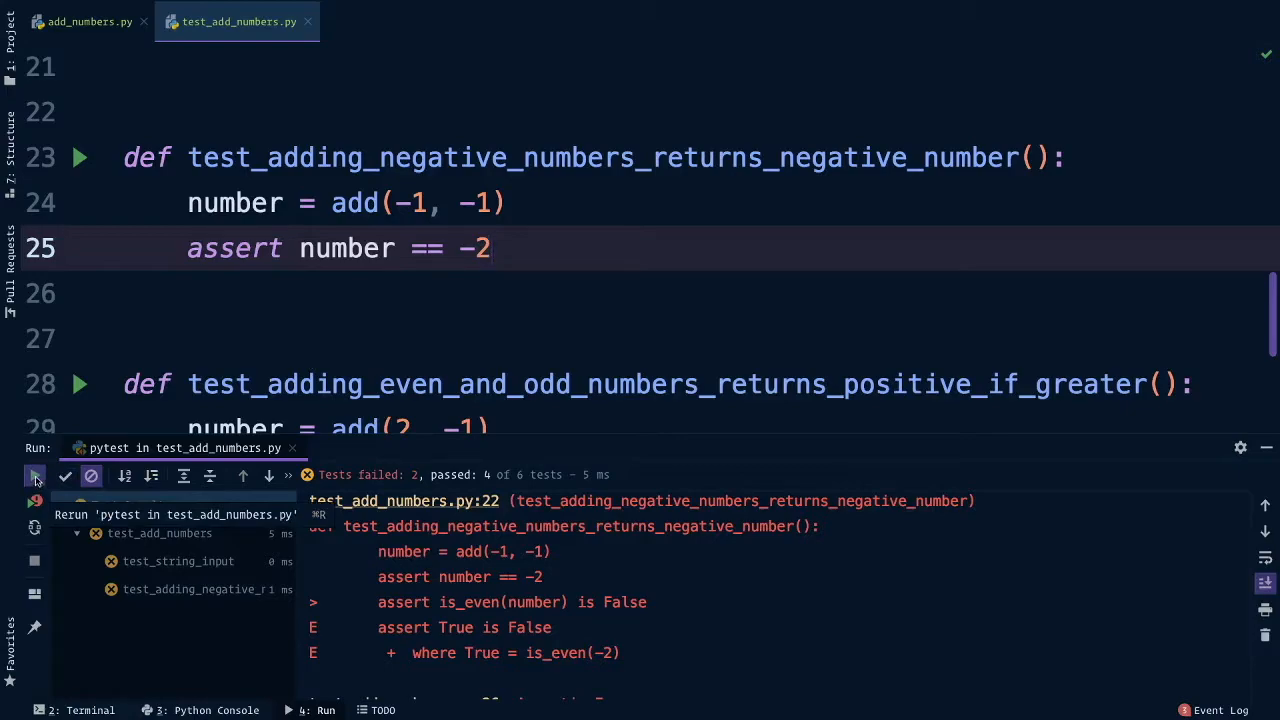
Step: Rerun pytest on test_add_numbers.py so all 6 tests pass
click(35, 476)
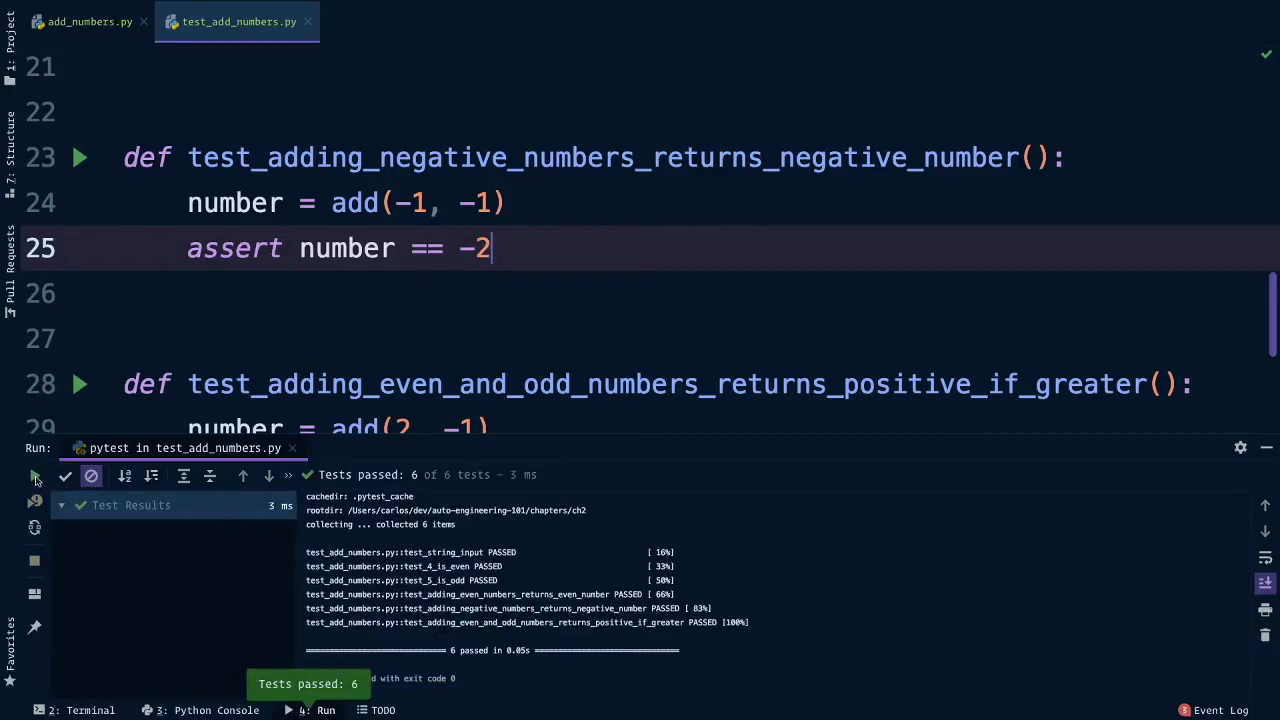
mouse_move(35, 476)
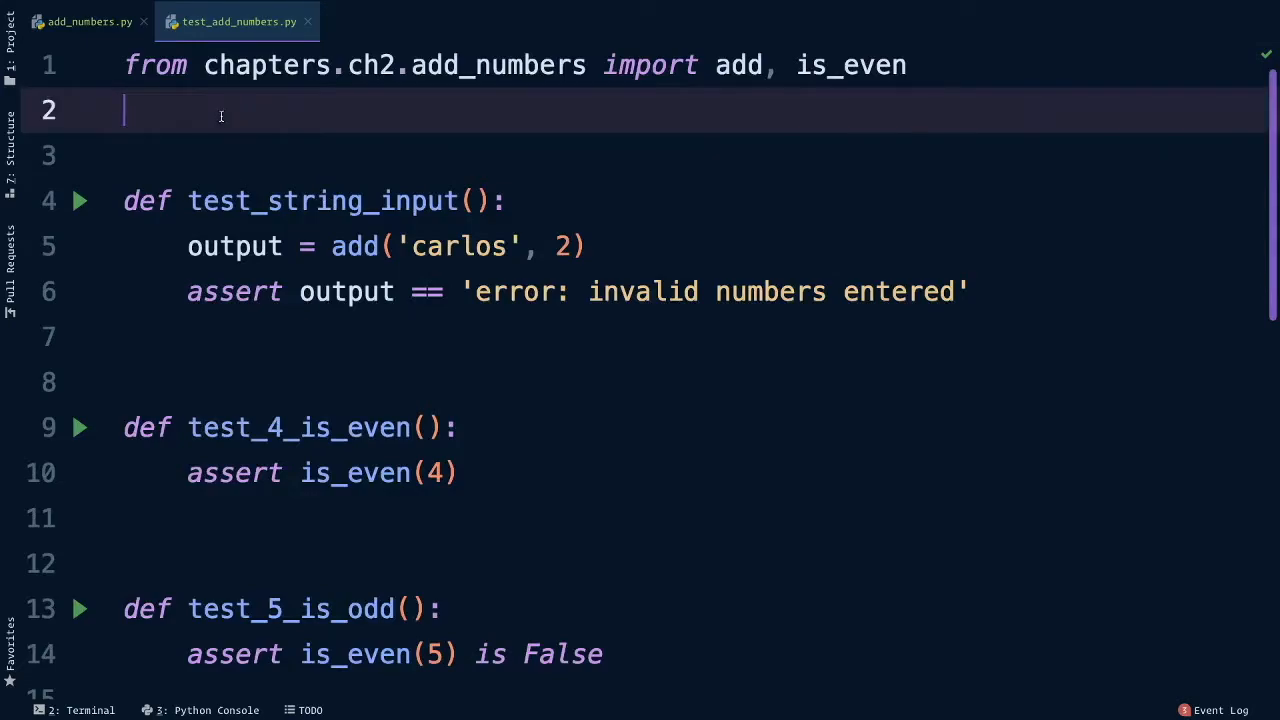
Step: Define a new test function test_convert_string_to_number()
key(enter)
text(def test)
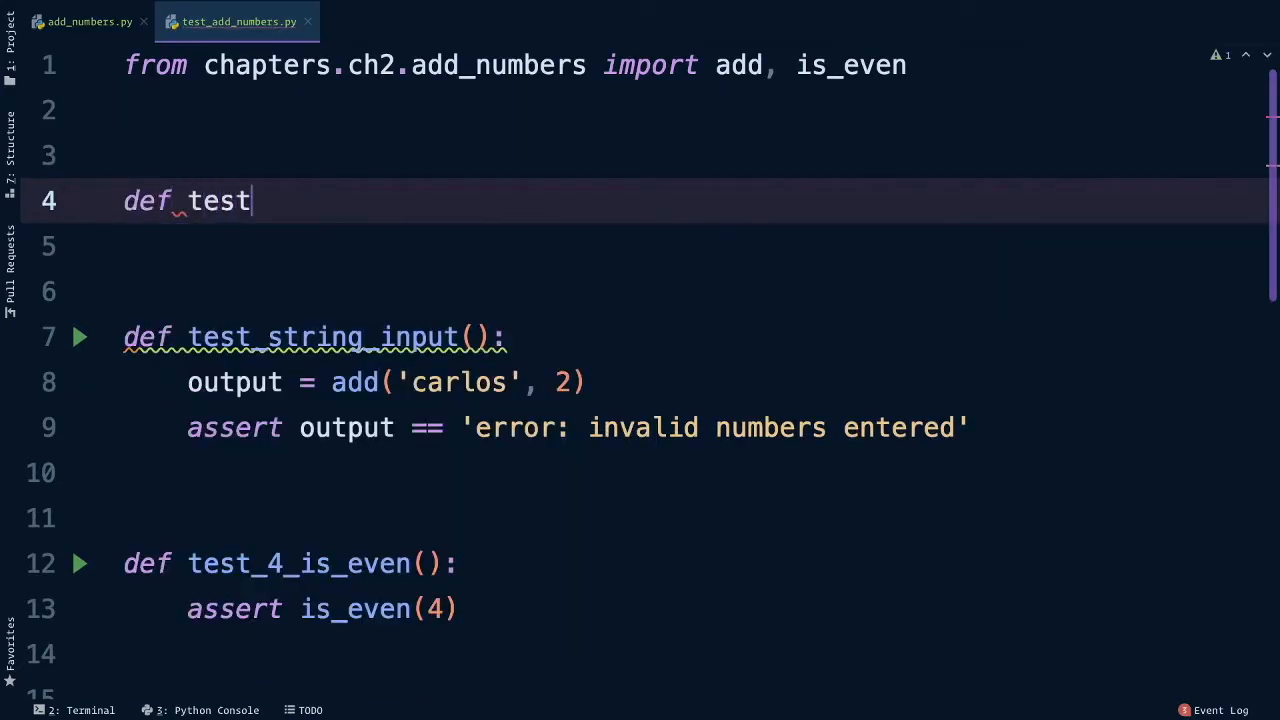
text(_conver)
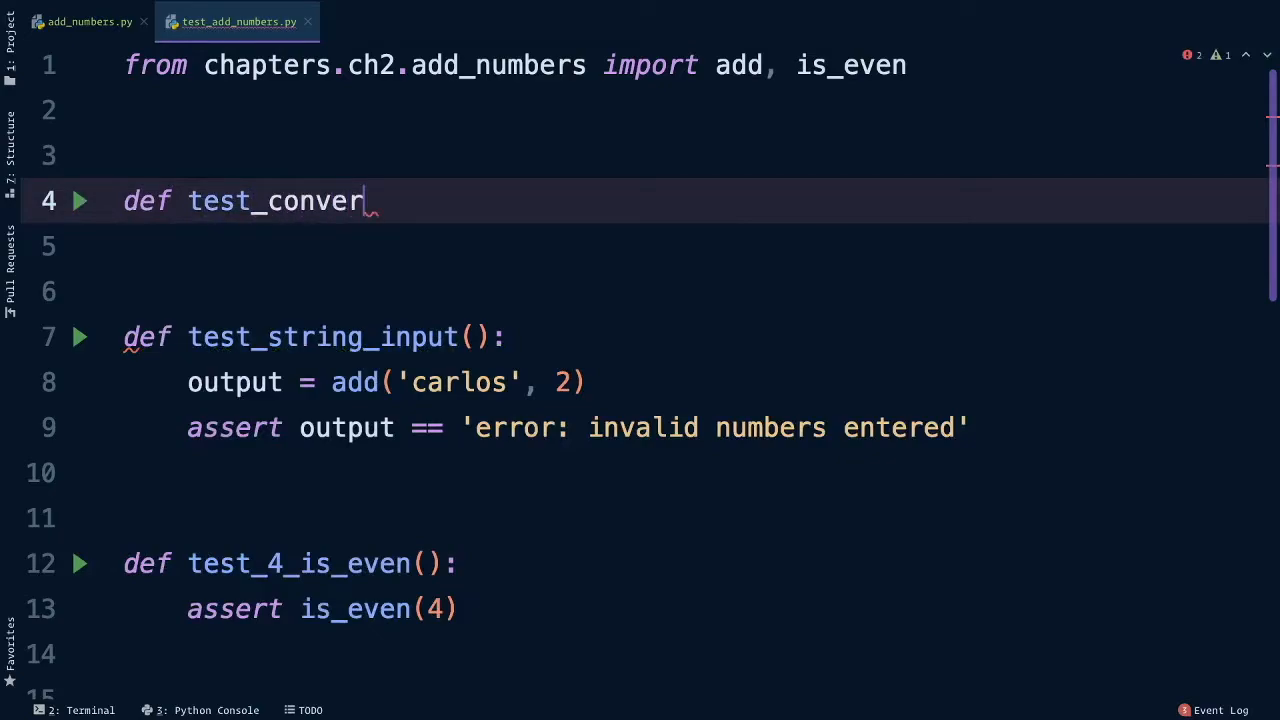
text(t_string)
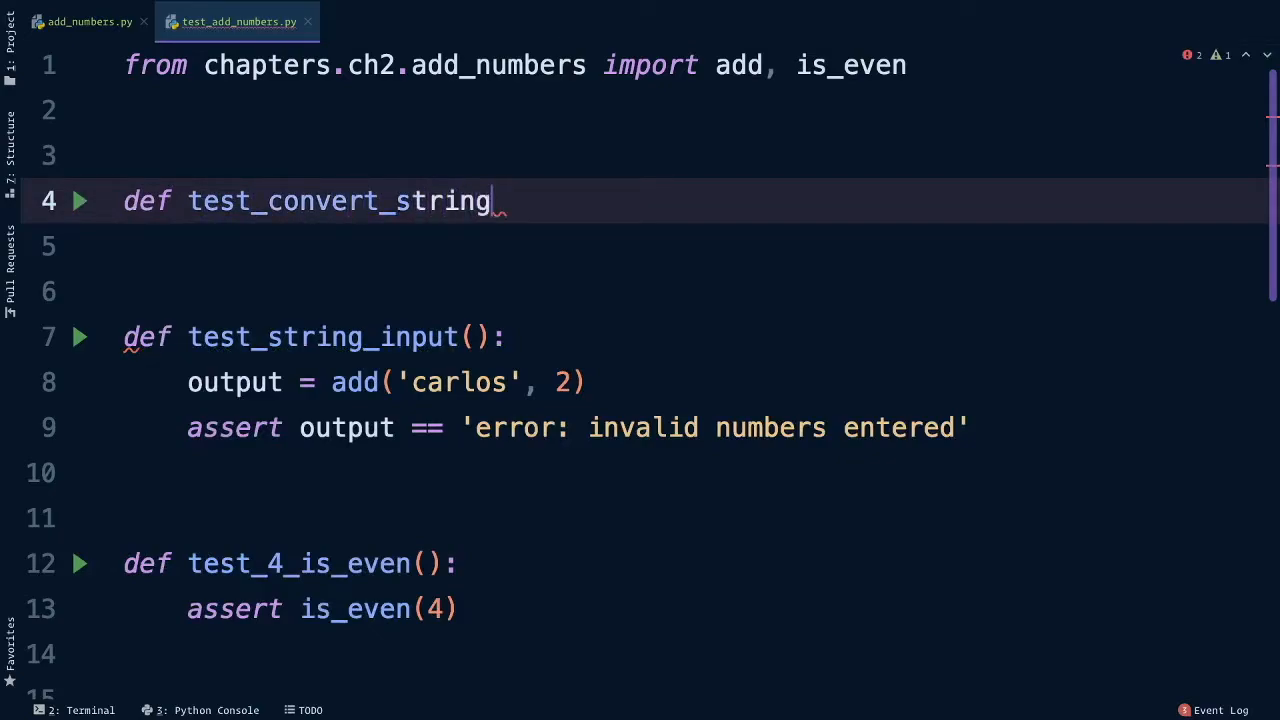
text(_to_)
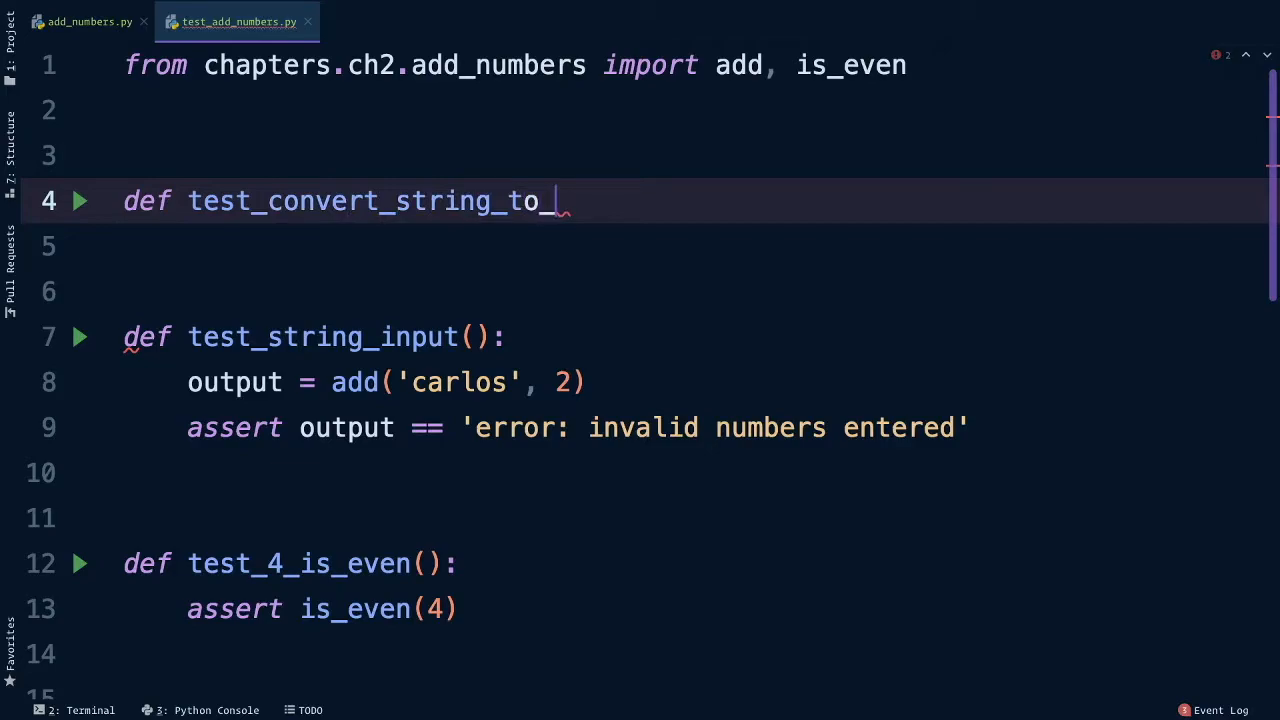
text(number():)
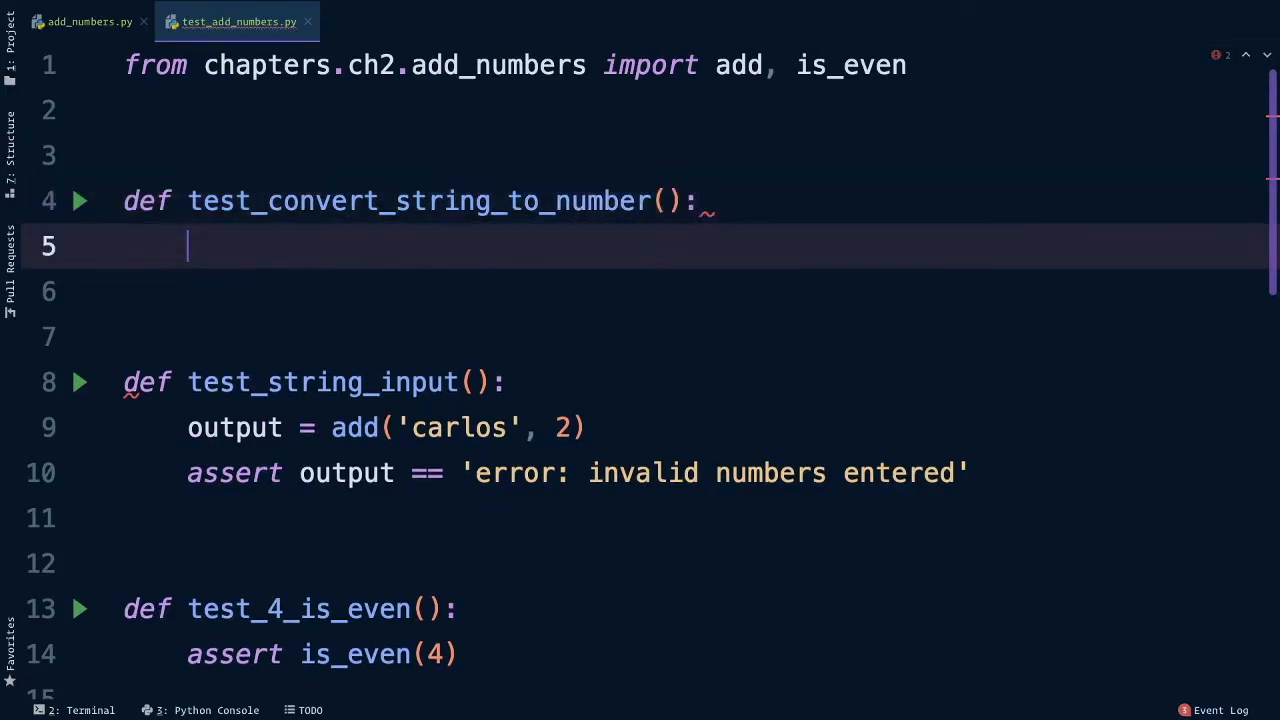
Step: Write number = convert_to_number('5') using autocomplete and begin the assert
text(number)
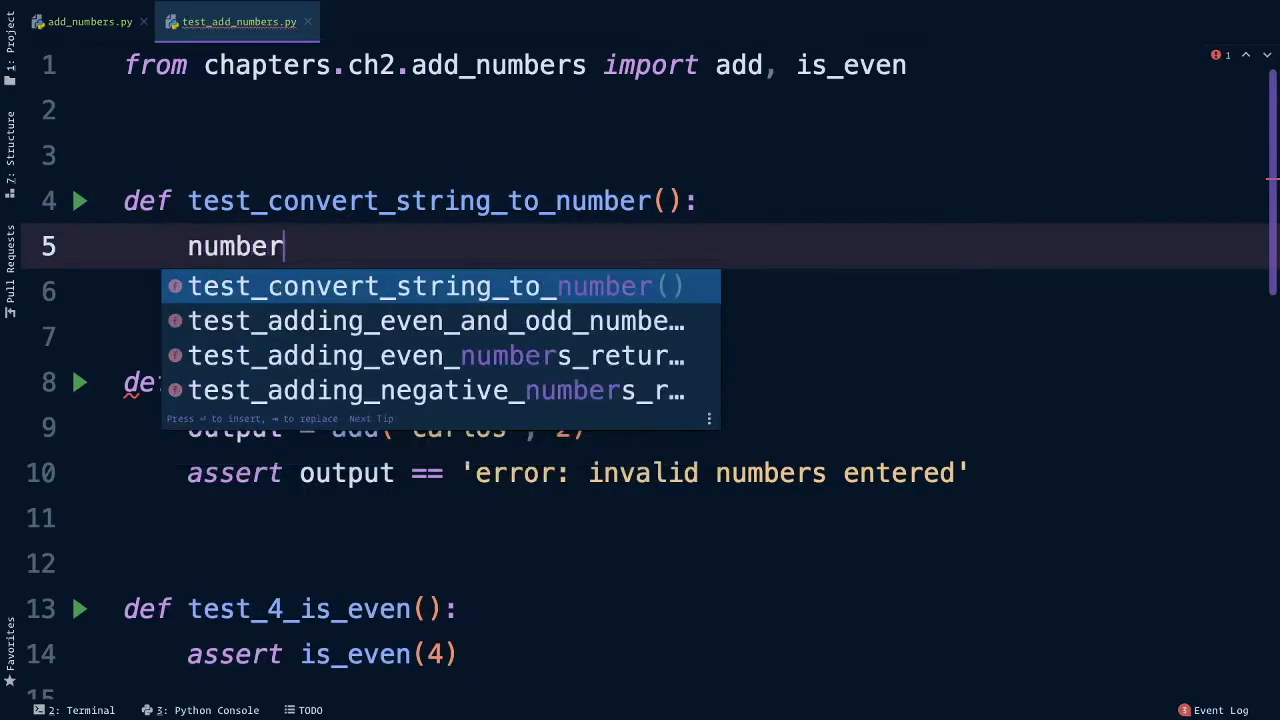
text(= convert_to_n)
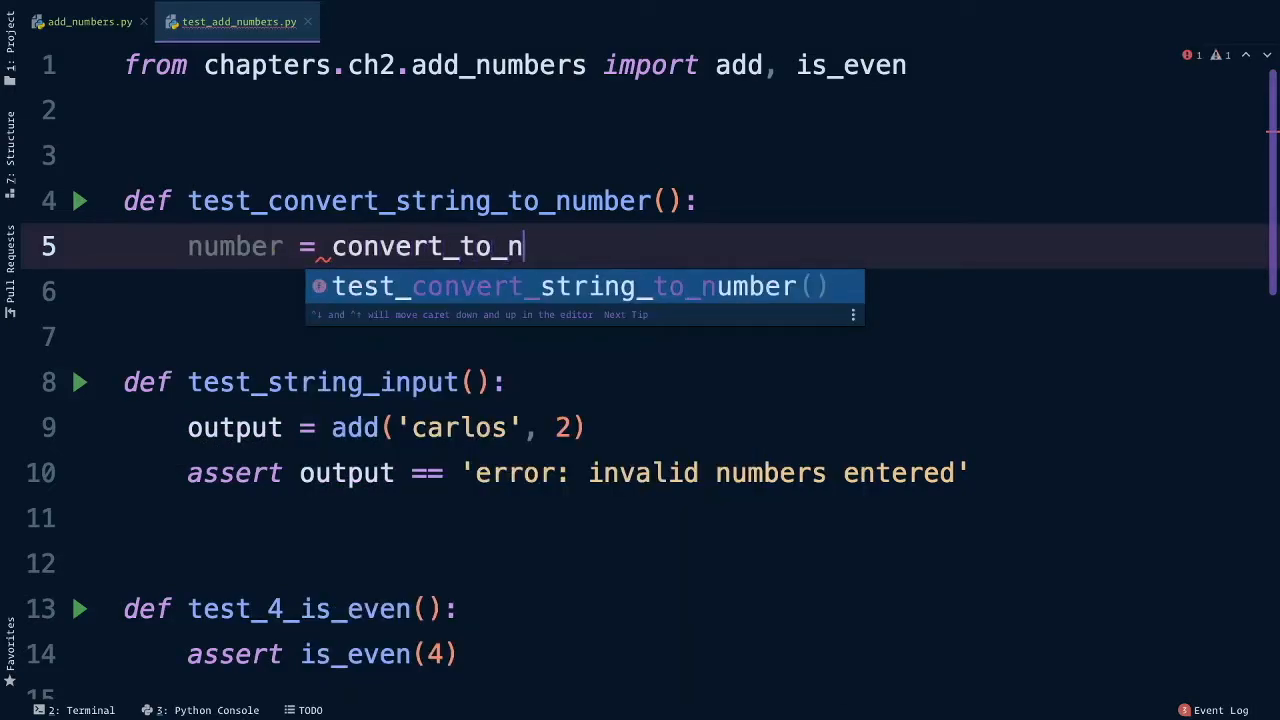
key(Tab)
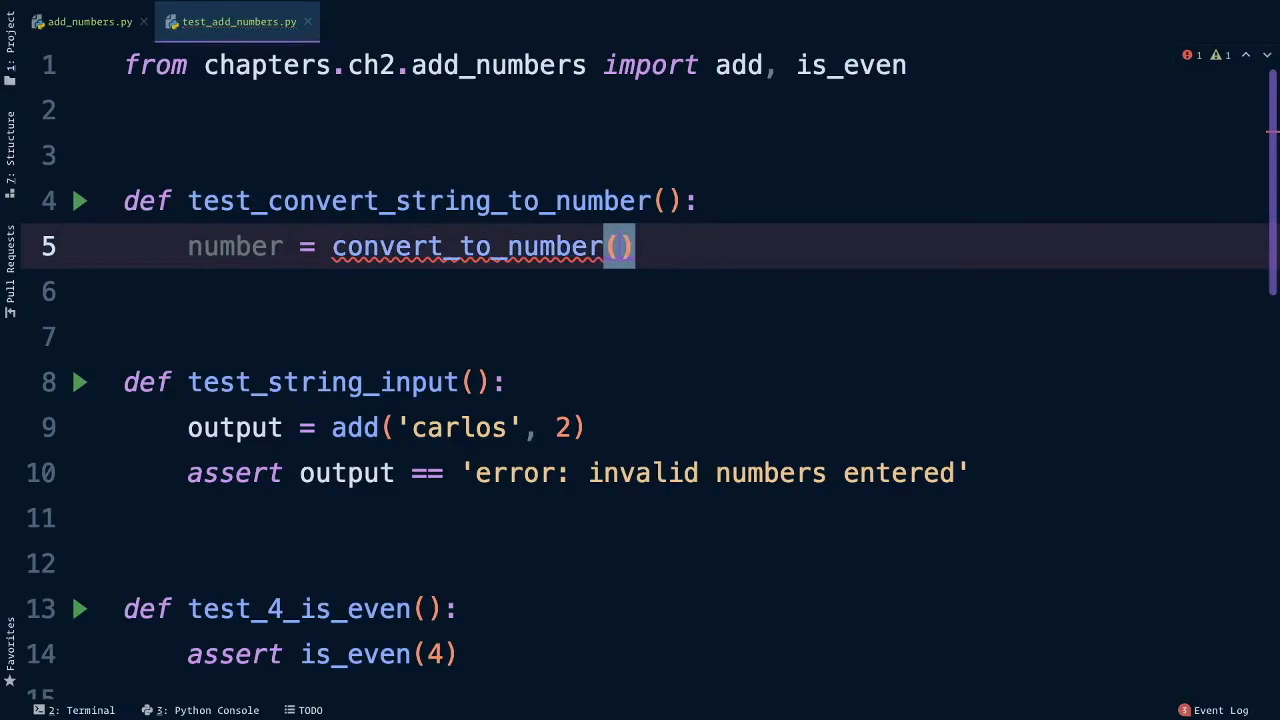
text('5')
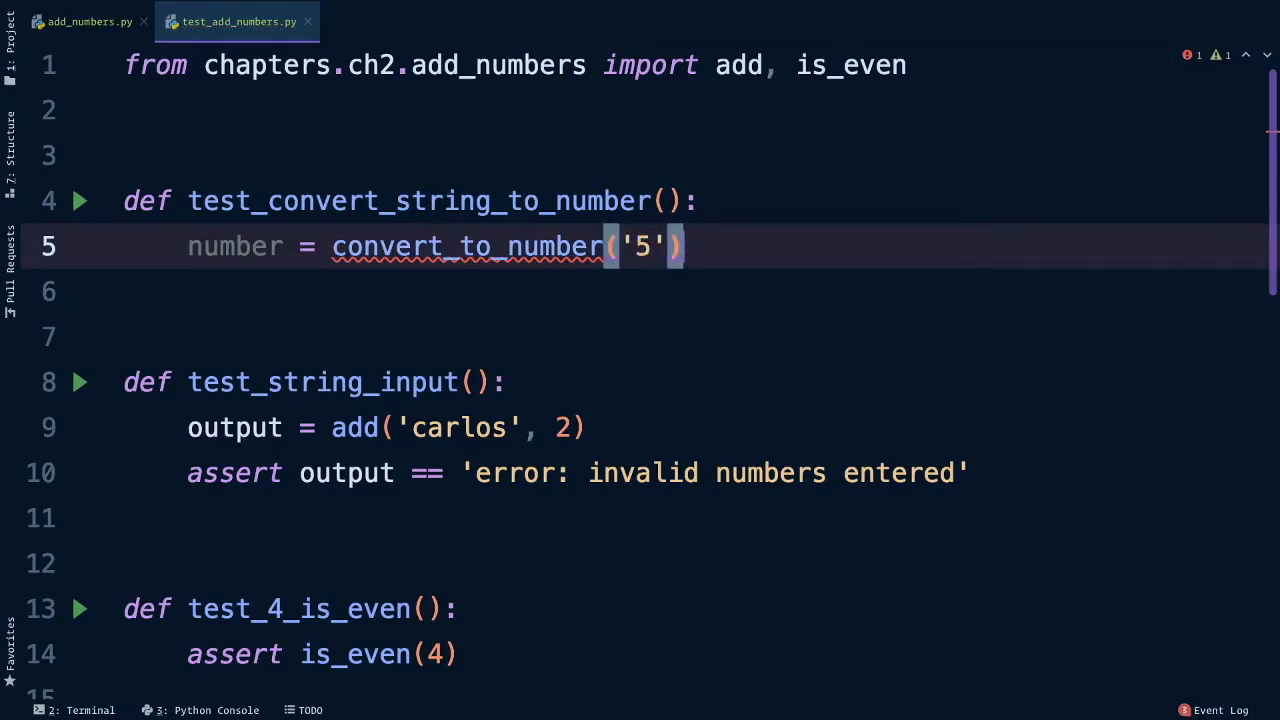
text(assert number == 5)
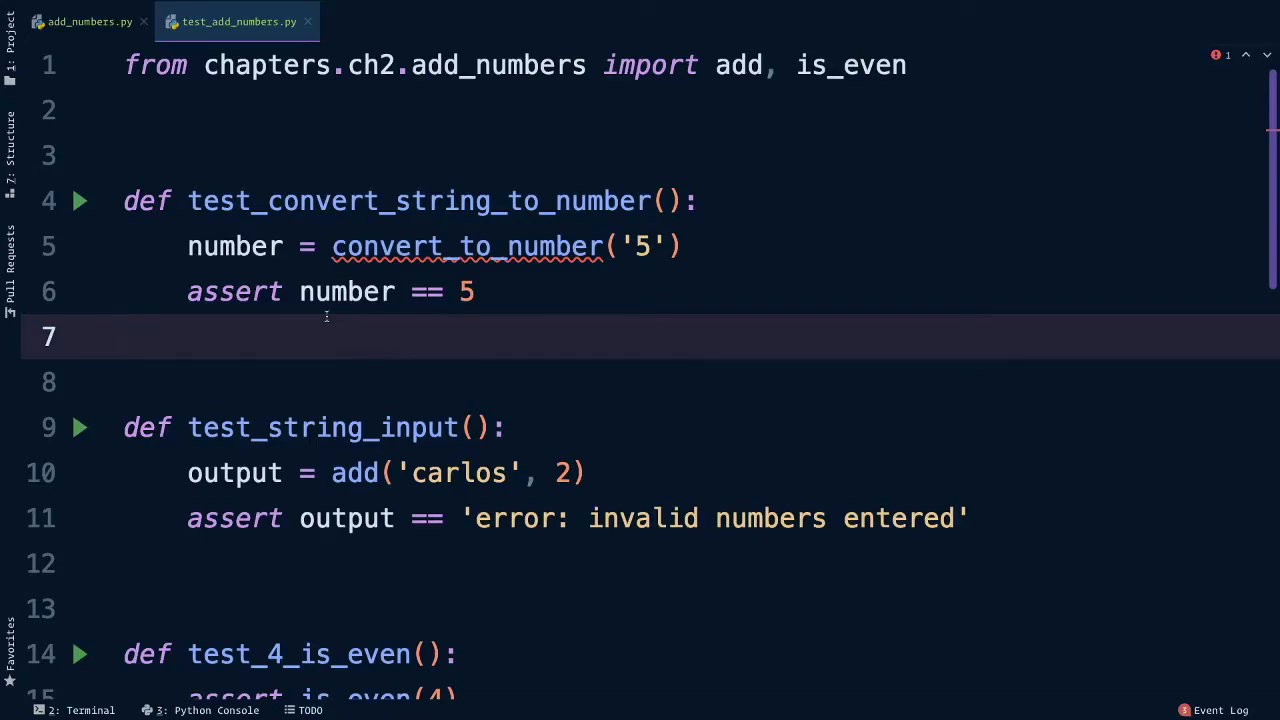
Step: In add_numbers.py, write def convert_to_number(string): return int(string) above add
click(88, 21)
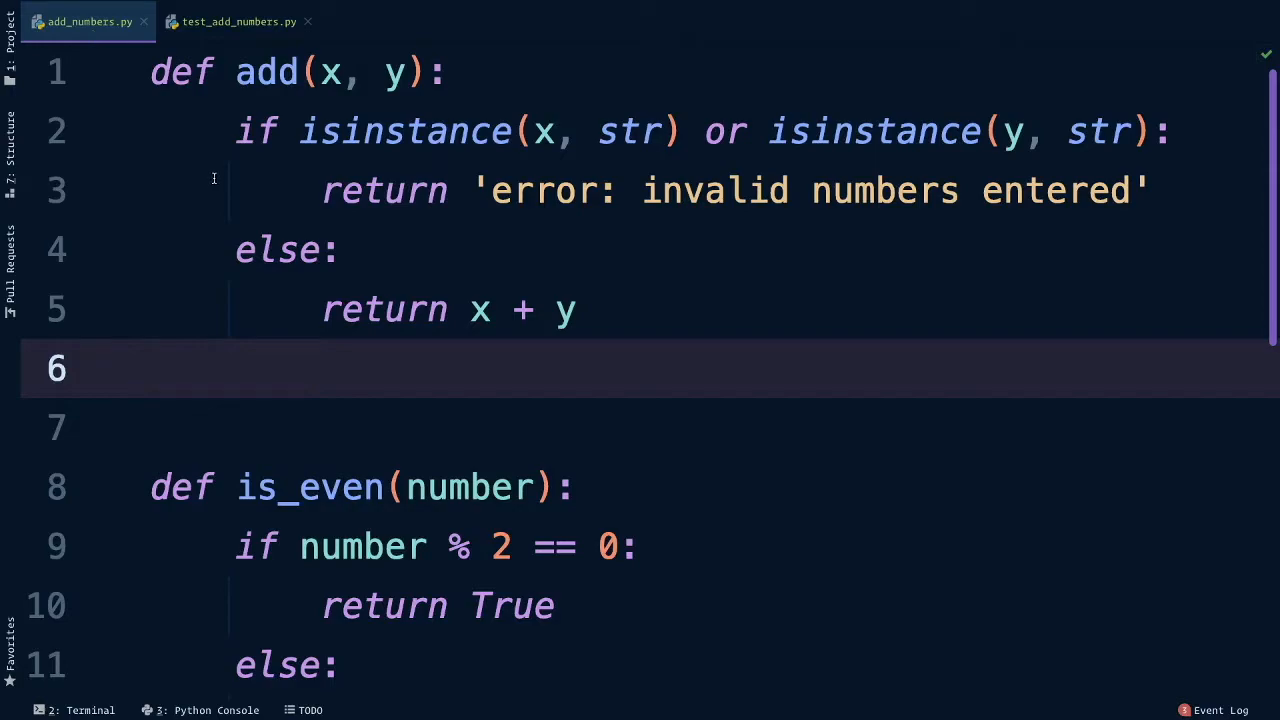
mouse_move(255, 370)
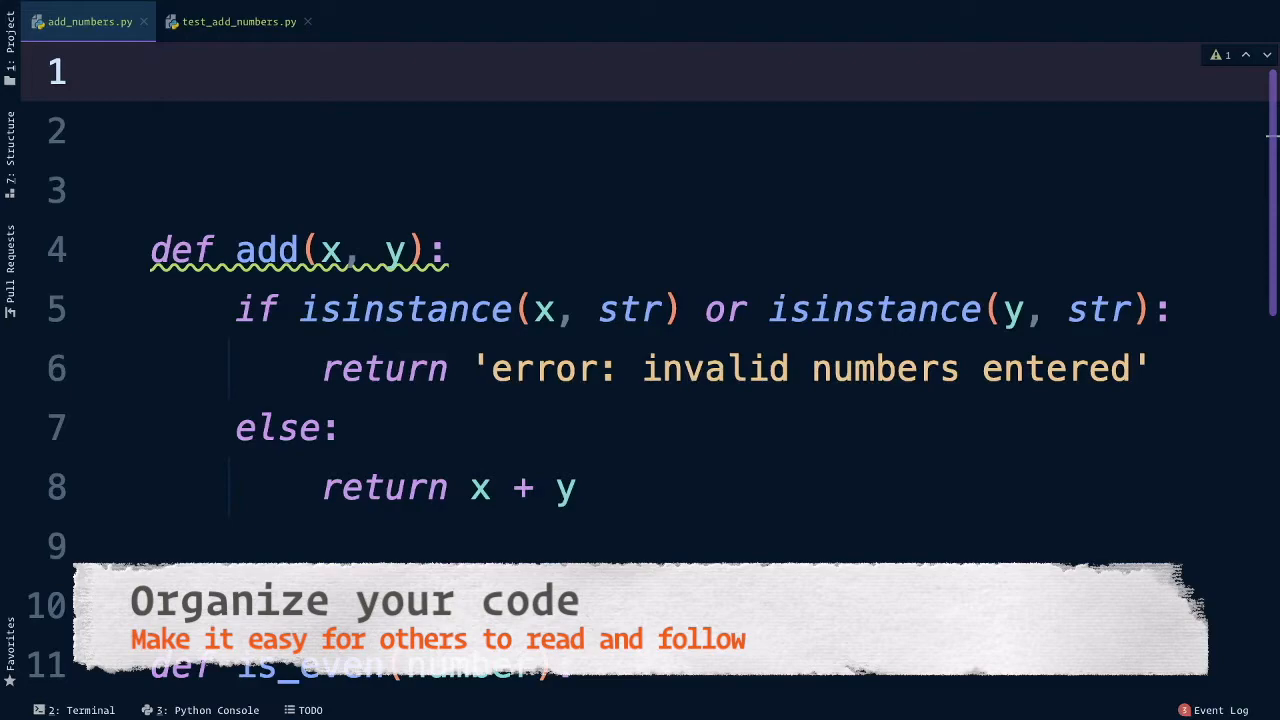
text(def convert_to_number())
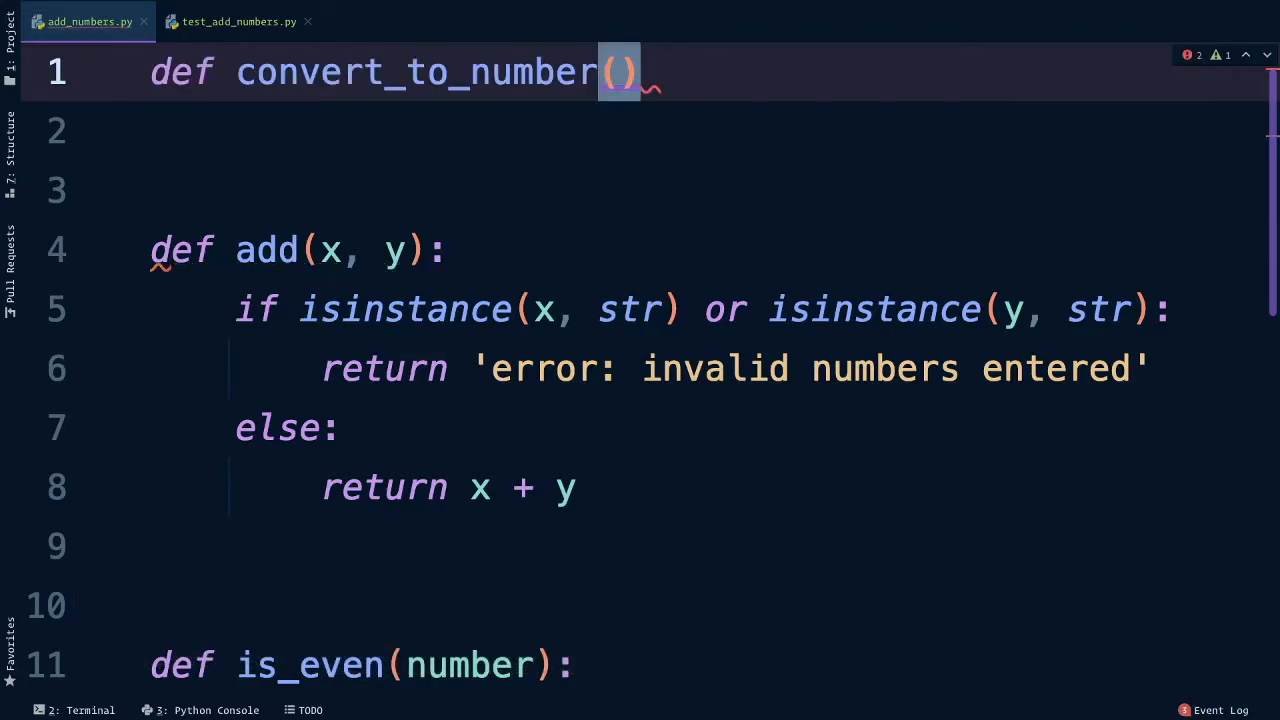
text(string)
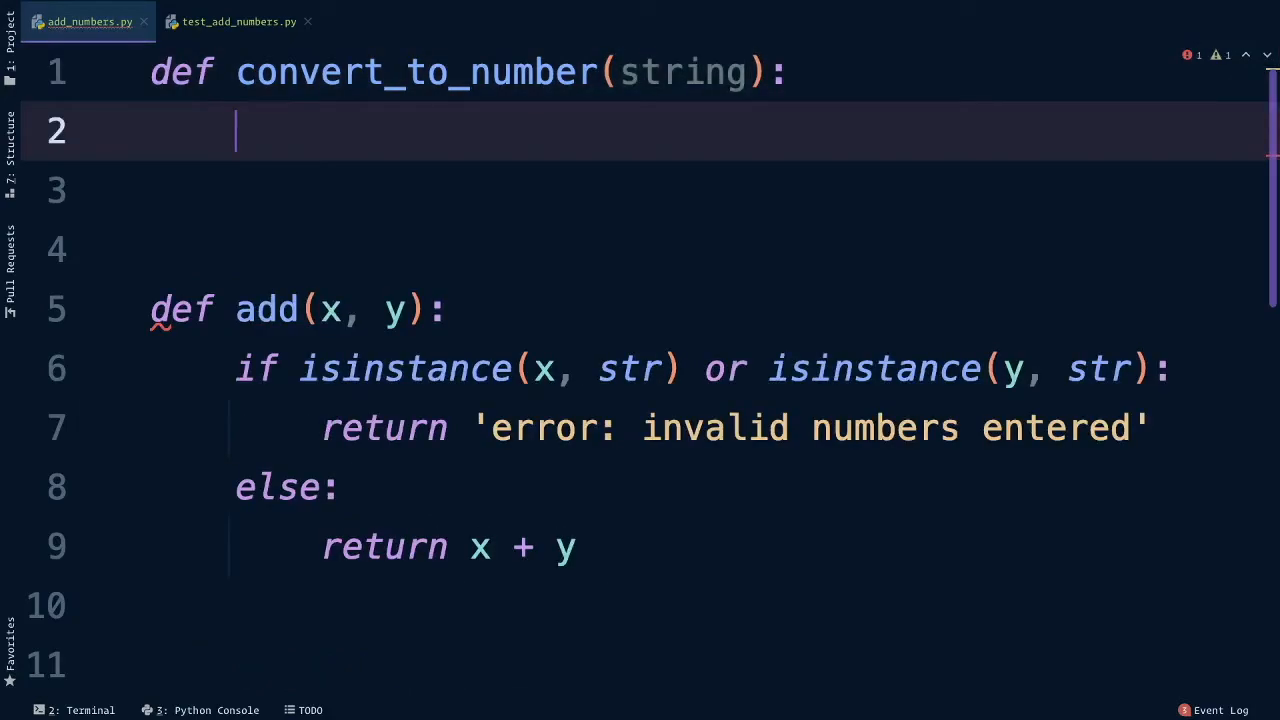
text(r)
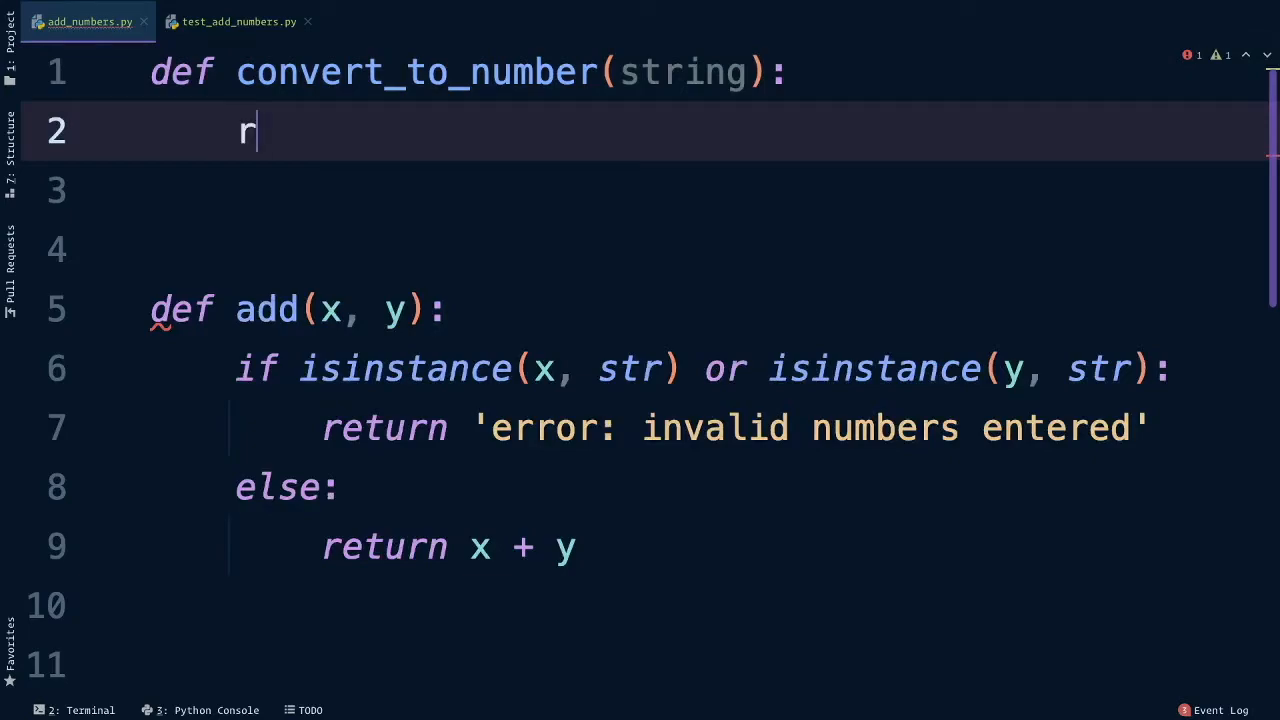
text(eturn)
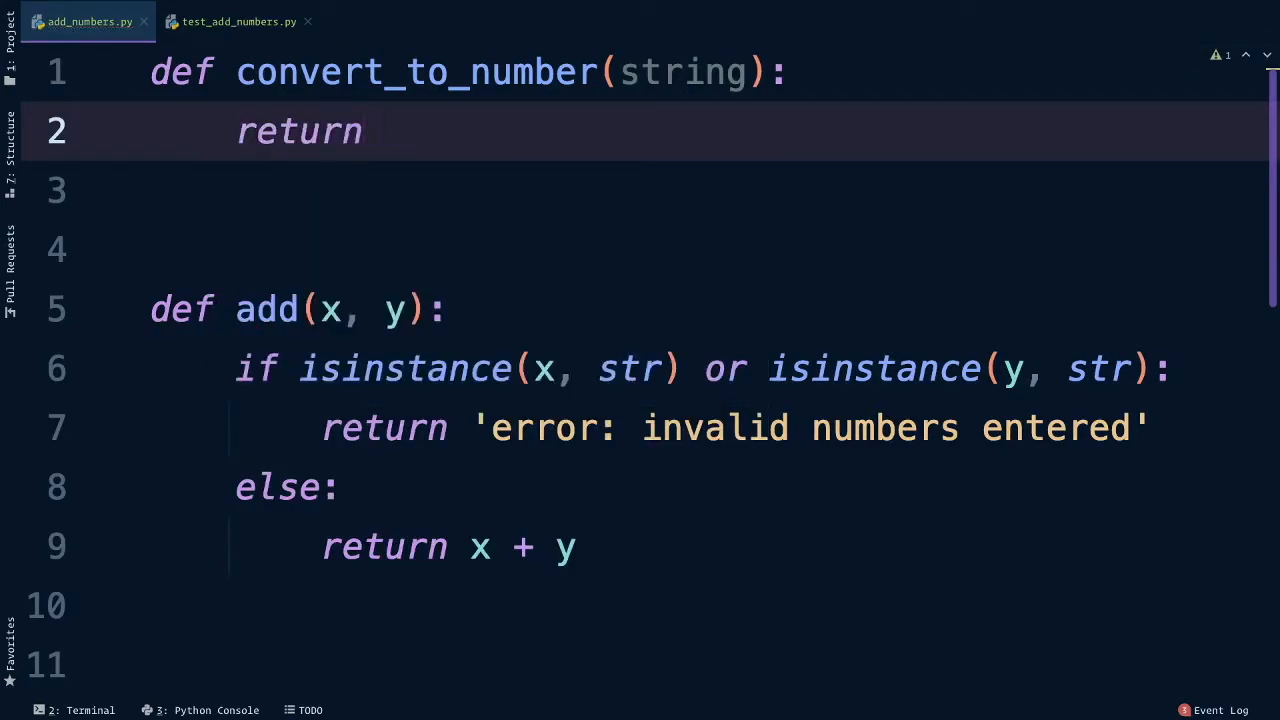
text(int(string)
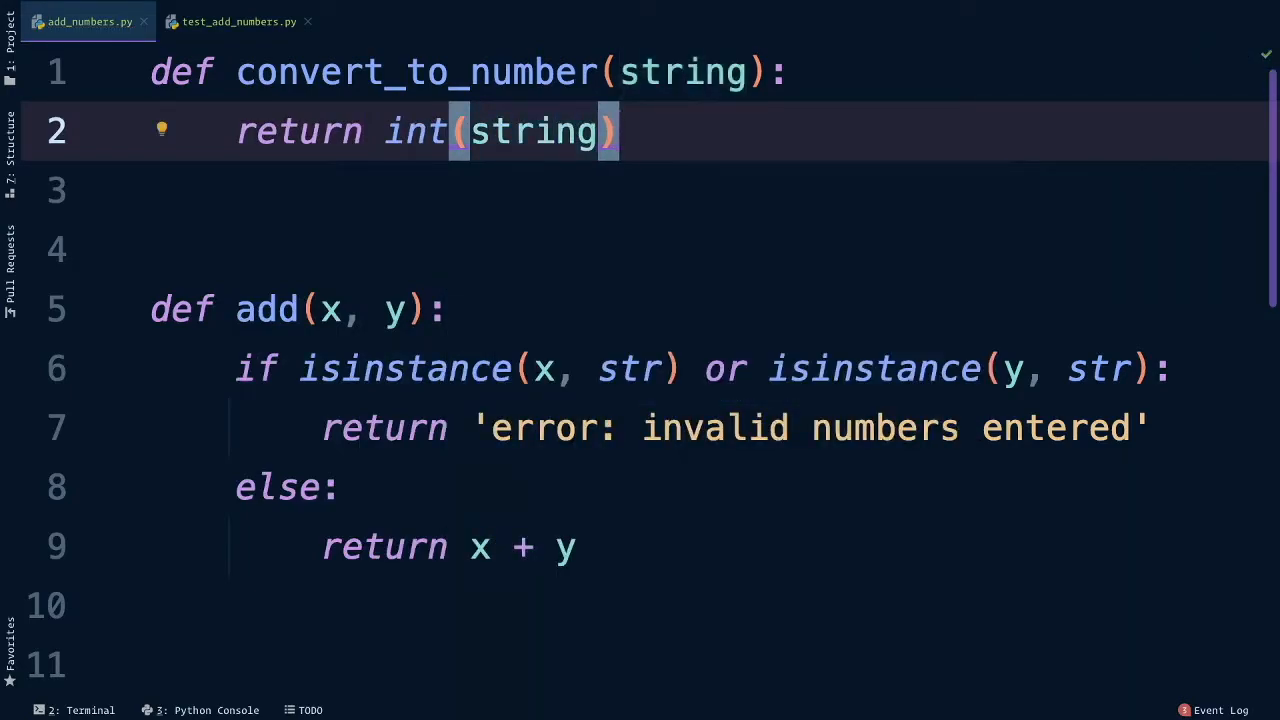
click(238, 21)
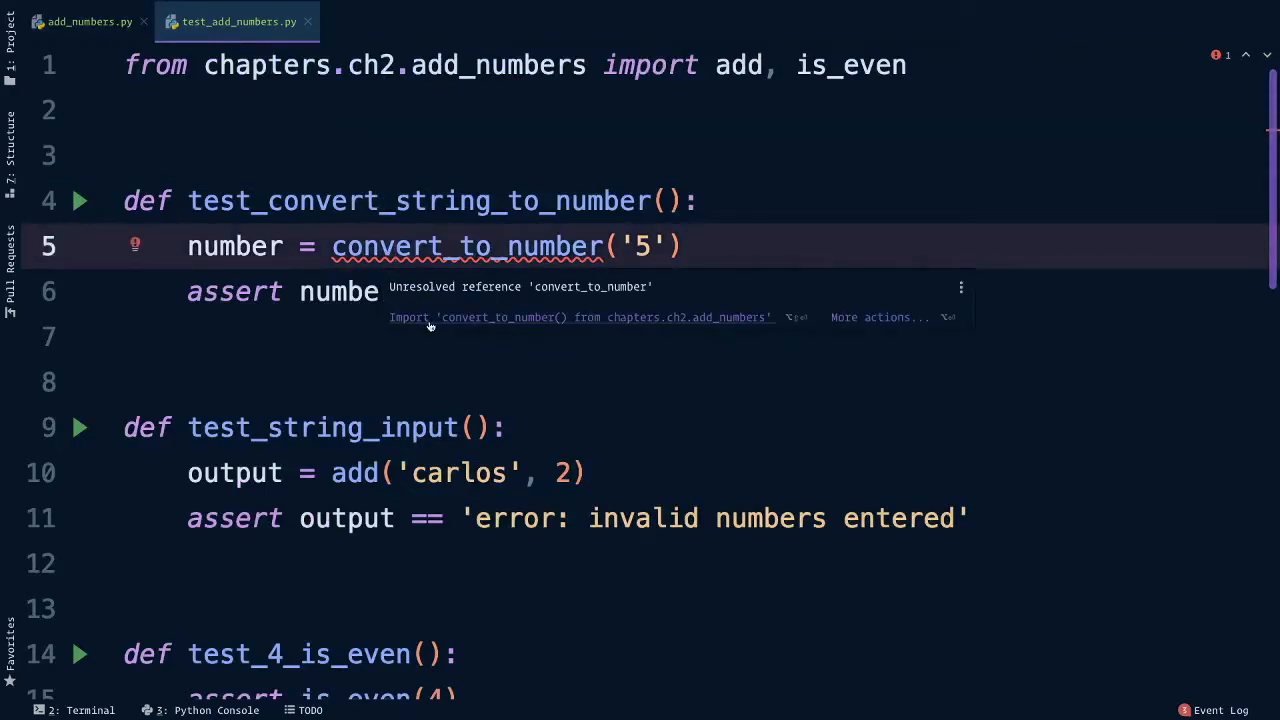
Step: Quick-fix import convert_to_number from chapters.ch2.add_numbers and run test_convert_string_to_number, which passes
click(580, 317)
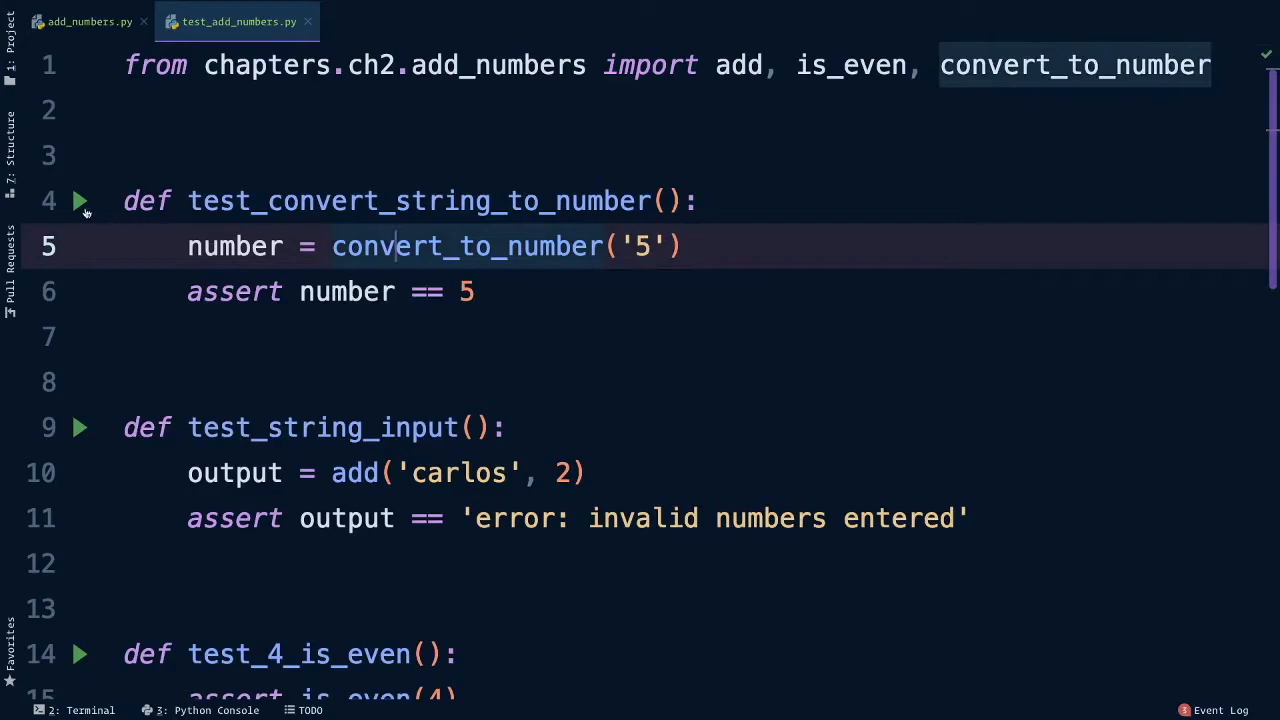
click(79, 201)
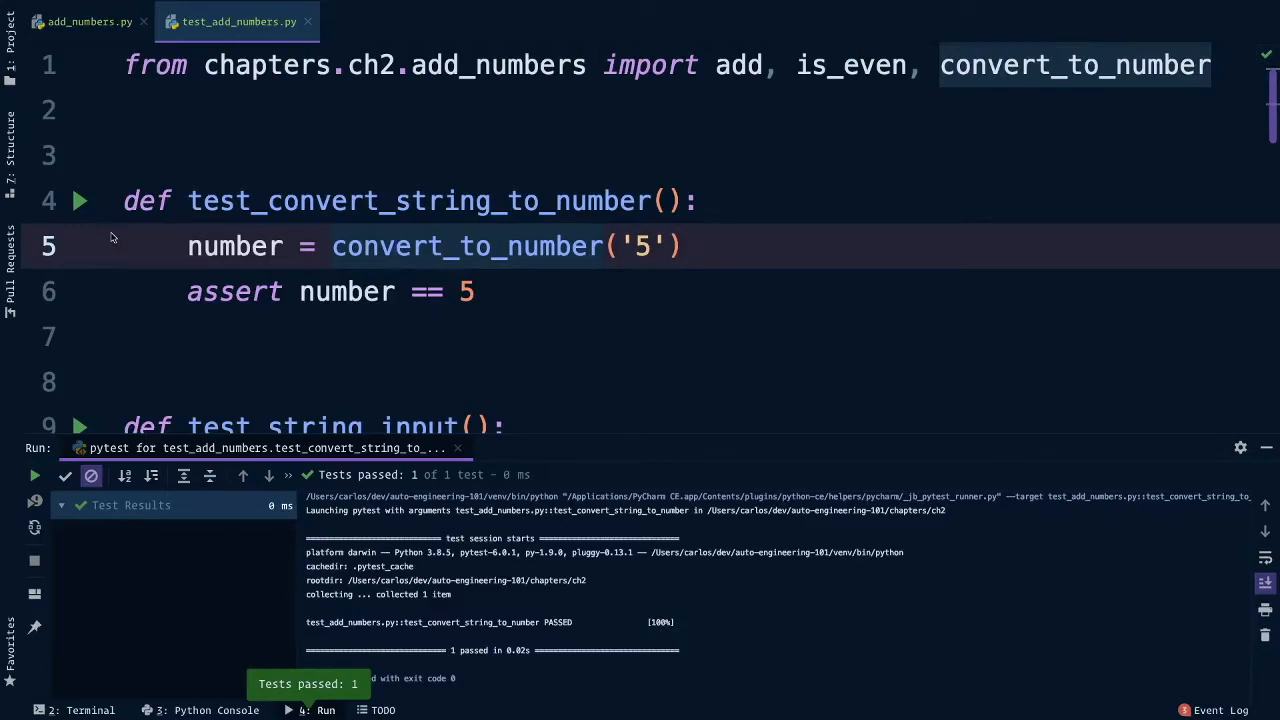
click(395, 246)
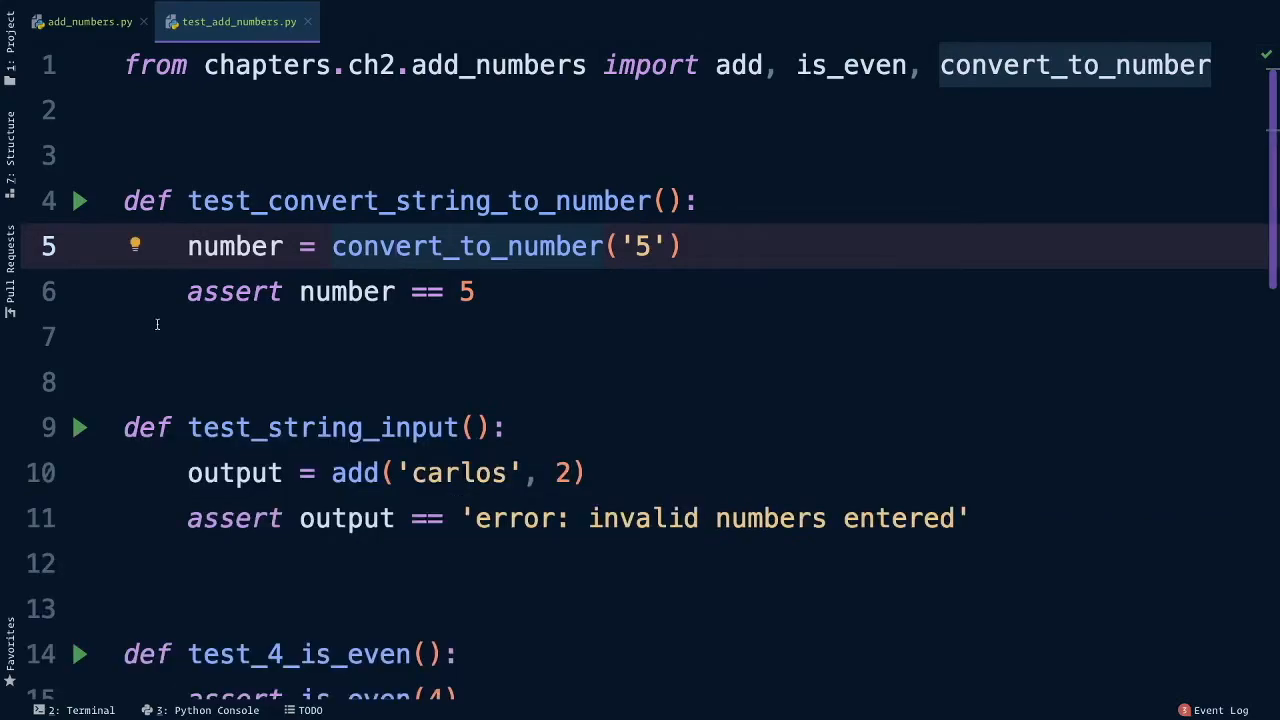
click(88, 21)
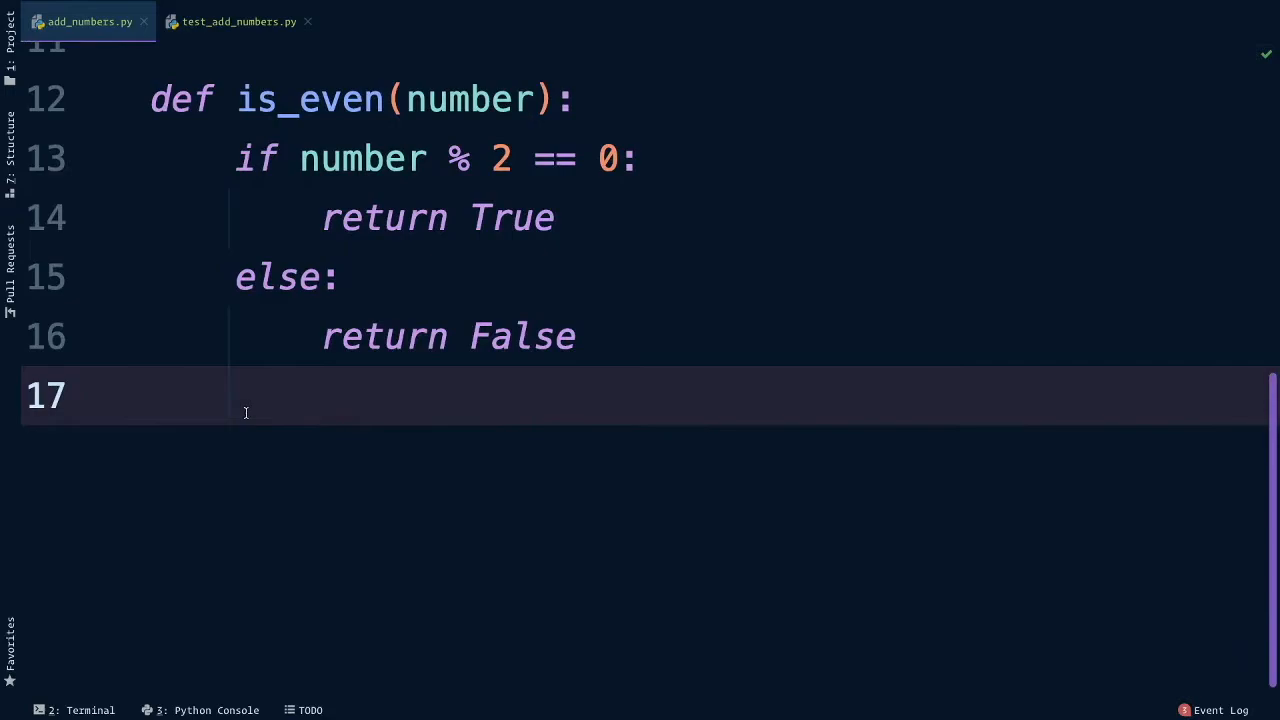
Step: Define challenge_1 with input_1 = input('Enter a number:') and input_2 = input('Enter another number:')
text(d)
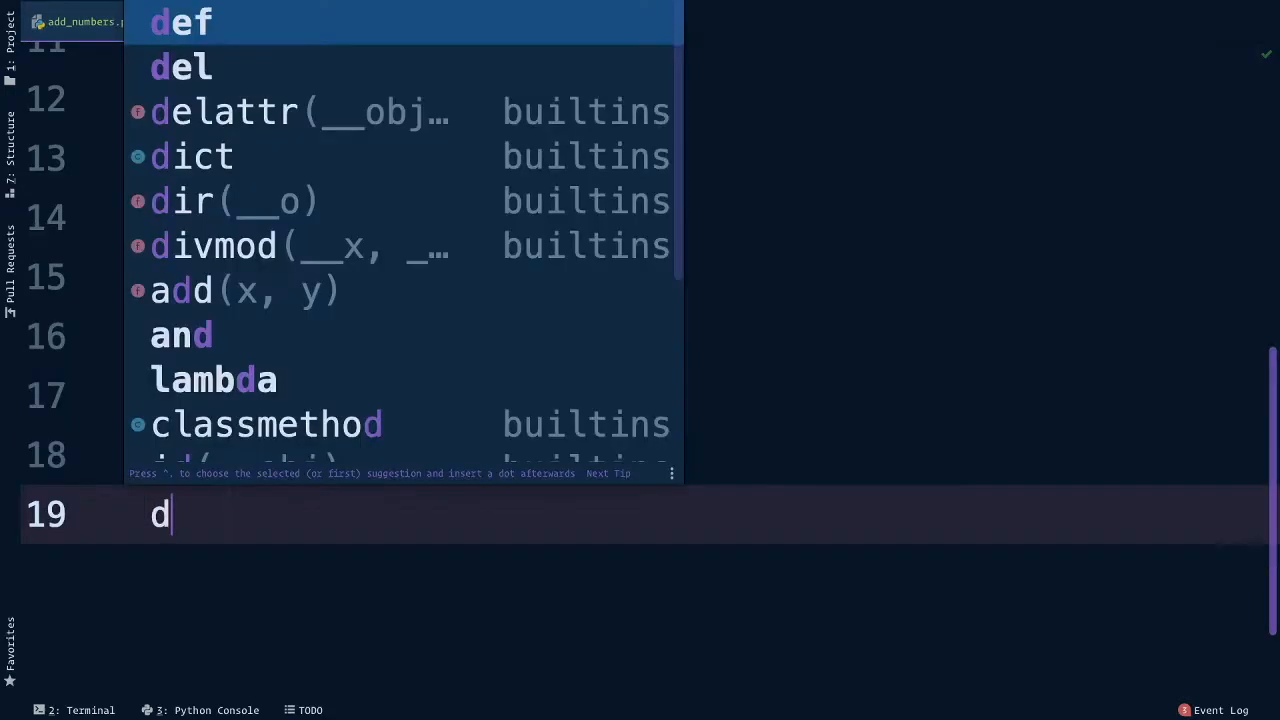
text(ef challenge)
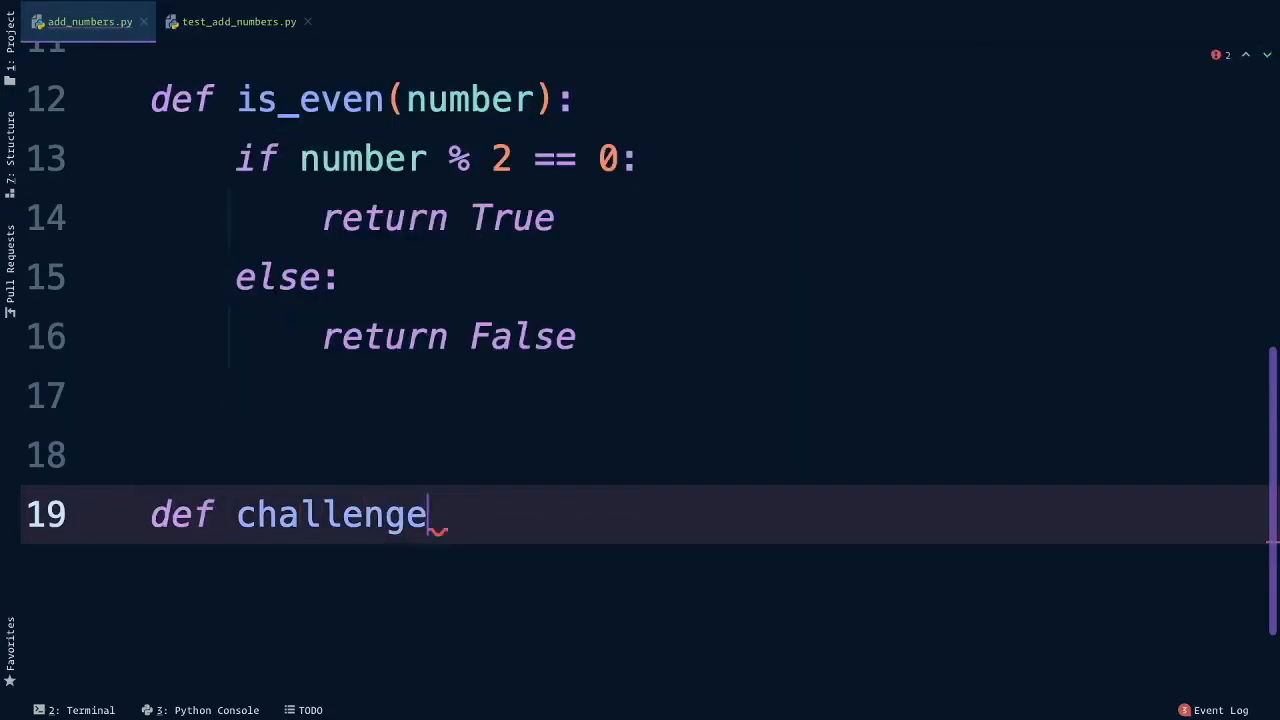
text(_1()
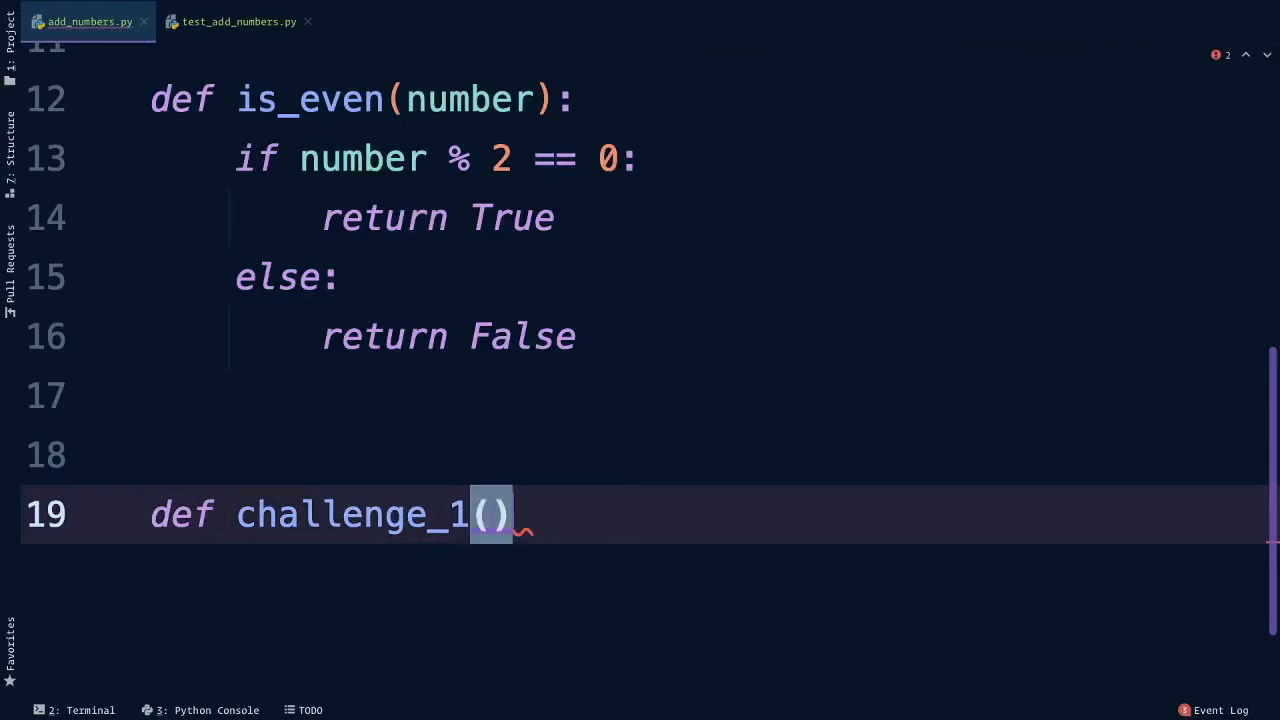
text(:)
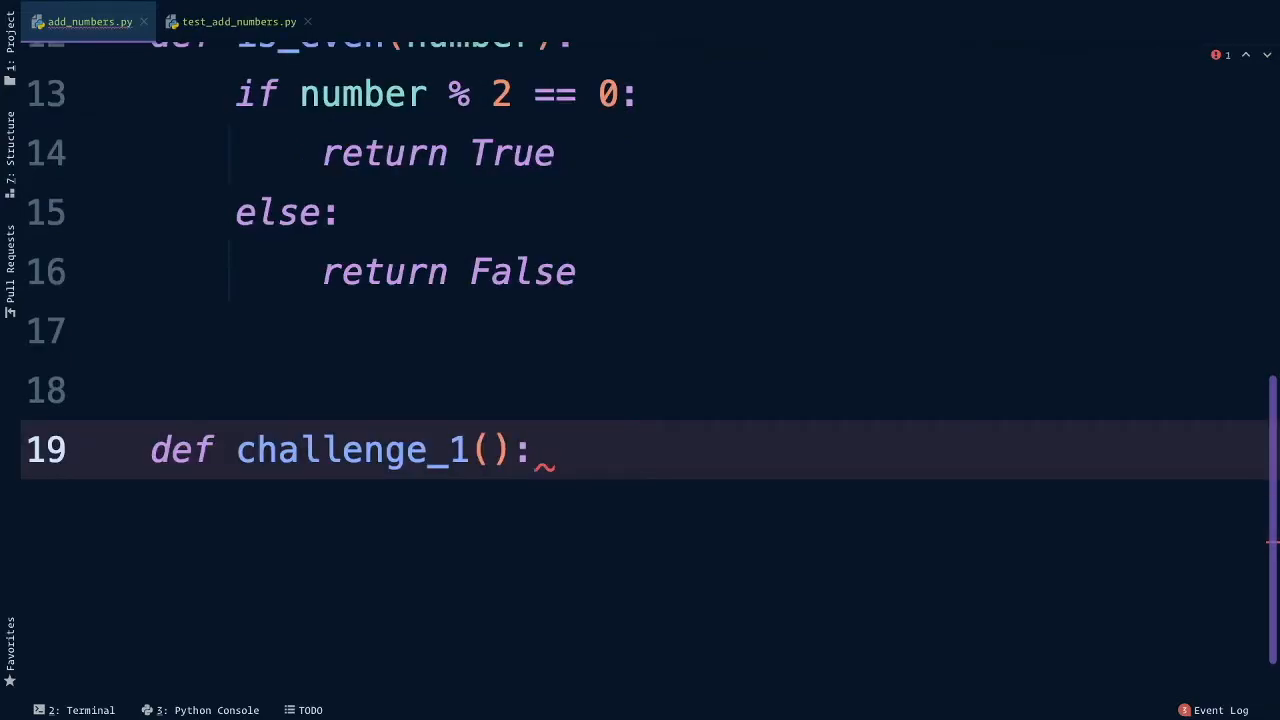
text(input_1)
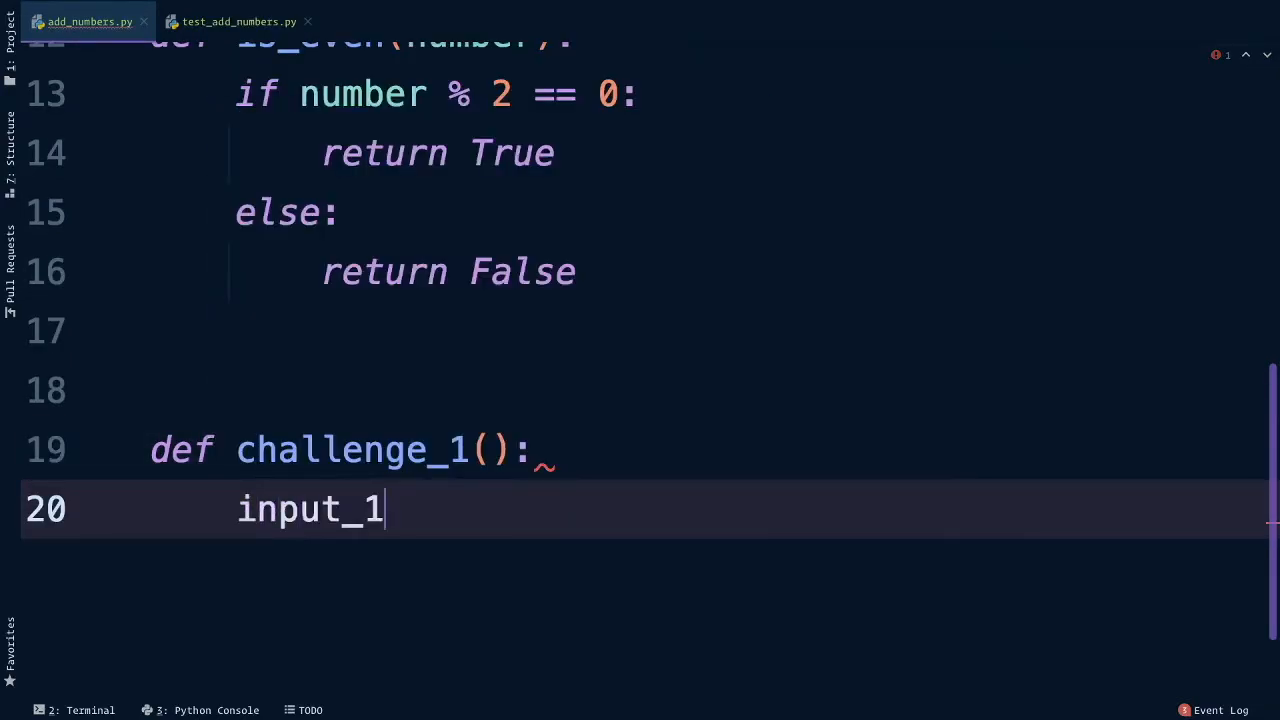
text(= input(''))
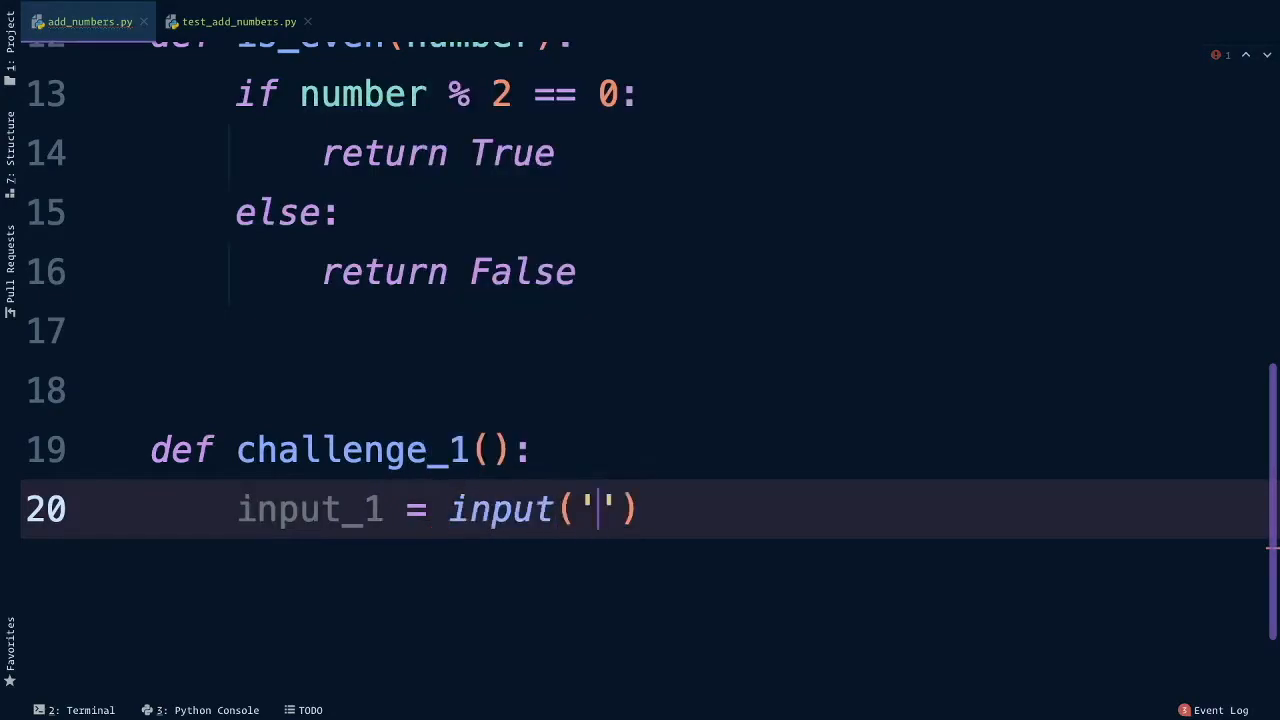
text(Enter)
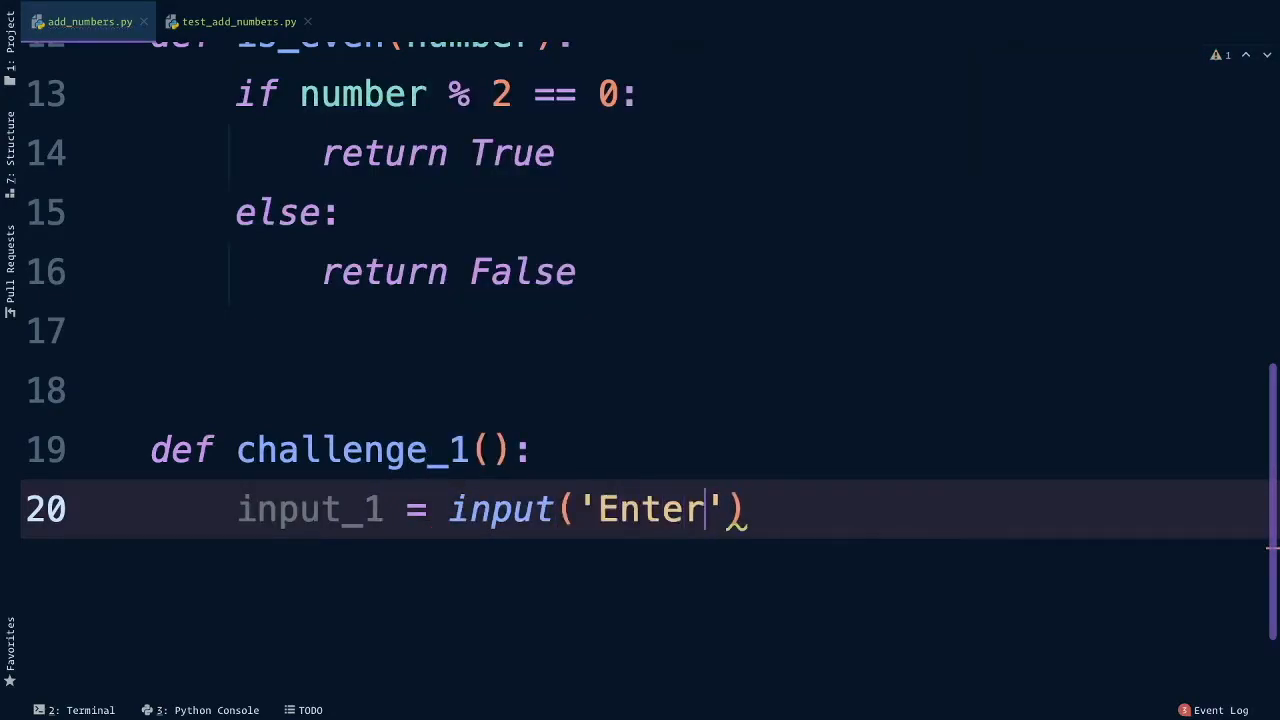
text(a number:)
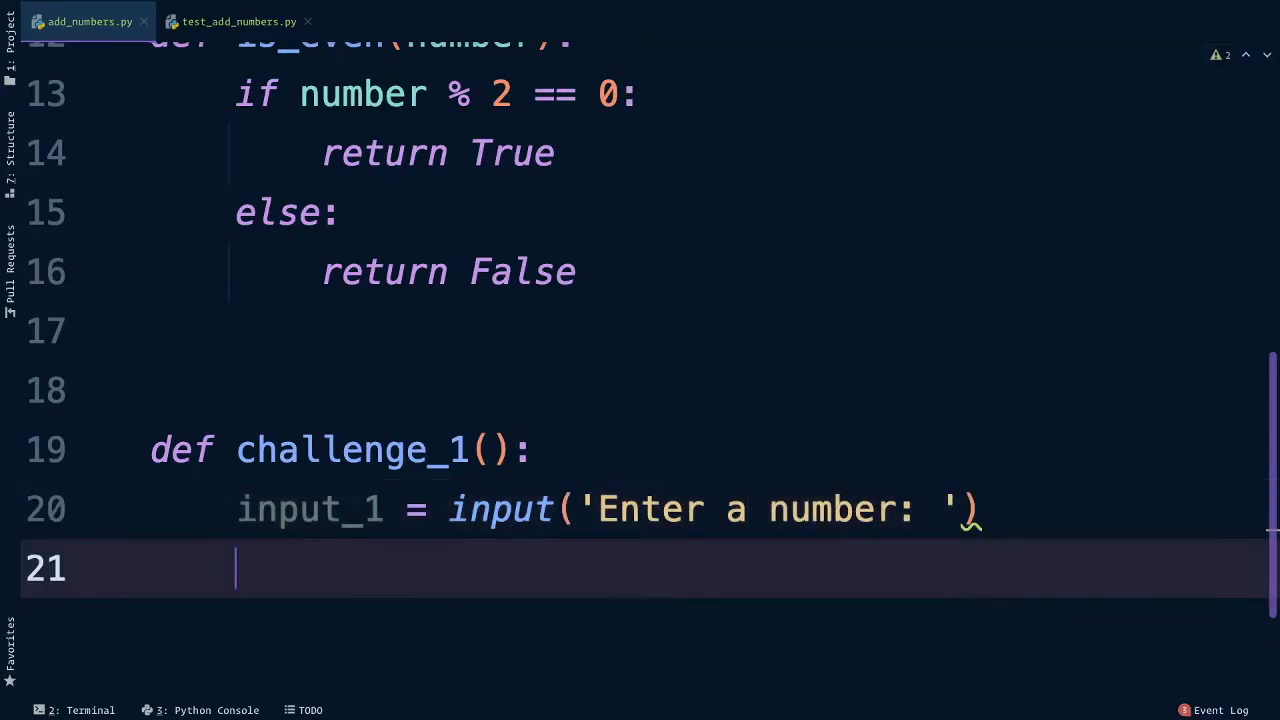
text(input_2)
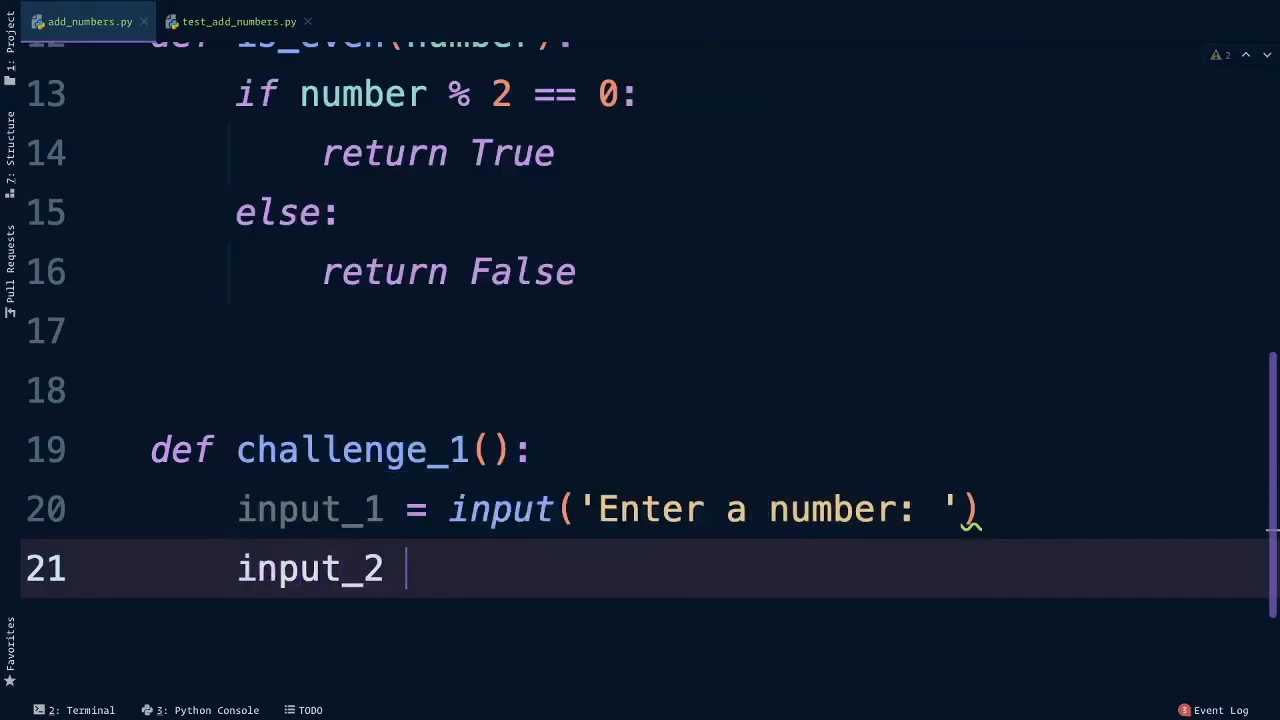
text(= input(''))
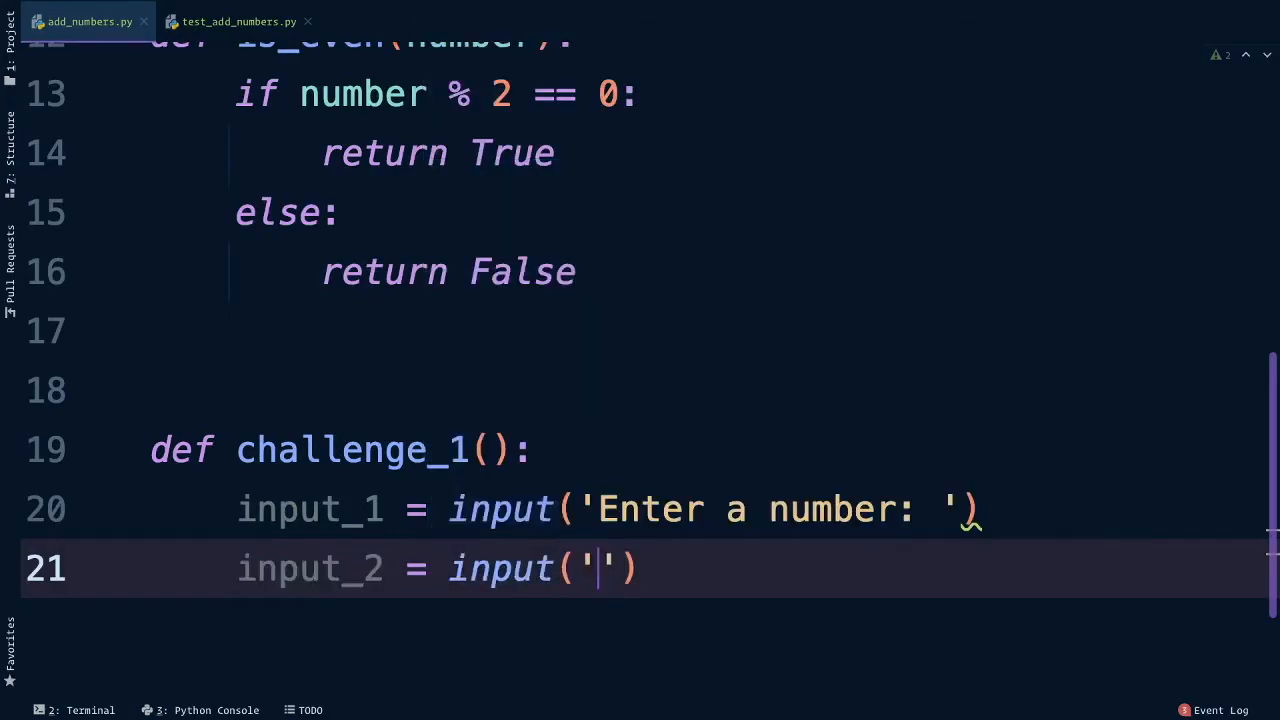
text(Enter another numbe)
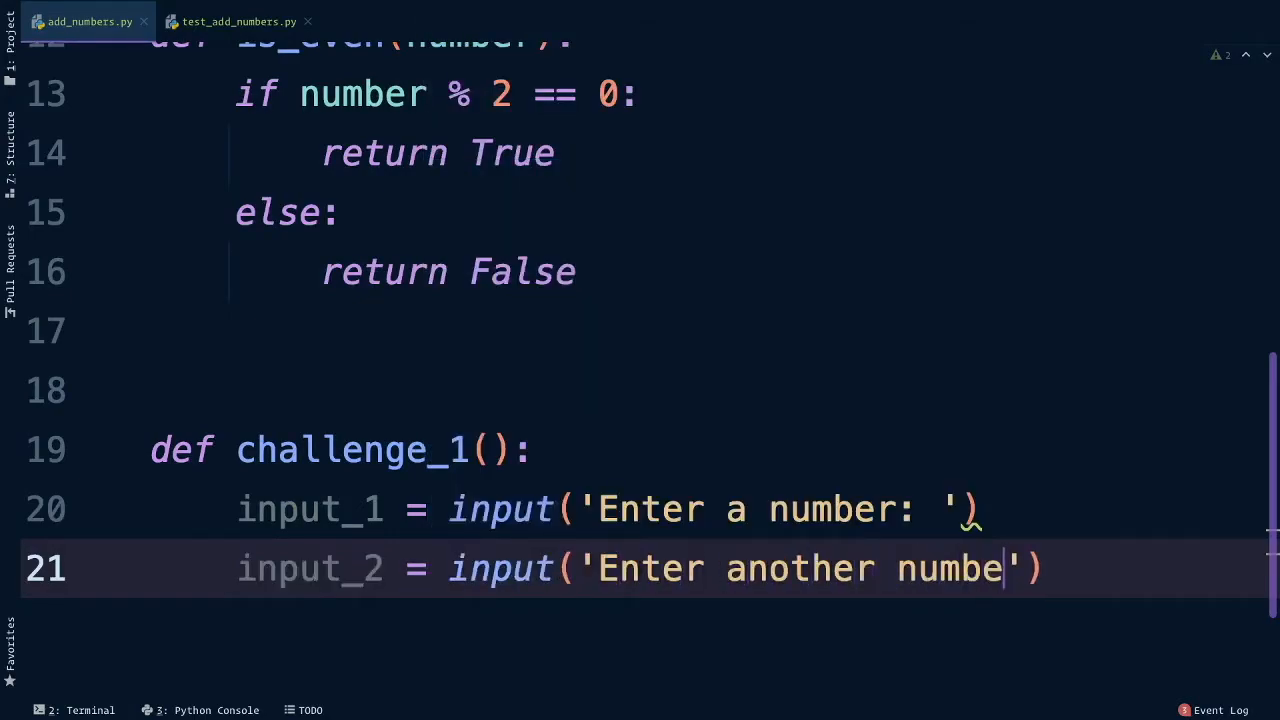
text(r:)
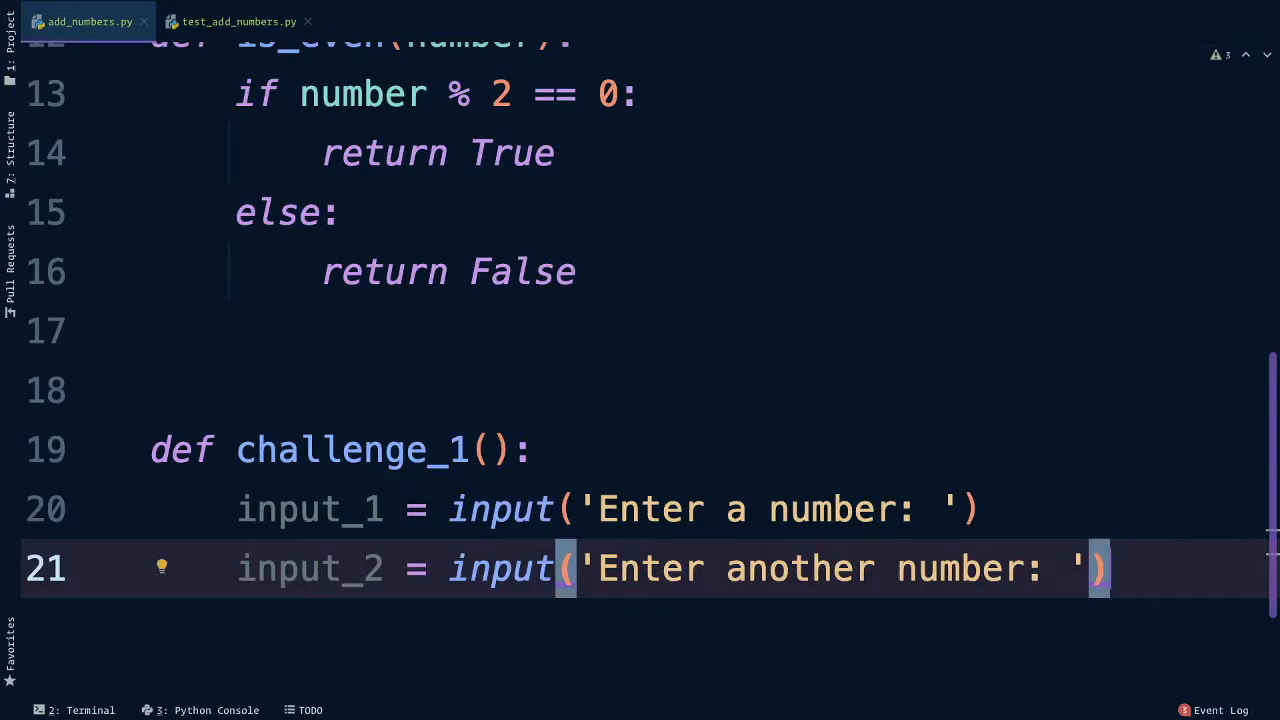
Step: Convert both inputs with convert_to_number, set total = add(num_1, num_2) and print(total)
text(num_1 = convert_to_number(inpu)
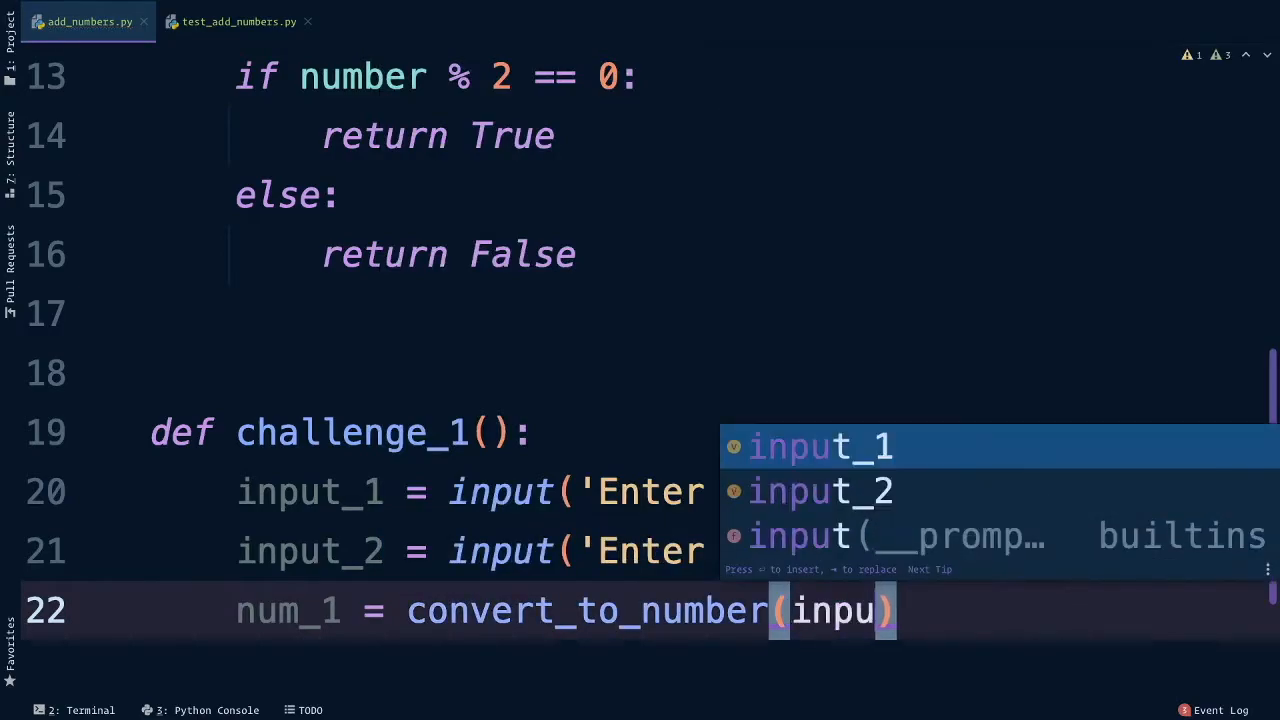
text(num_2)
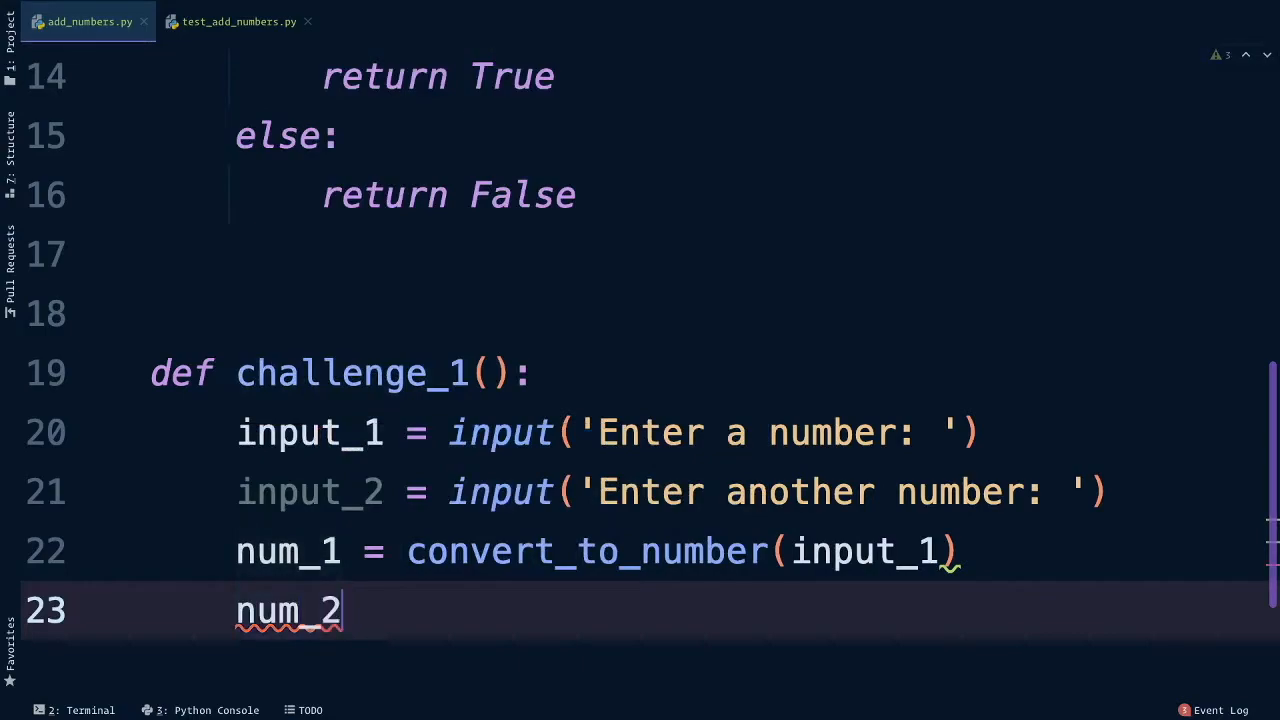
text(= convert_to_number()
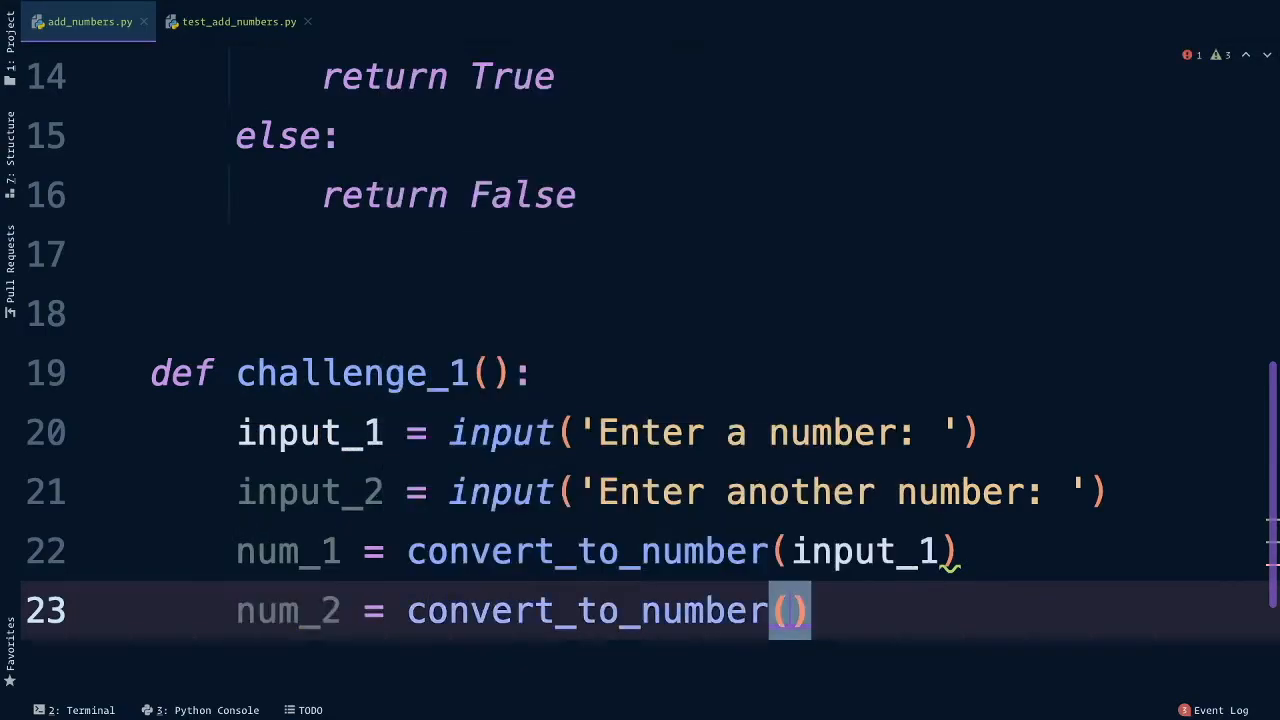
text(input_2)
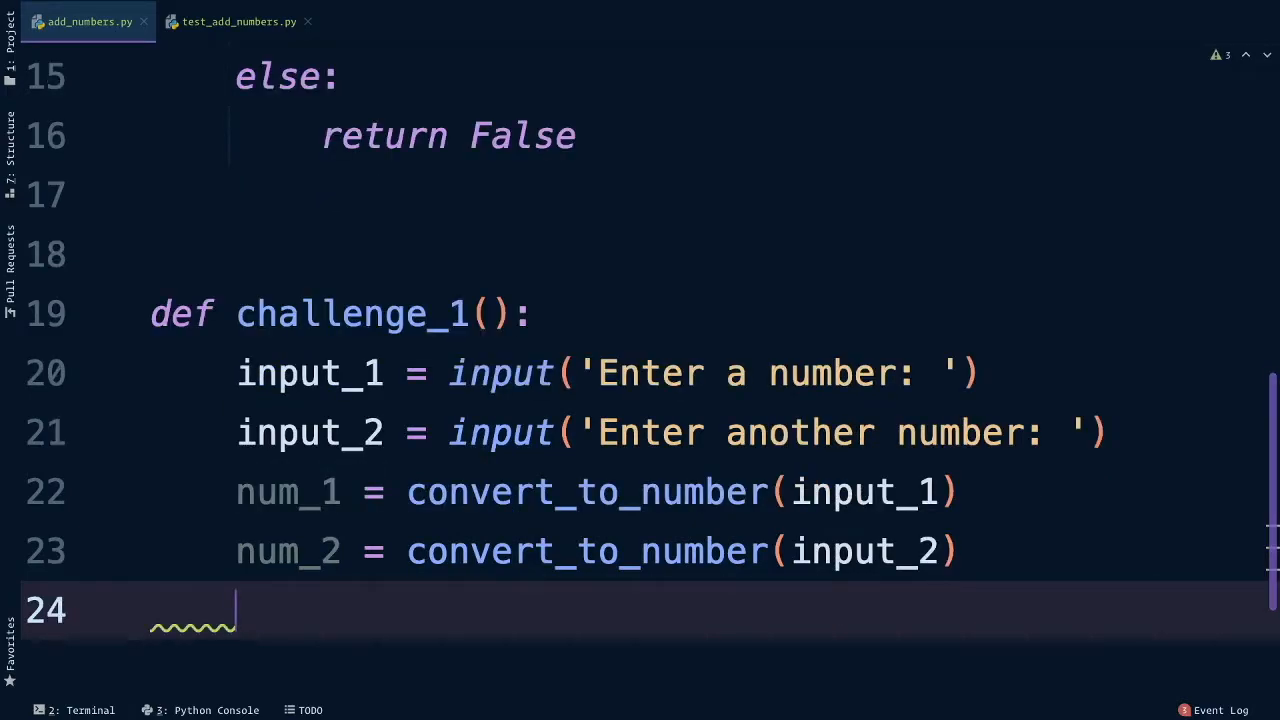
text(total =)
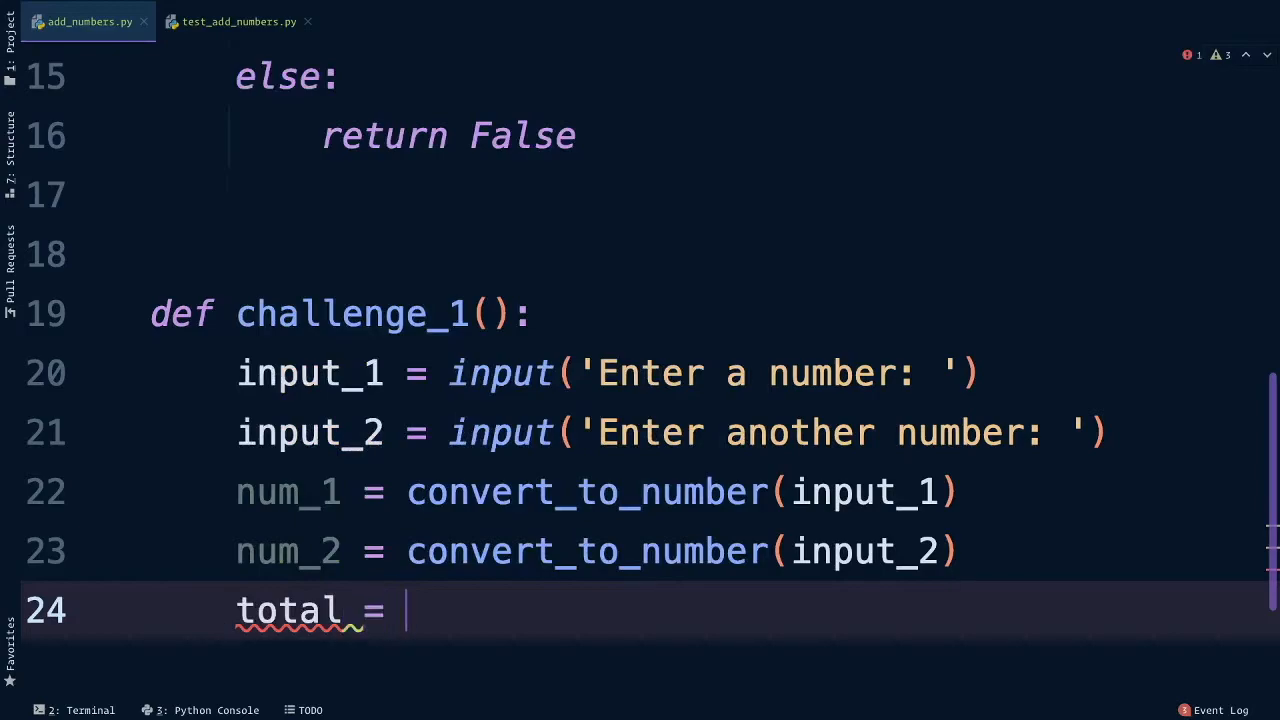
text(add)
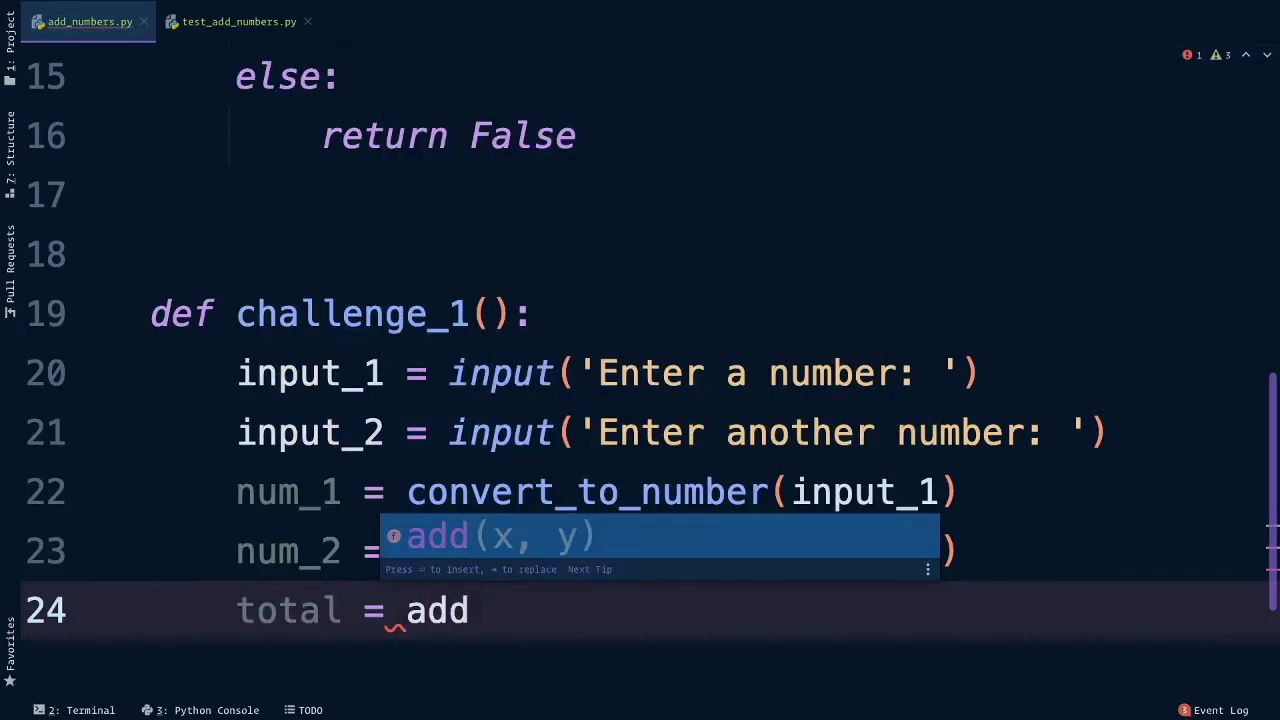
text((num_1,)
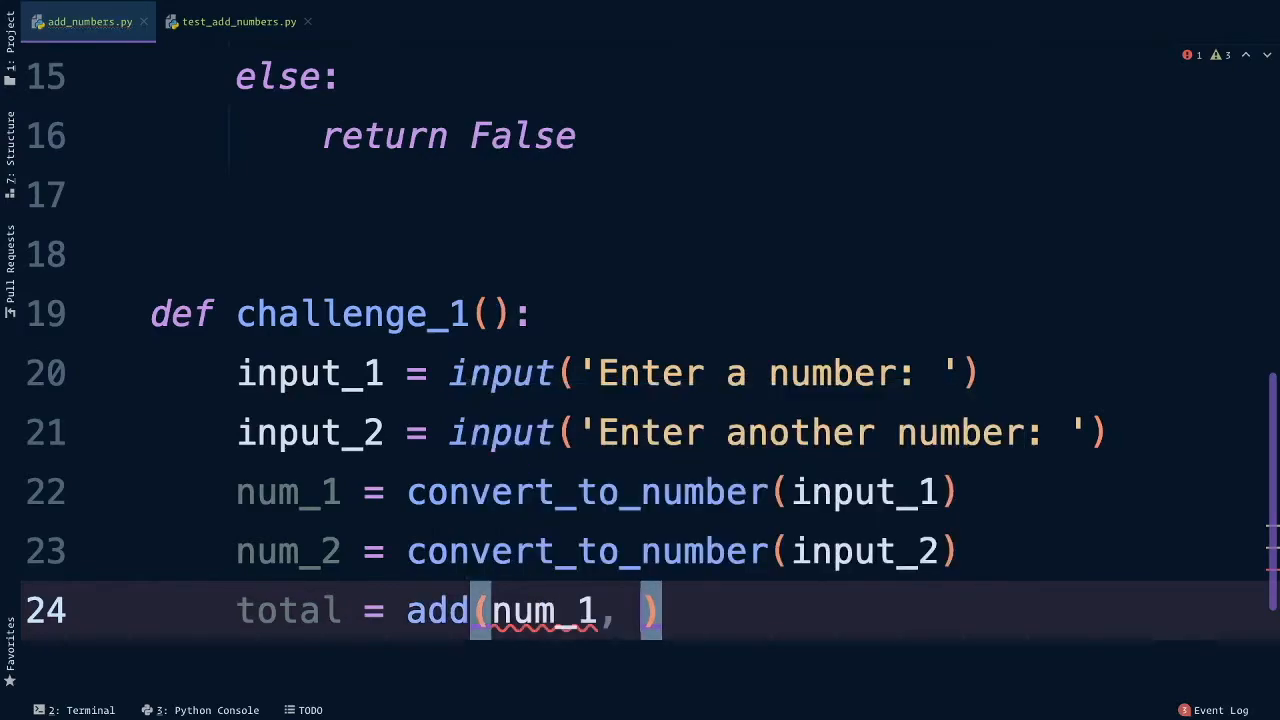
text(num_2)
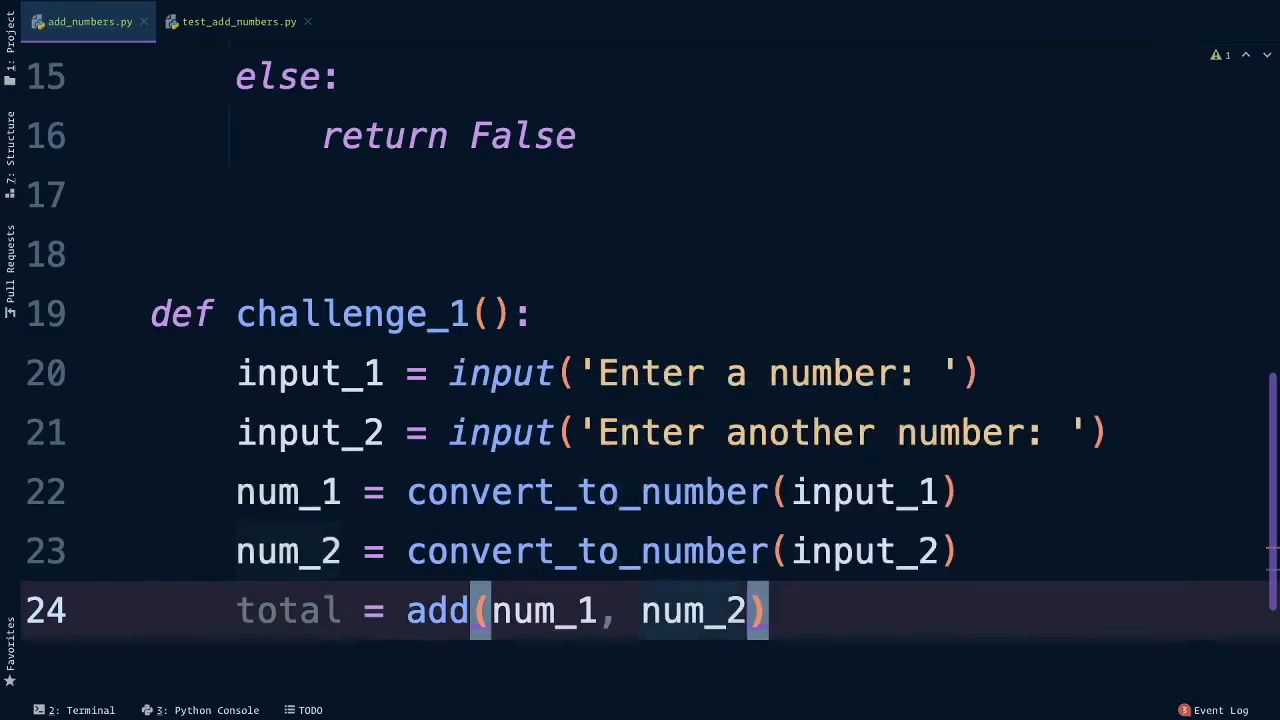
text(print())
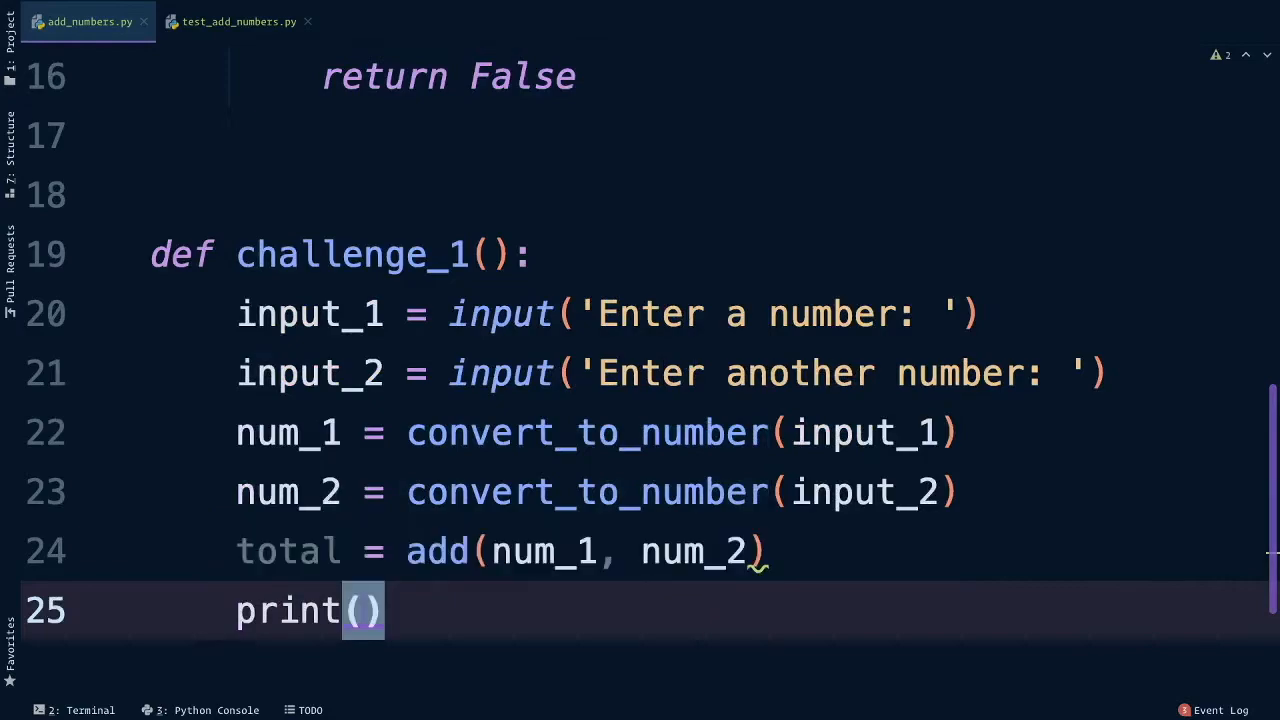
text(total)
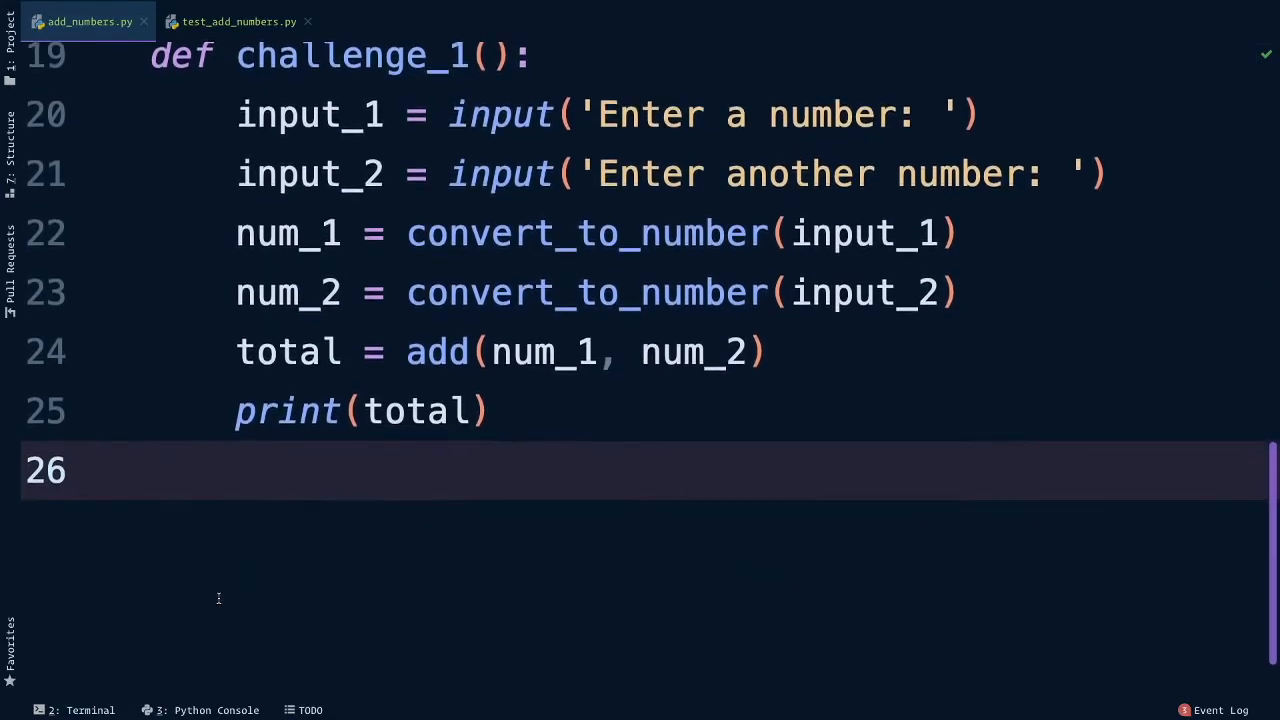
Step: Add an if __name__ == '__main__': block calling challenge_1() and bring up add_numbers' run options
text(main__':)
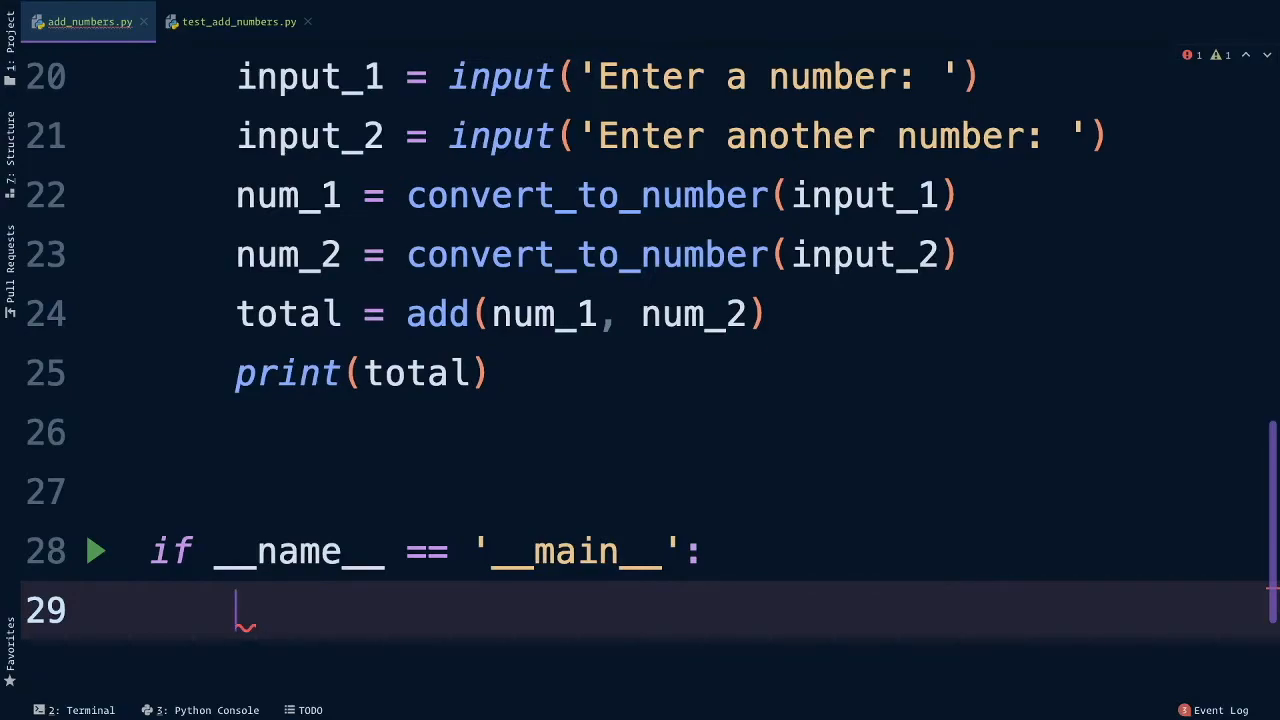
text(challenge_1())
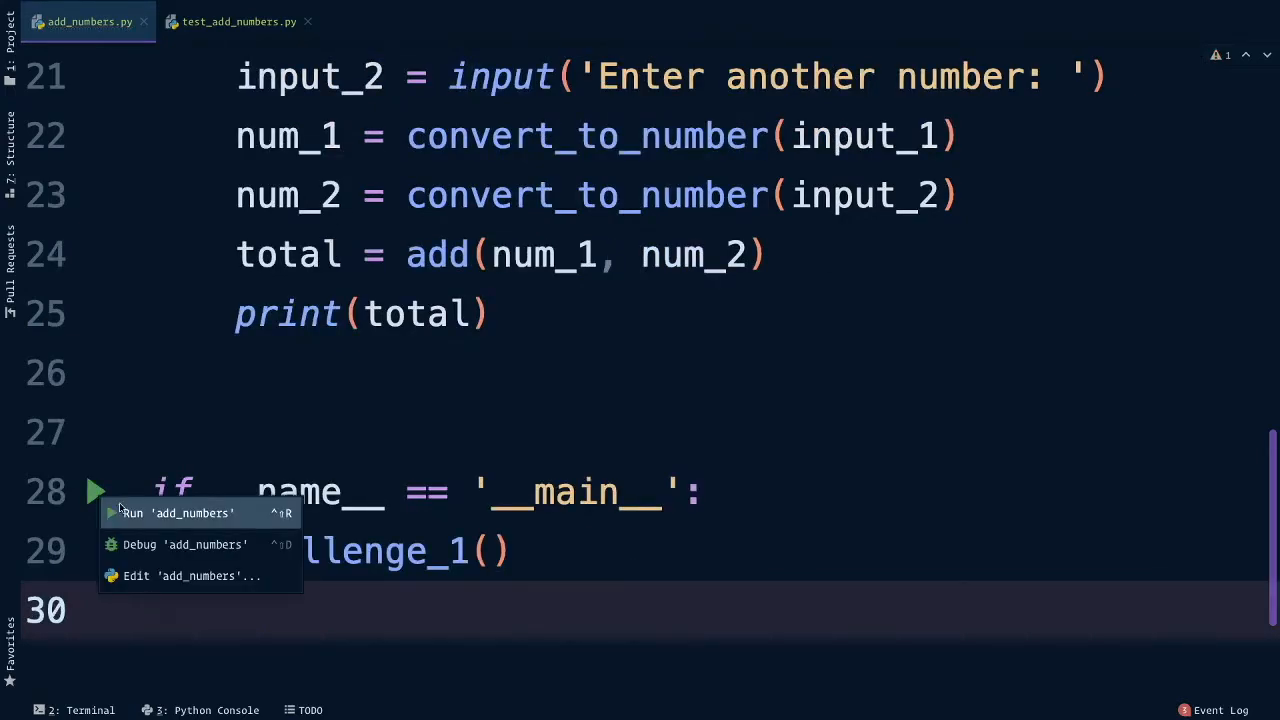
click(178, 512)
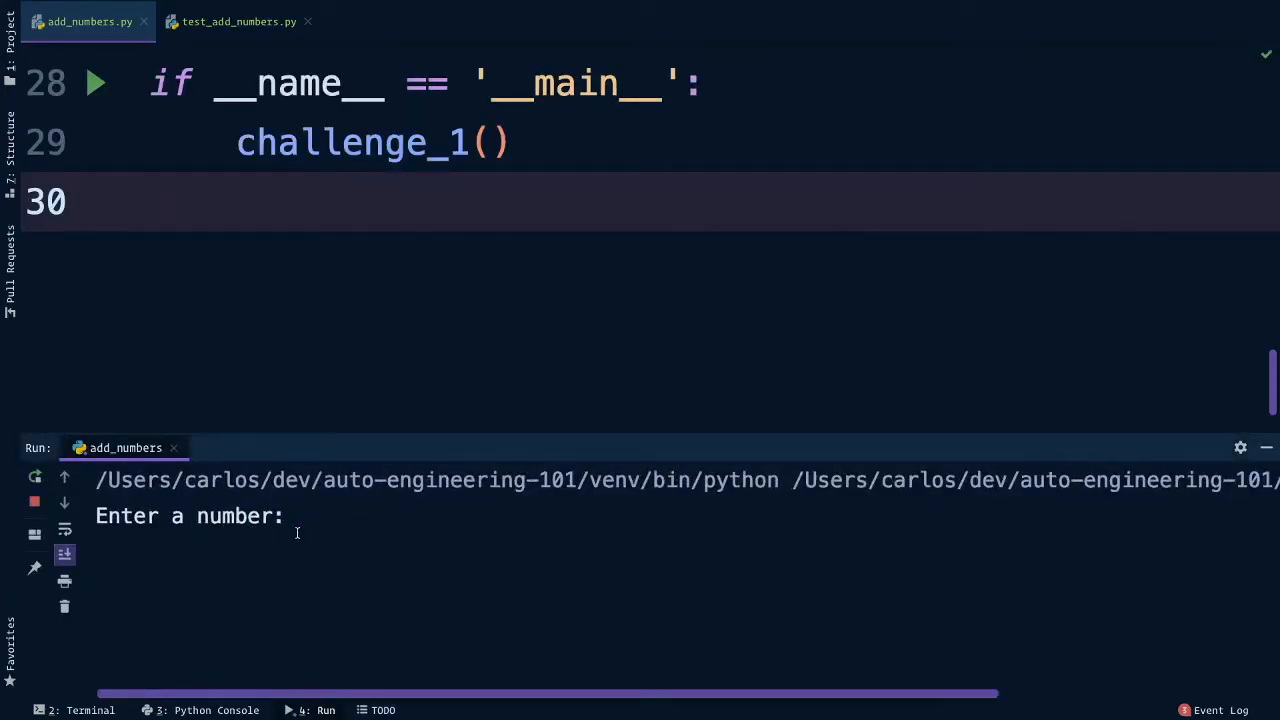
Step: Run add_numbers and enter 3 at the 'Enter a number:' prompt
text(3)
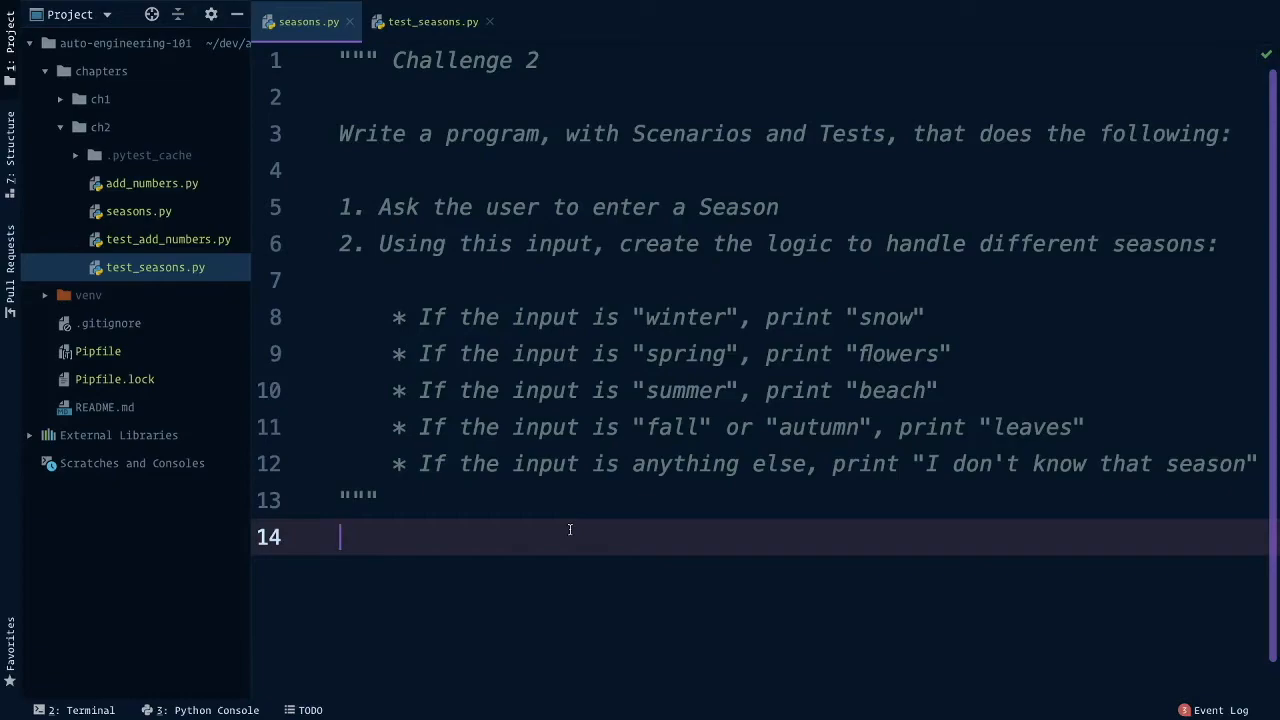
mouse_move(150, 224)
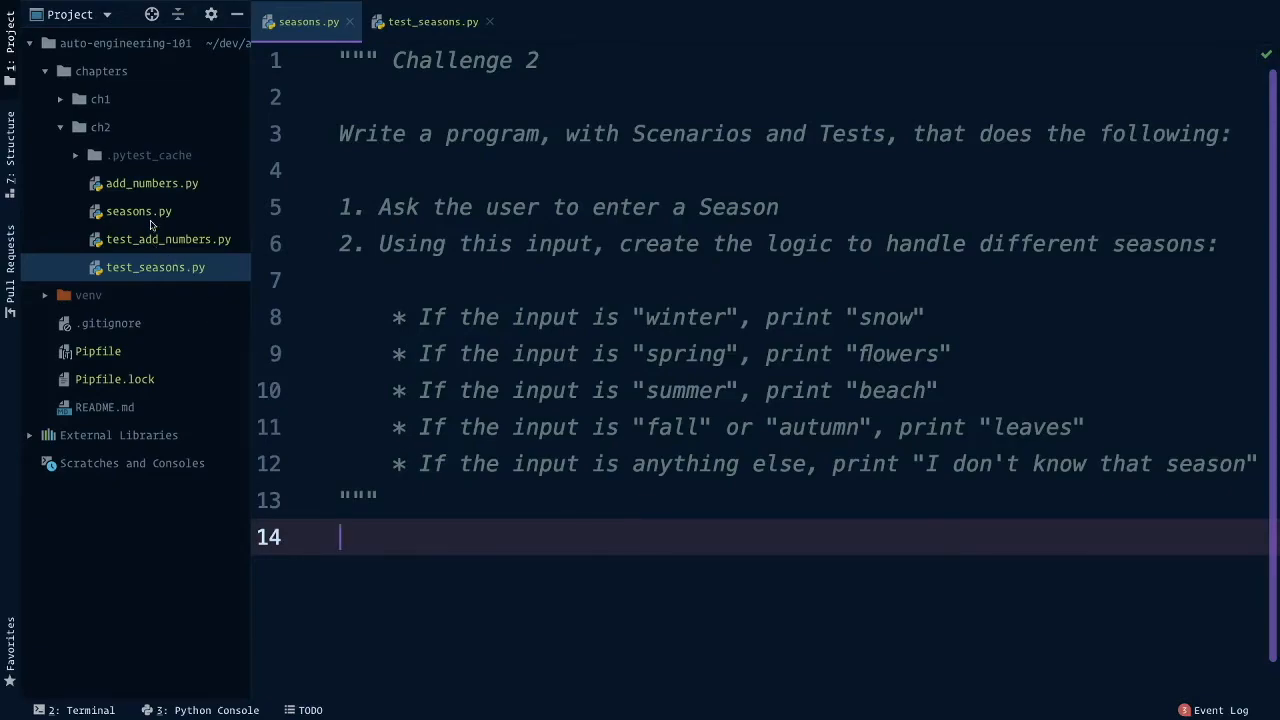
click(138, 211)
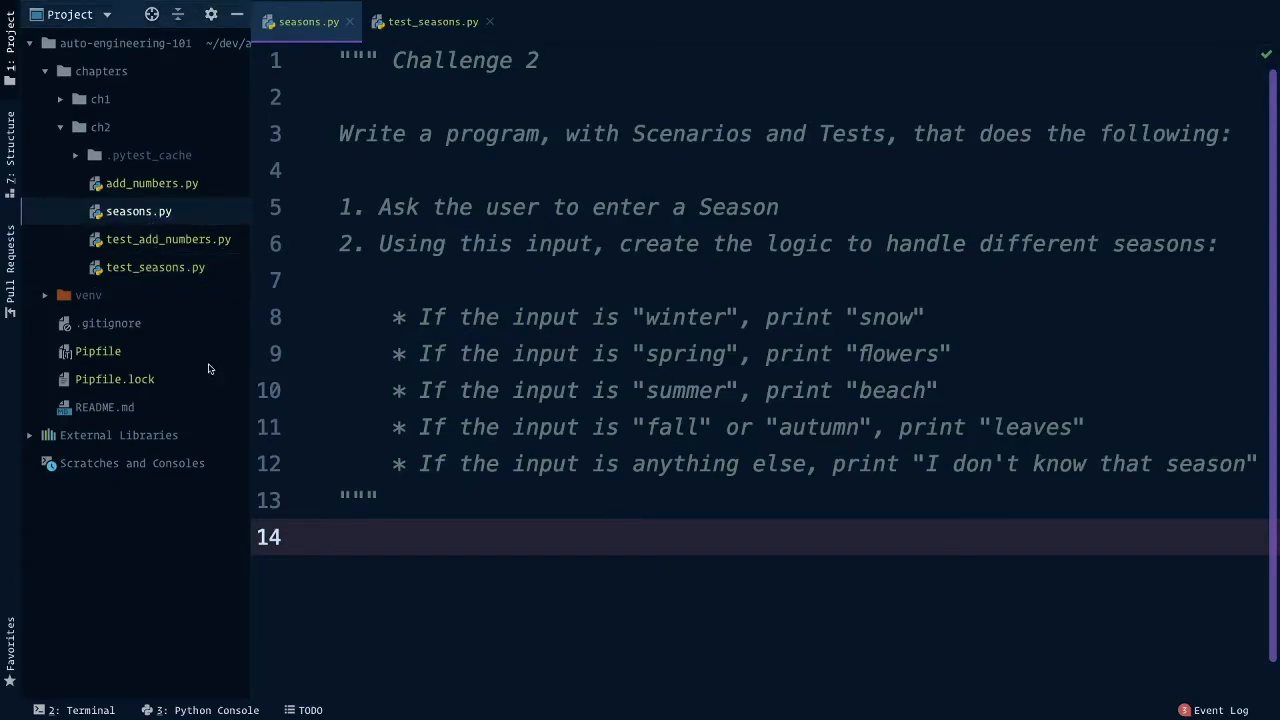
click(365, 538)
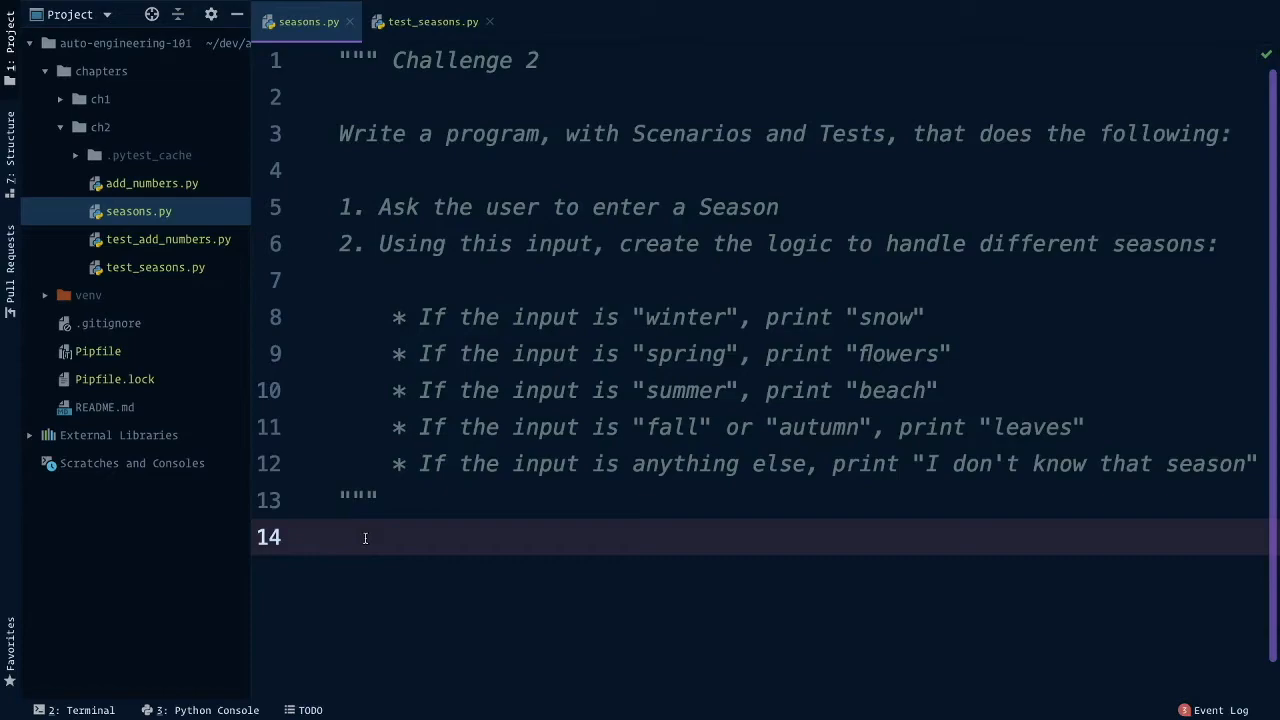
double_click(738, 207)
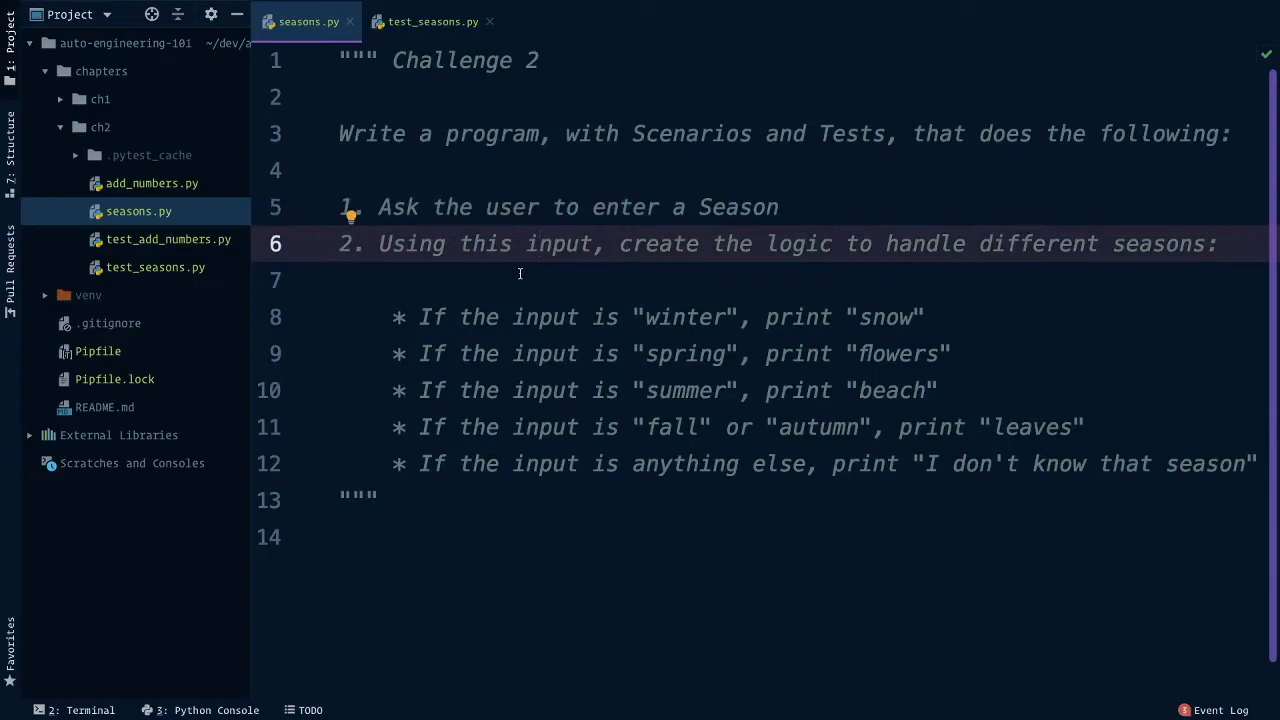
mouse_move(555, 317)
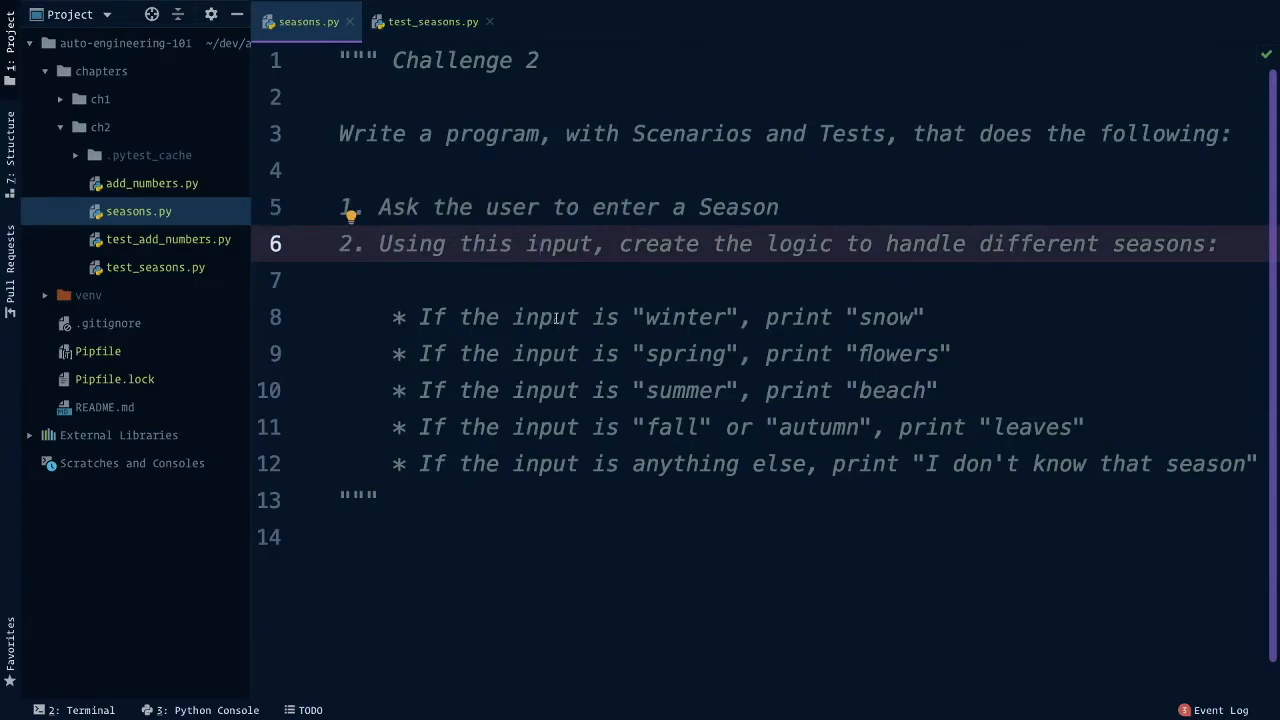
double_click(685, 317)
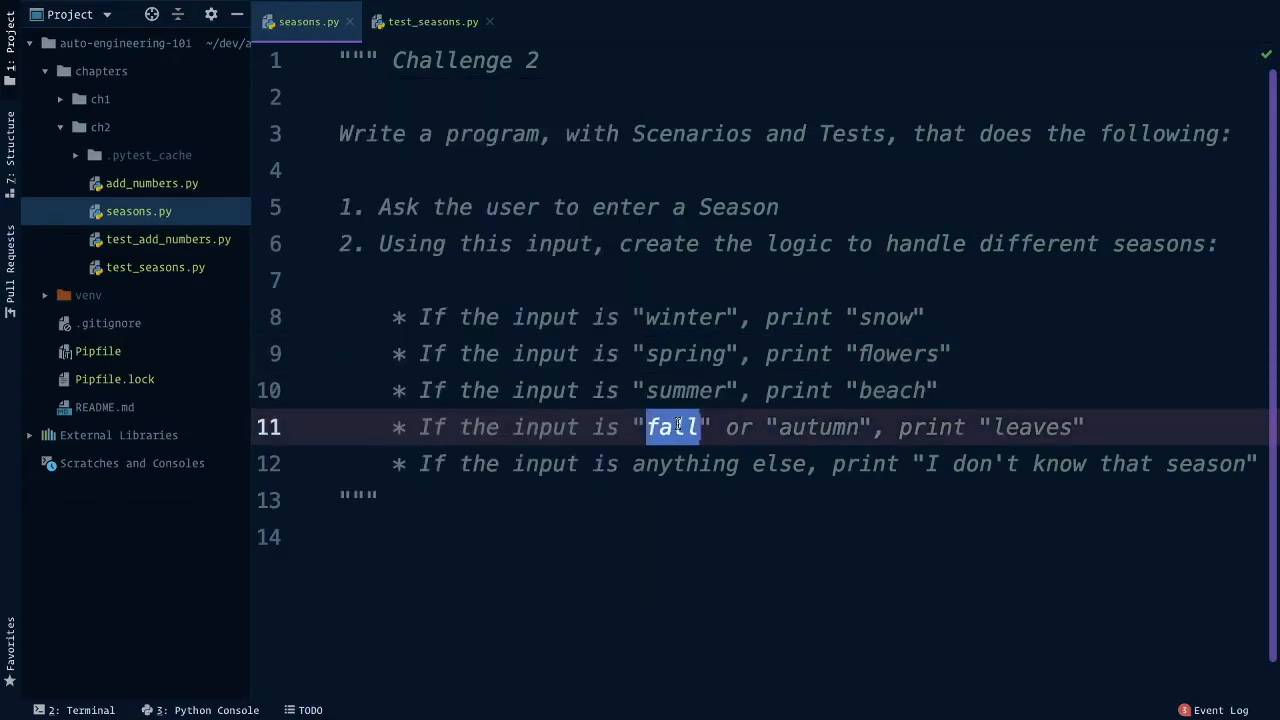
double_click(818, 427)
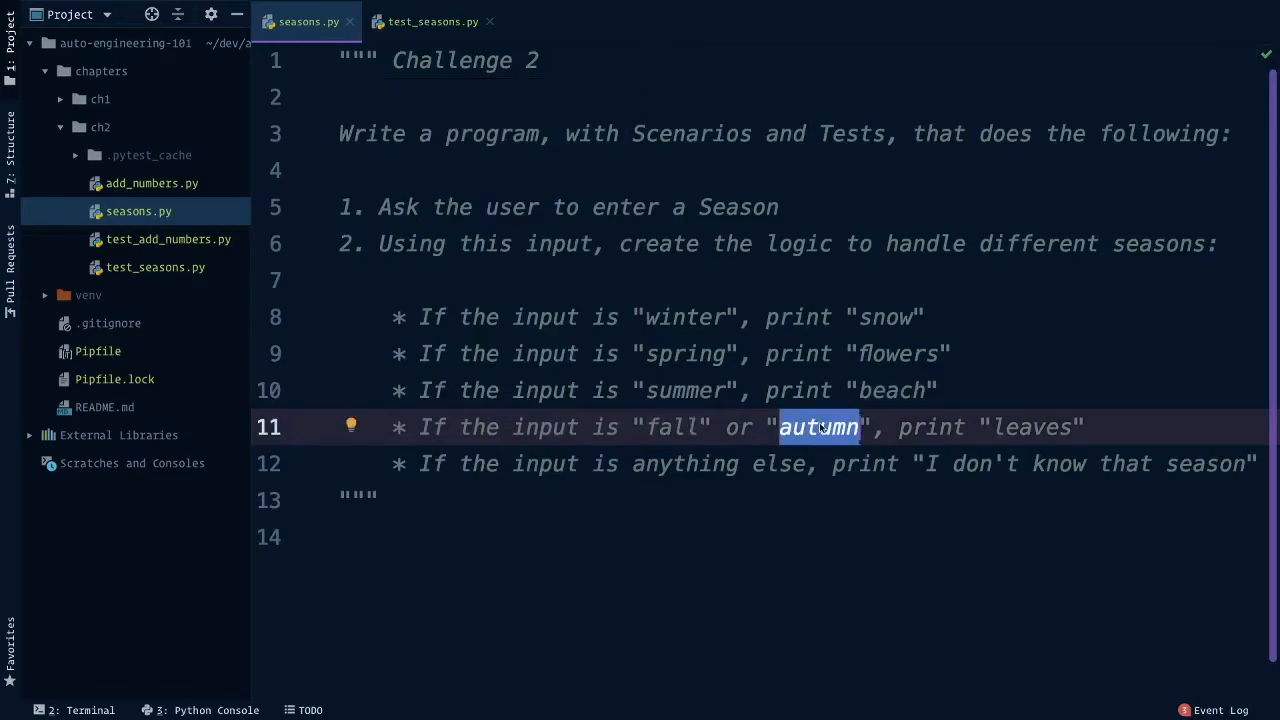
click(525, 537)
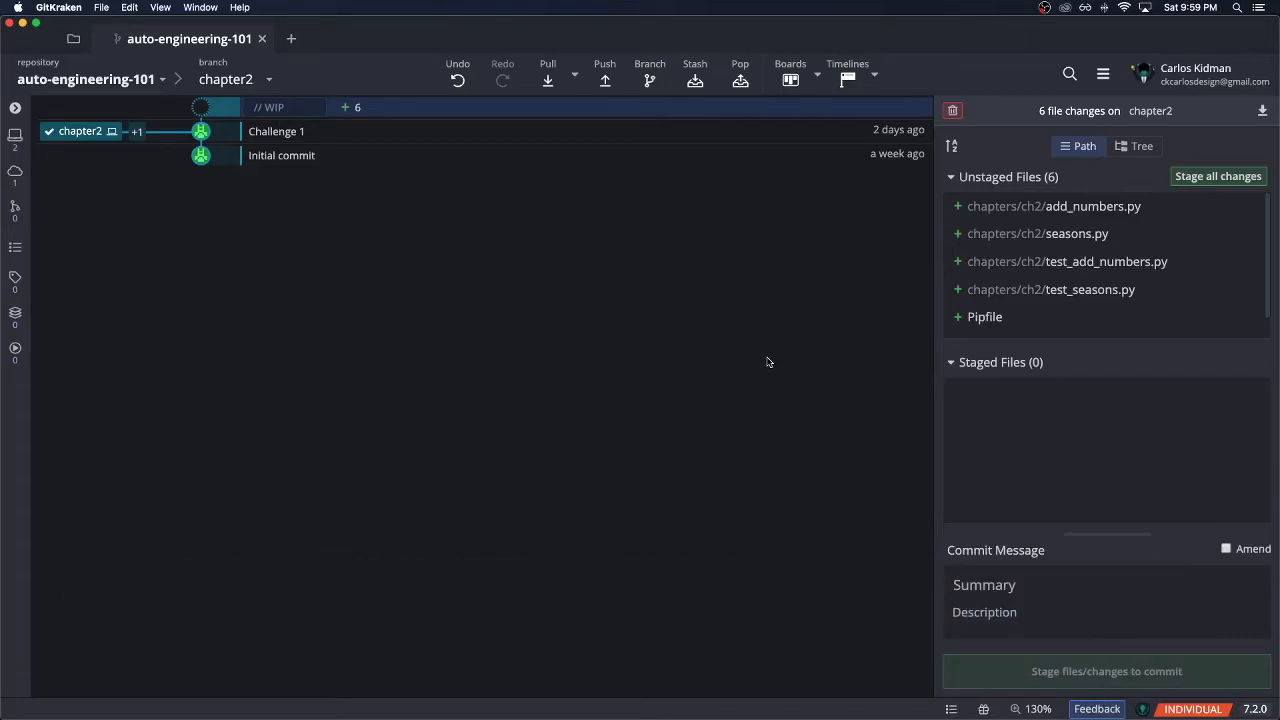
mouse_move(773, 360)
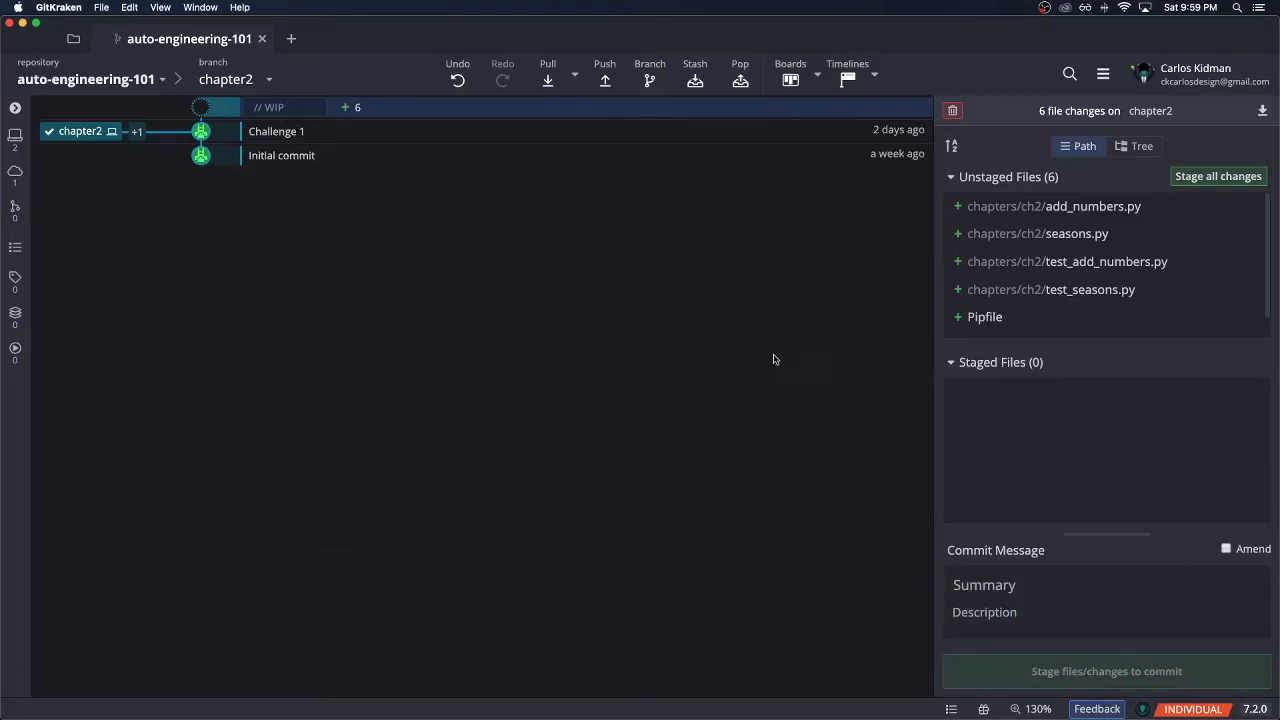
mouse_move(1218, 176)
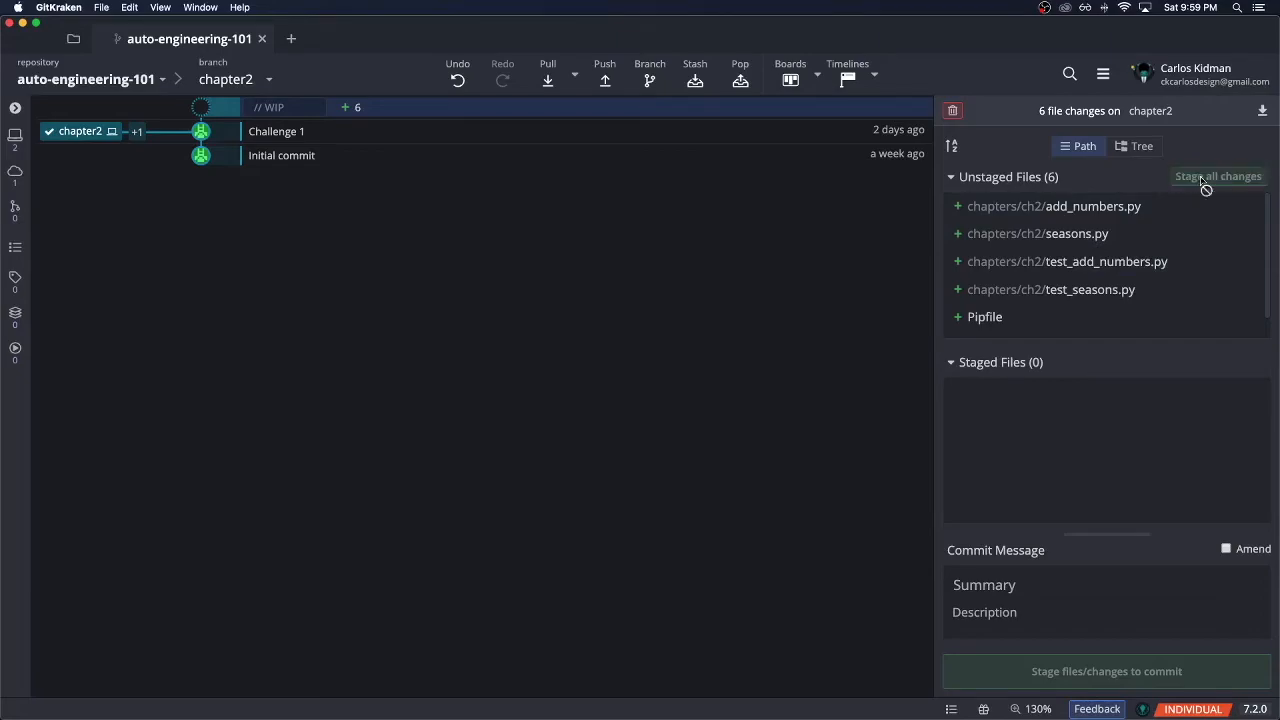
Step: Stage all six files, commit them as 'Challenge 2' on chapter2, and begin the push to origin
click(1218, 176)
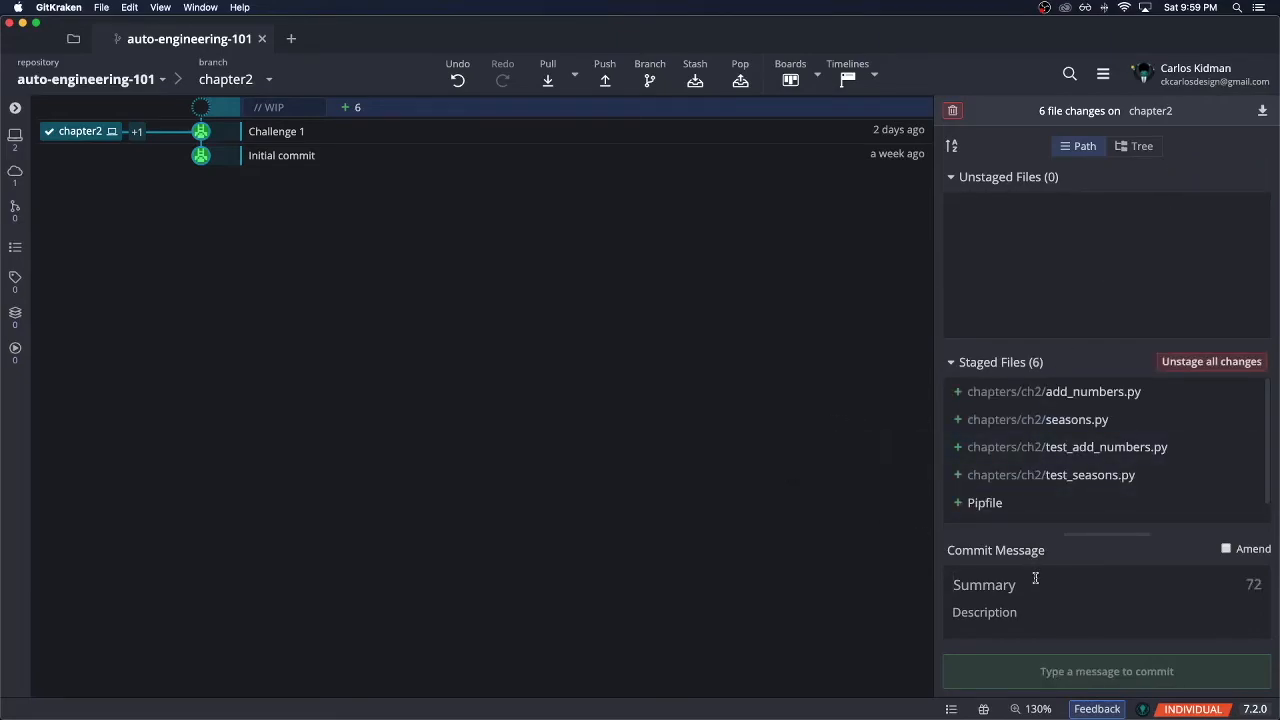
text(Challenge 2)
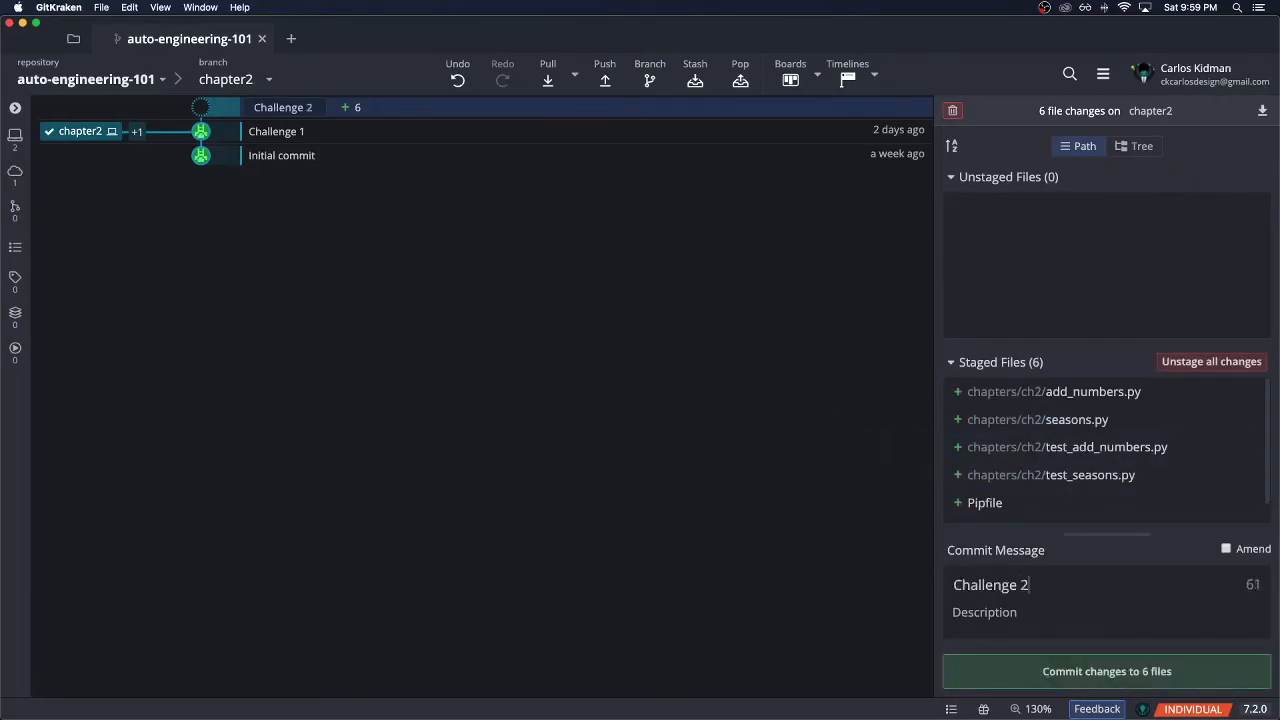
click(1106, 671)
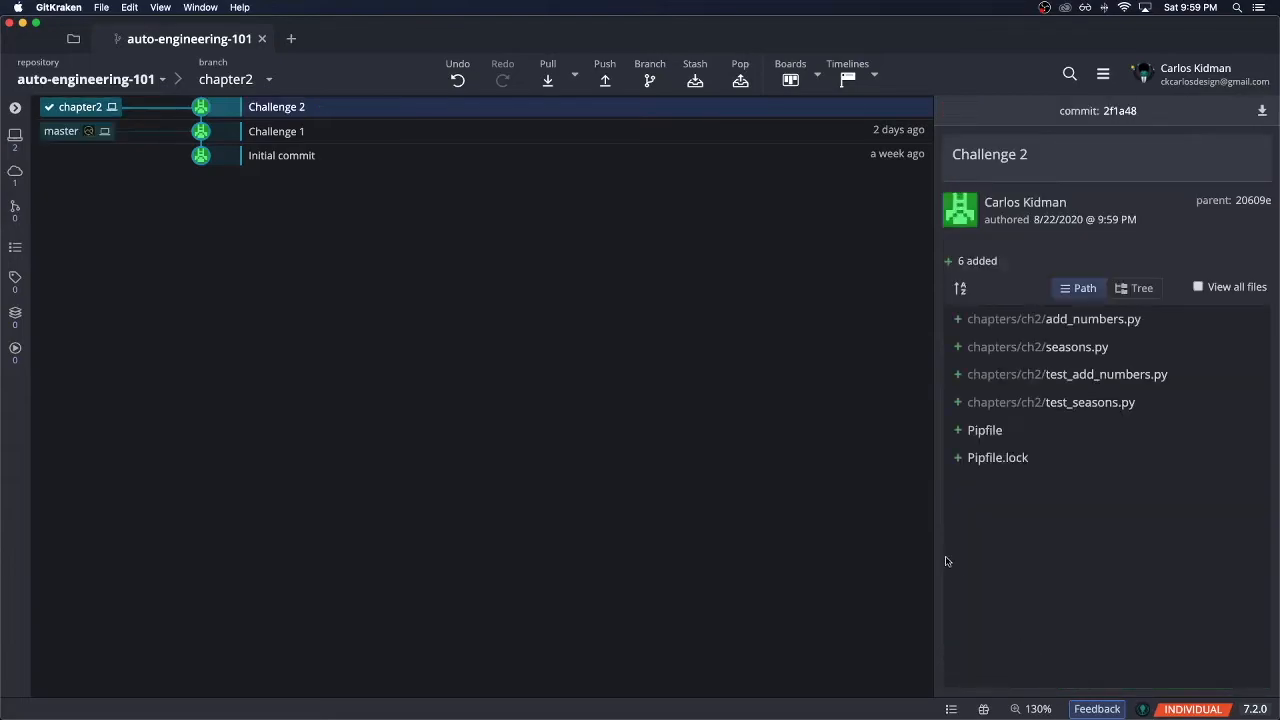
click(604, 72)
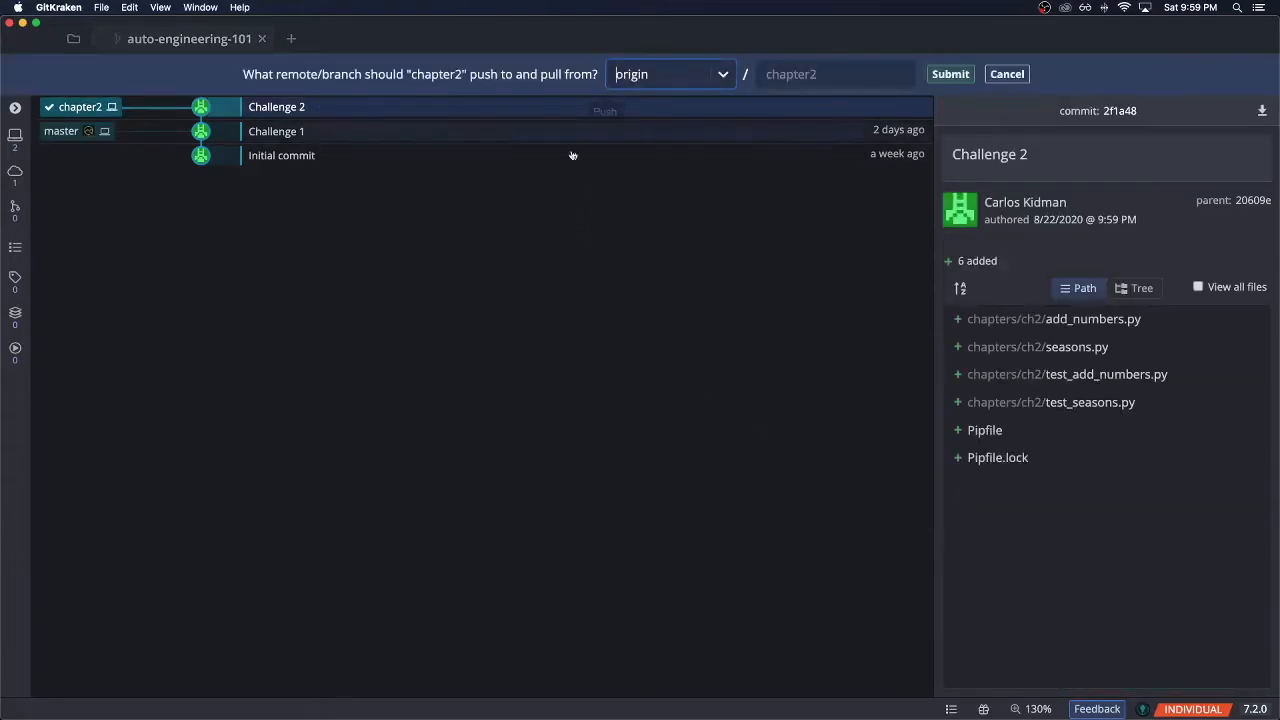
mouse_move(635, 173)
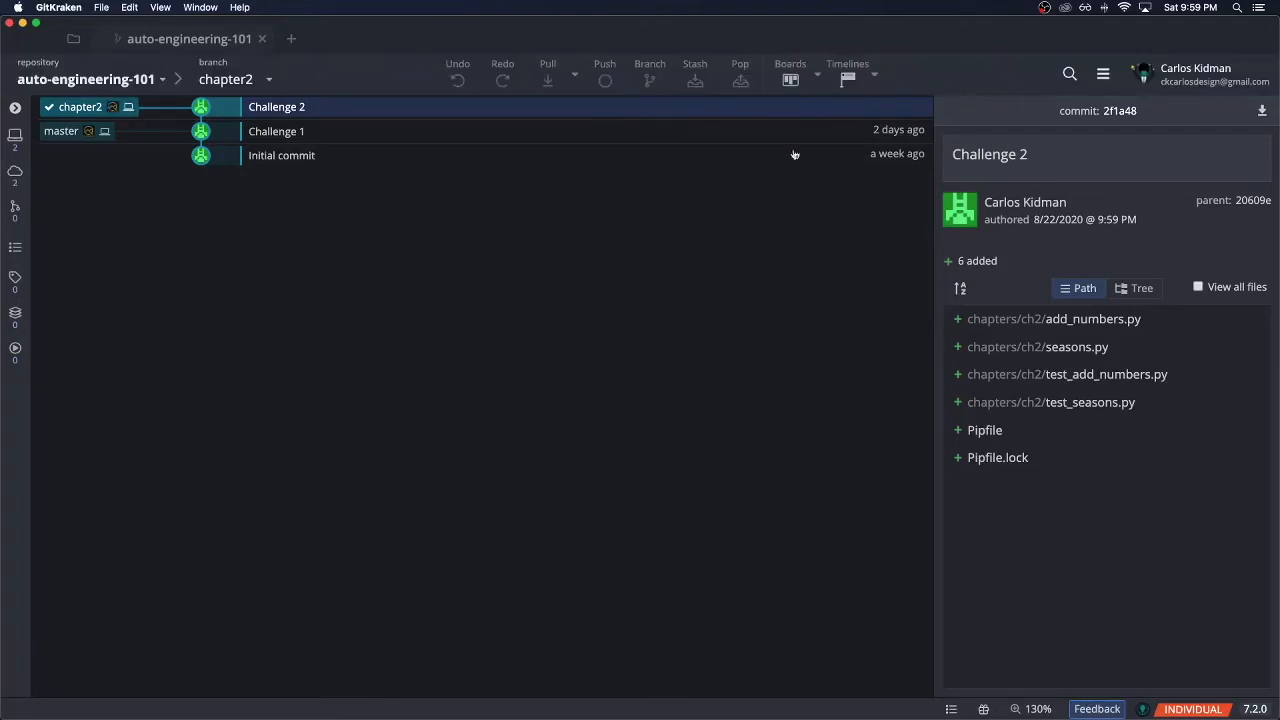
Step: Push chapter2 with the Challenge 2 commit to origin so it tracks a remote branch
click(604, 73)
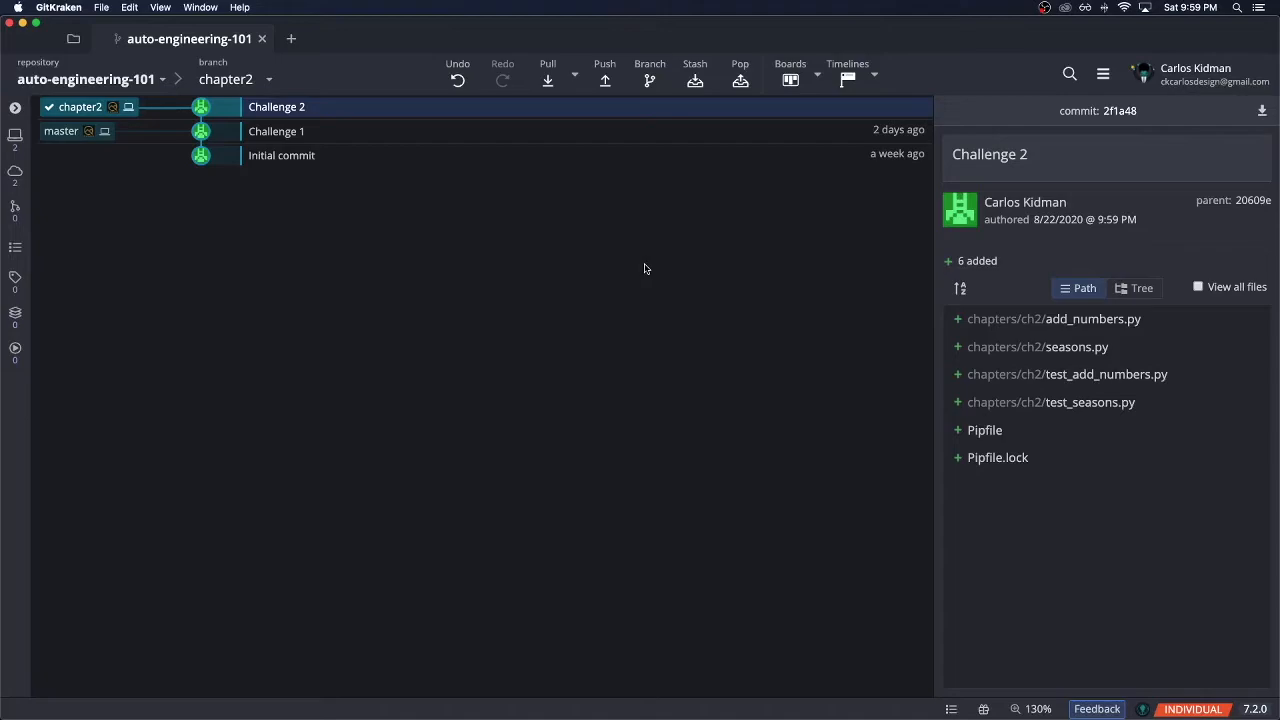
mouse_move(158, 198)
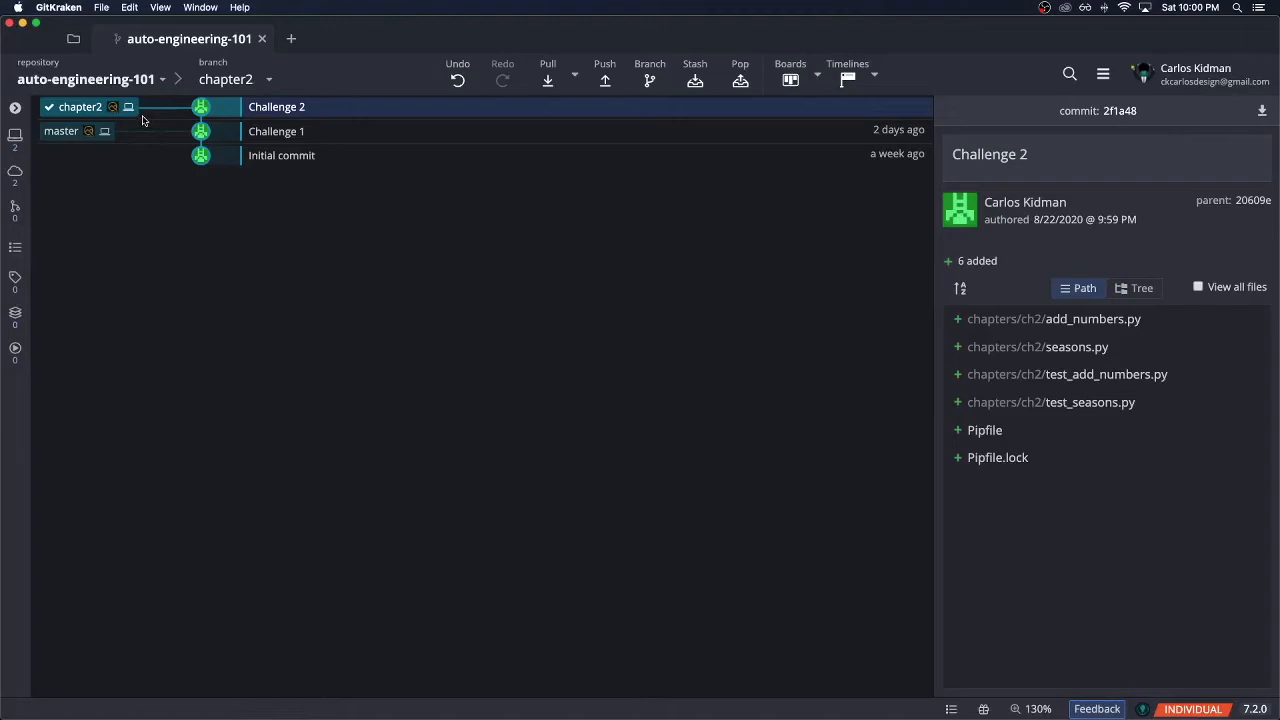
mouse_move(183, 282)
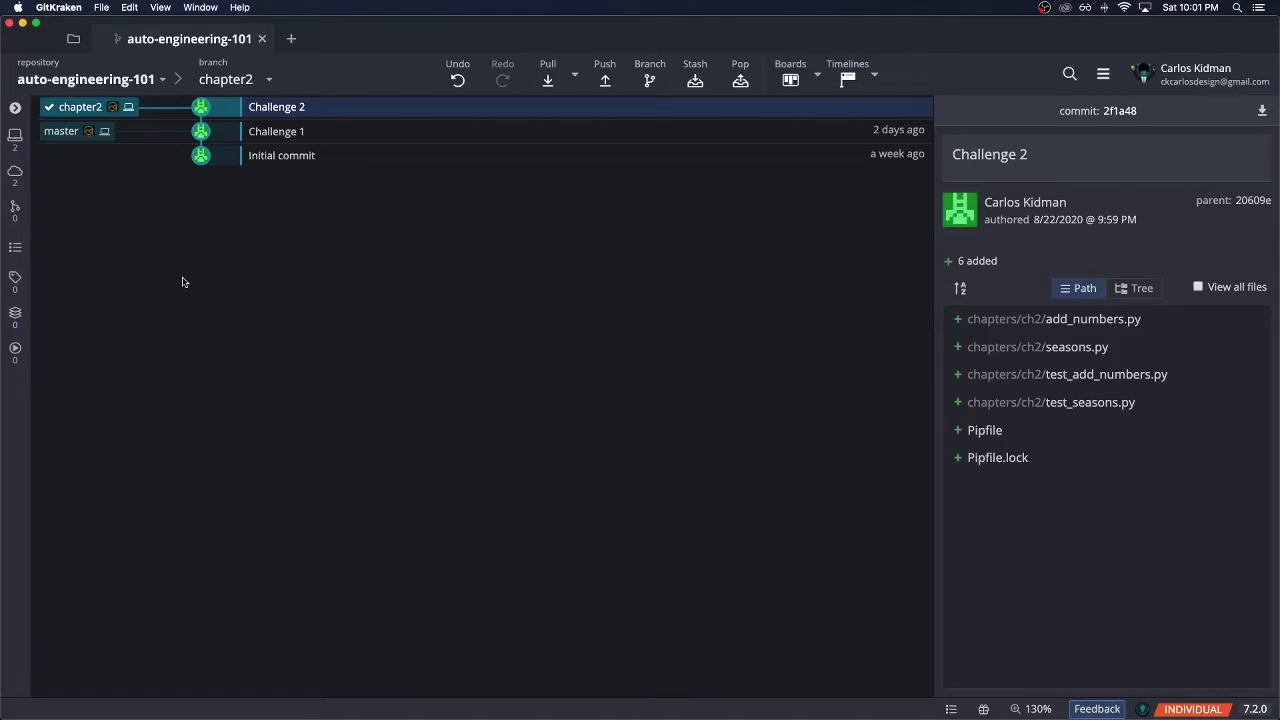
mouse_move(175, 275)
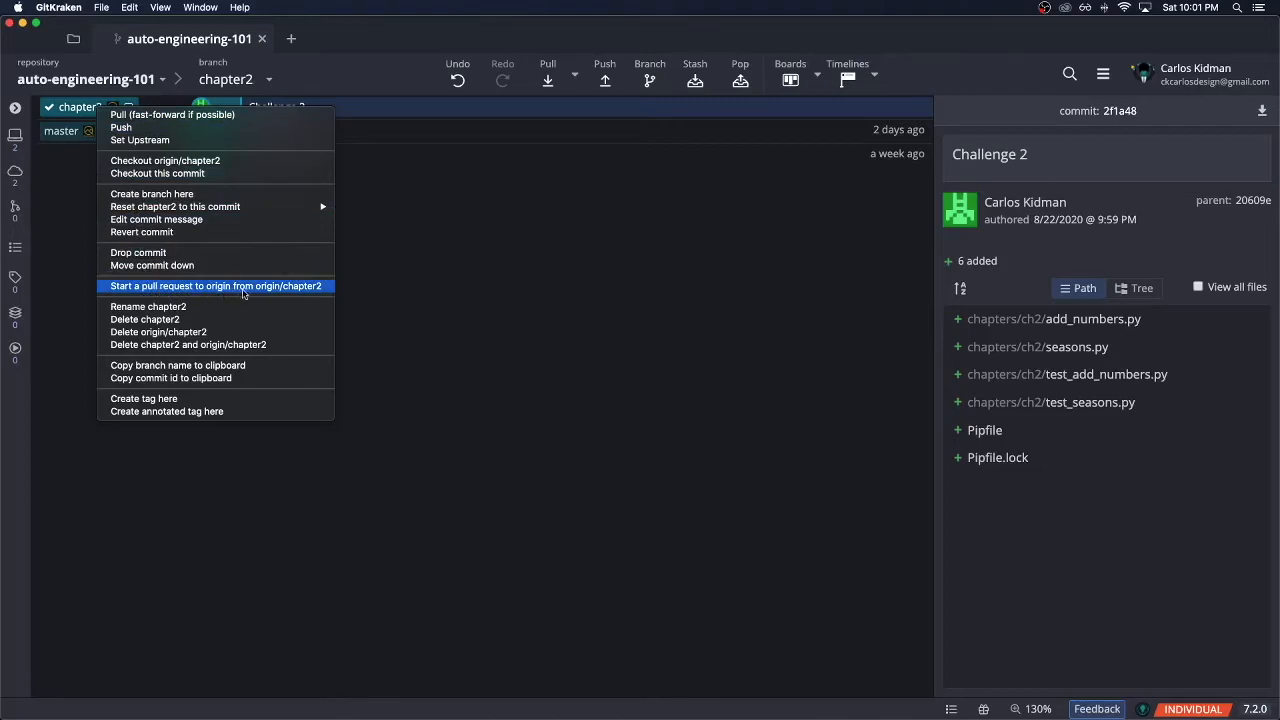
Step: Submit a pull request titled 'Challenge 2' from origin/chapter2 into master
click(216, 286)
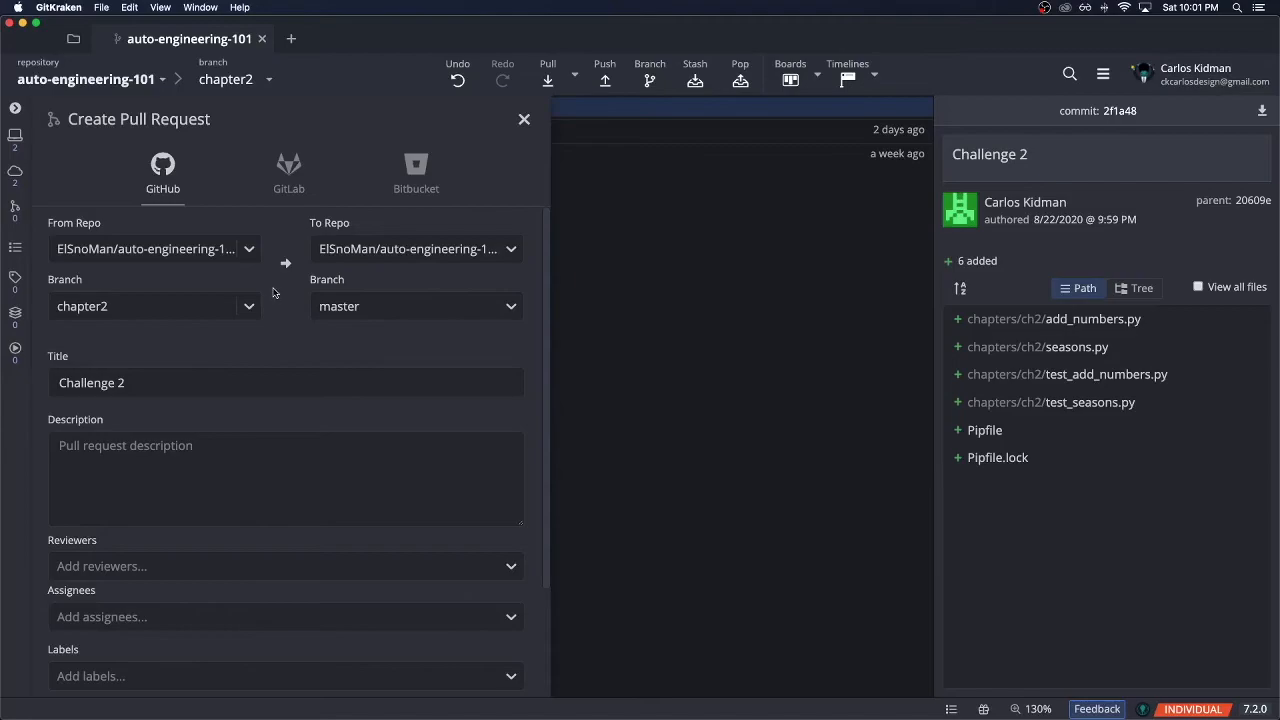
mouse_move(170, 213)
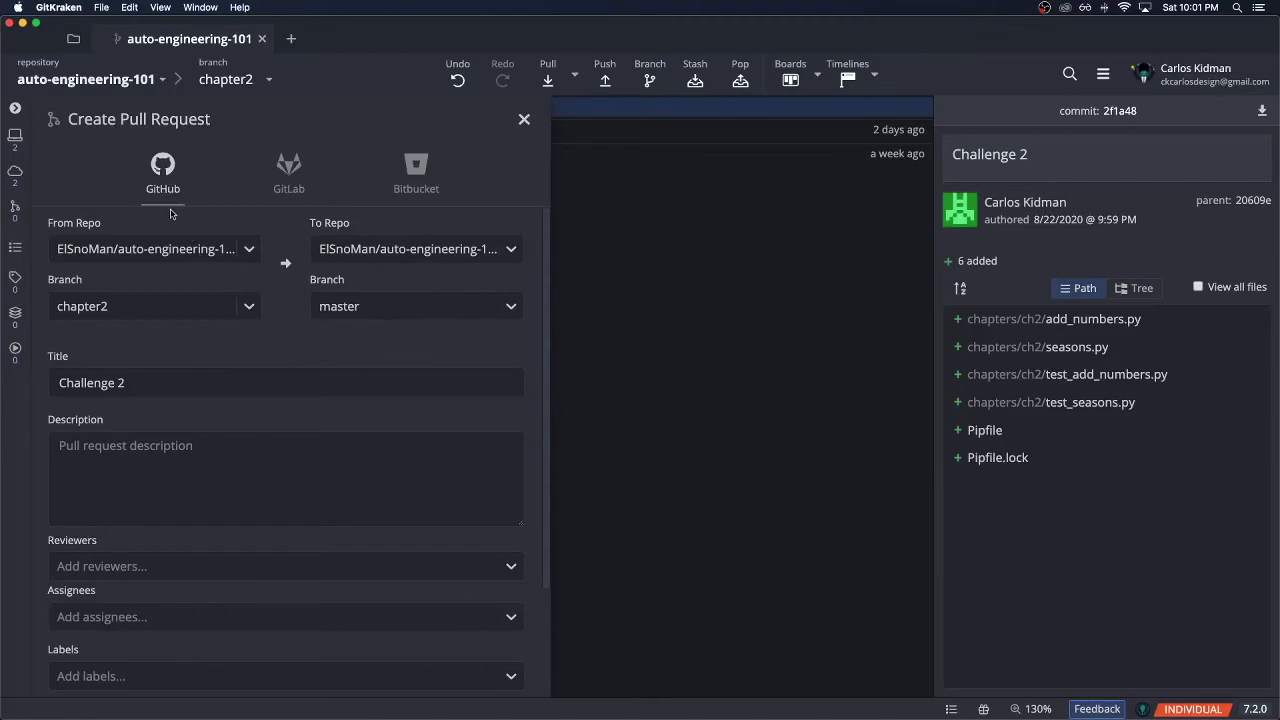
mouse_move(291, 253)
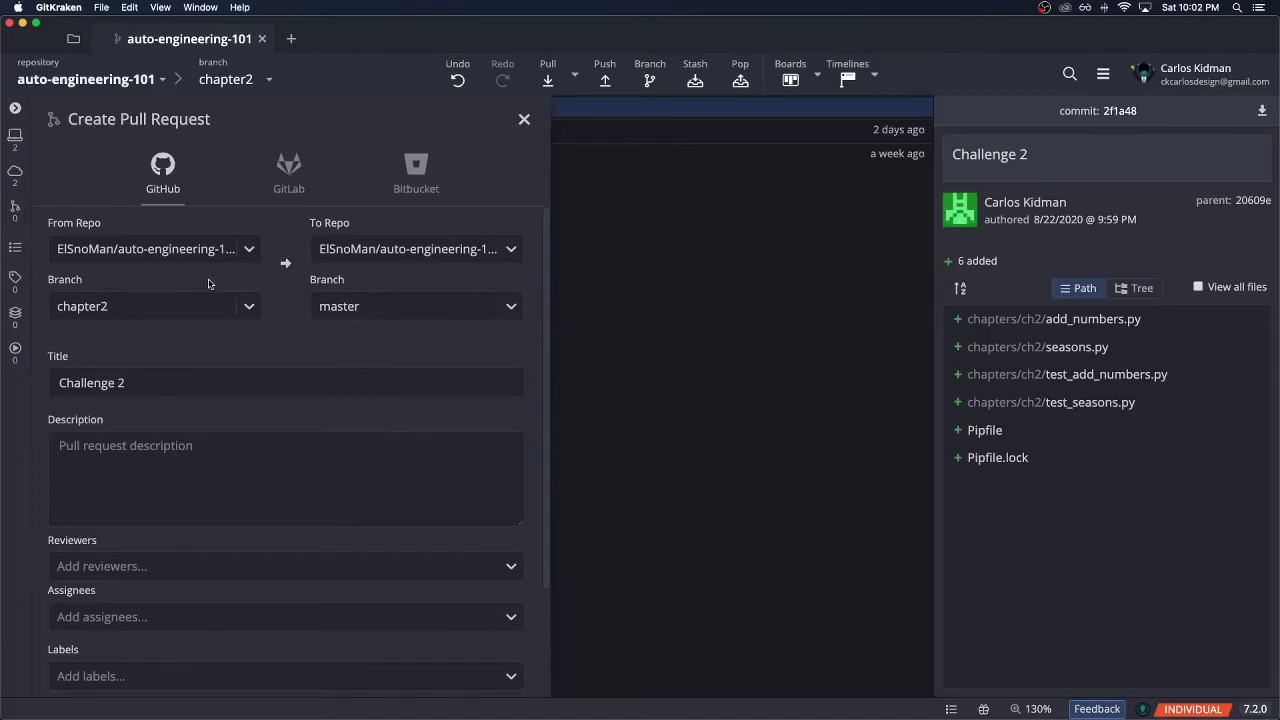
mouse_move(283, 280)
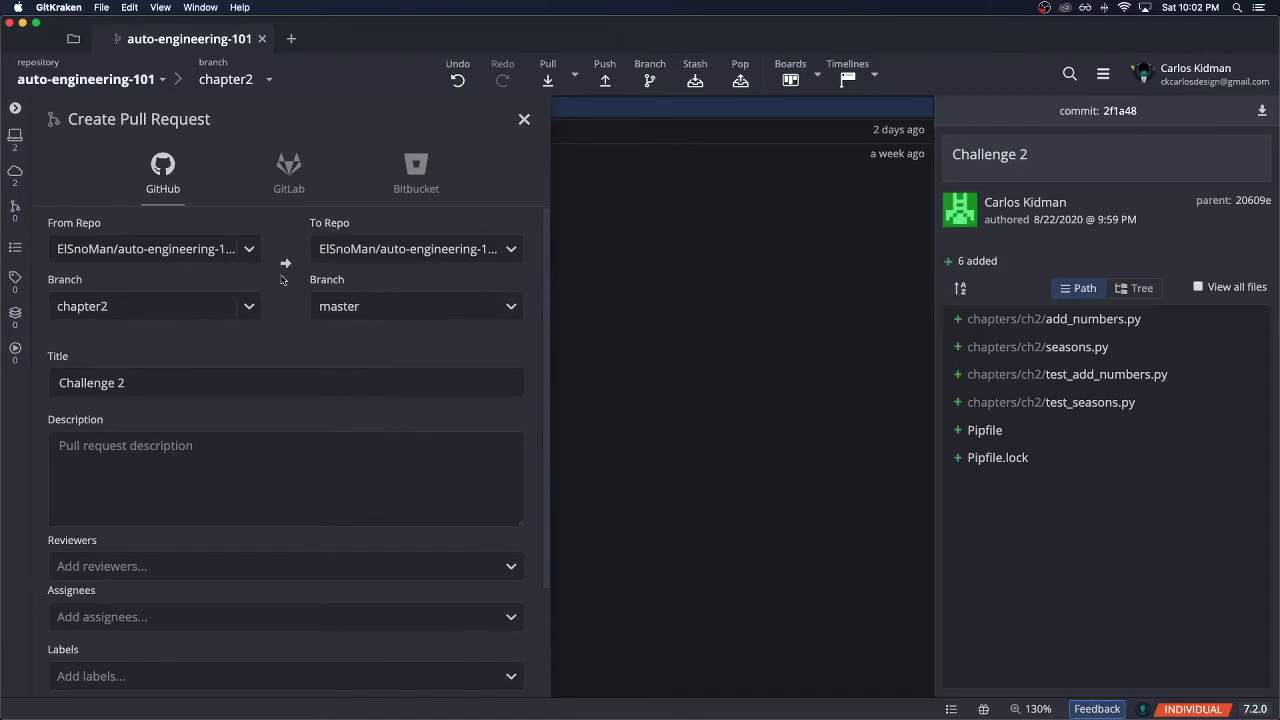
mouse_move(247, 346)
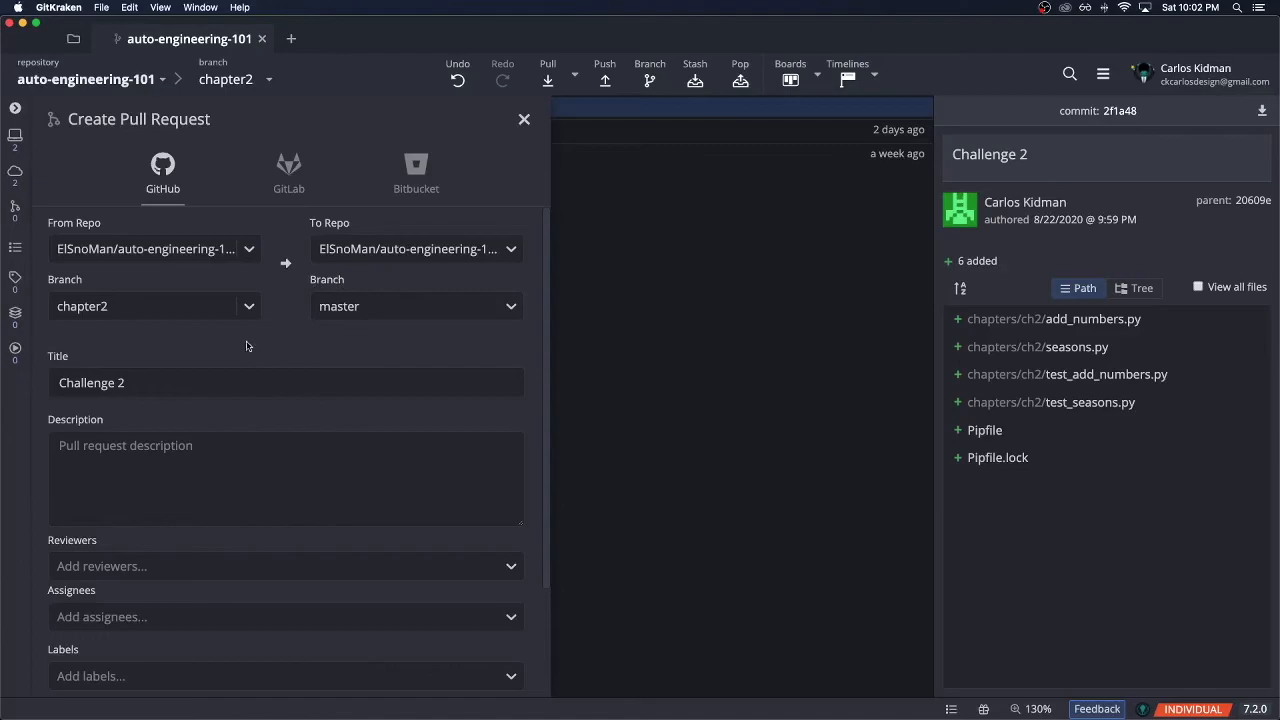
mouse_move(174, 432)
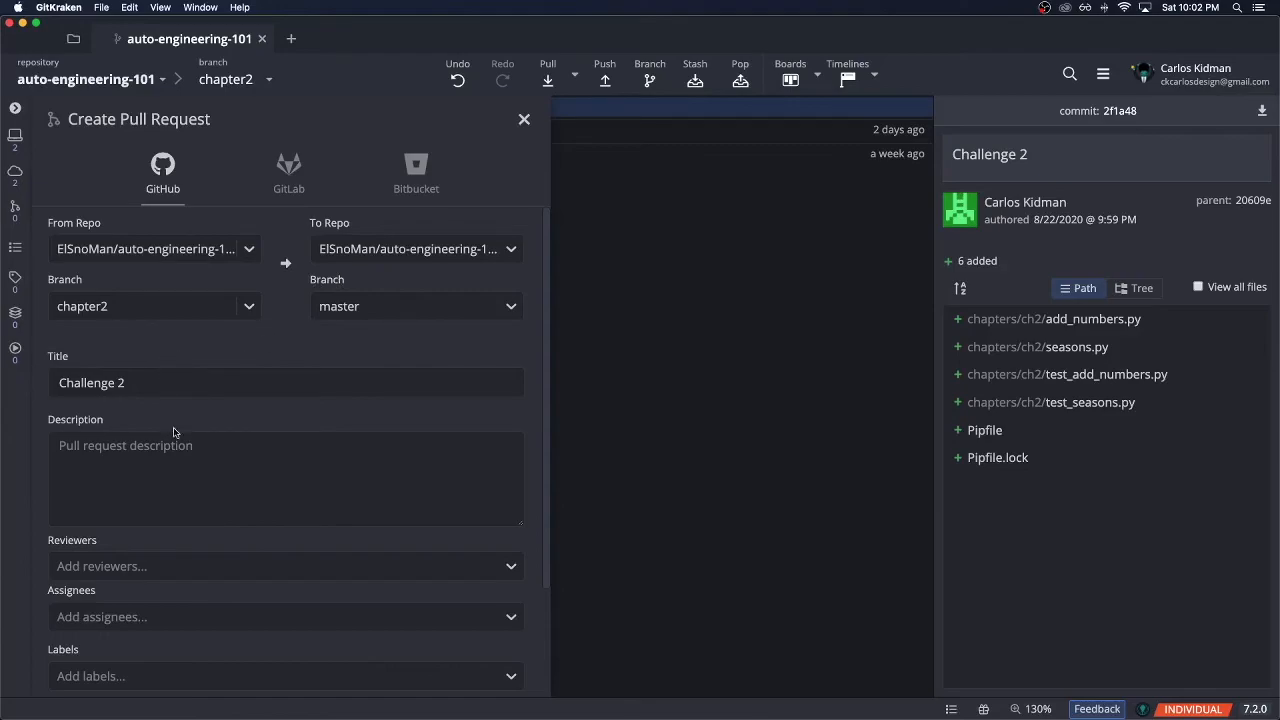
scroll(down, 3)
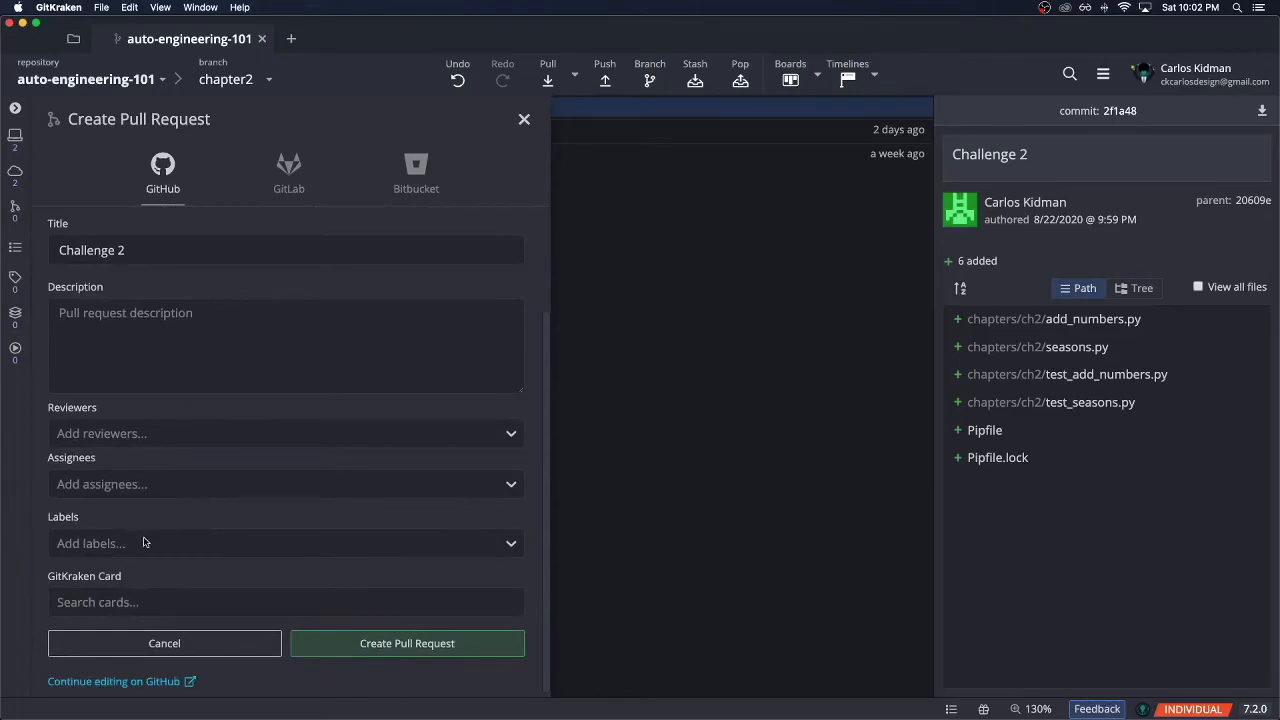
mouse_move(180, 523)
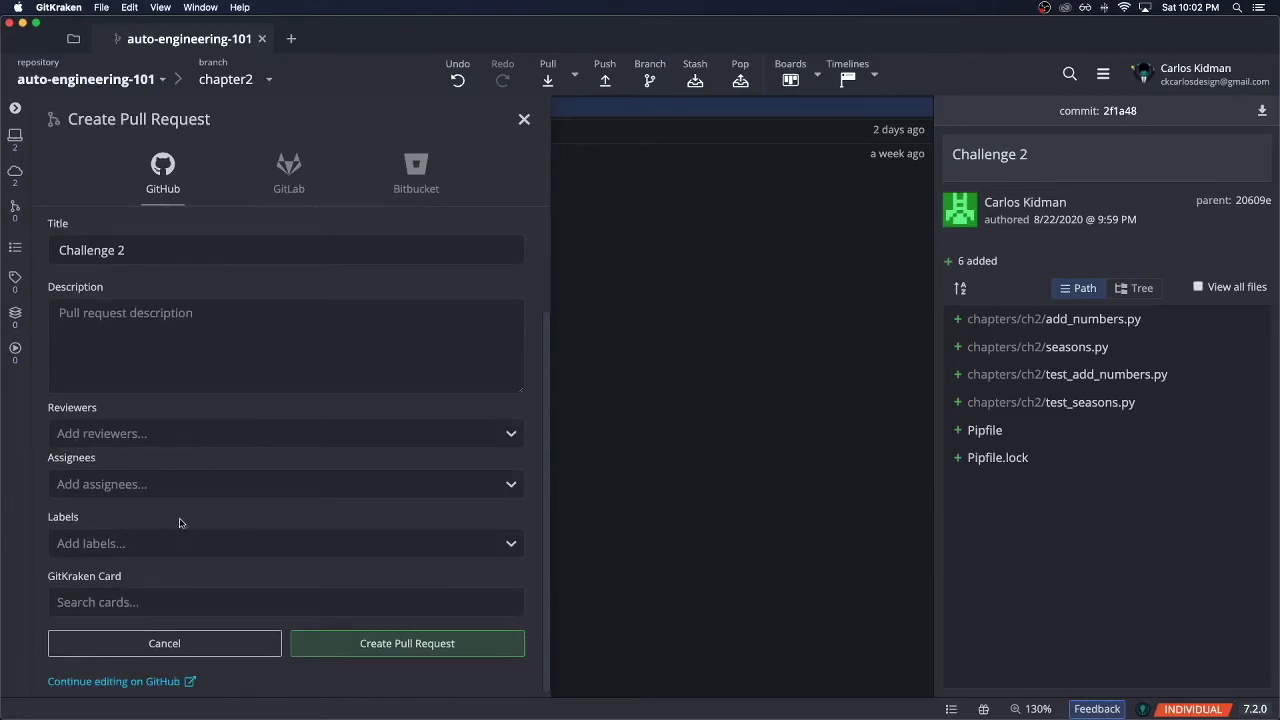
mouse_move(187, 522)
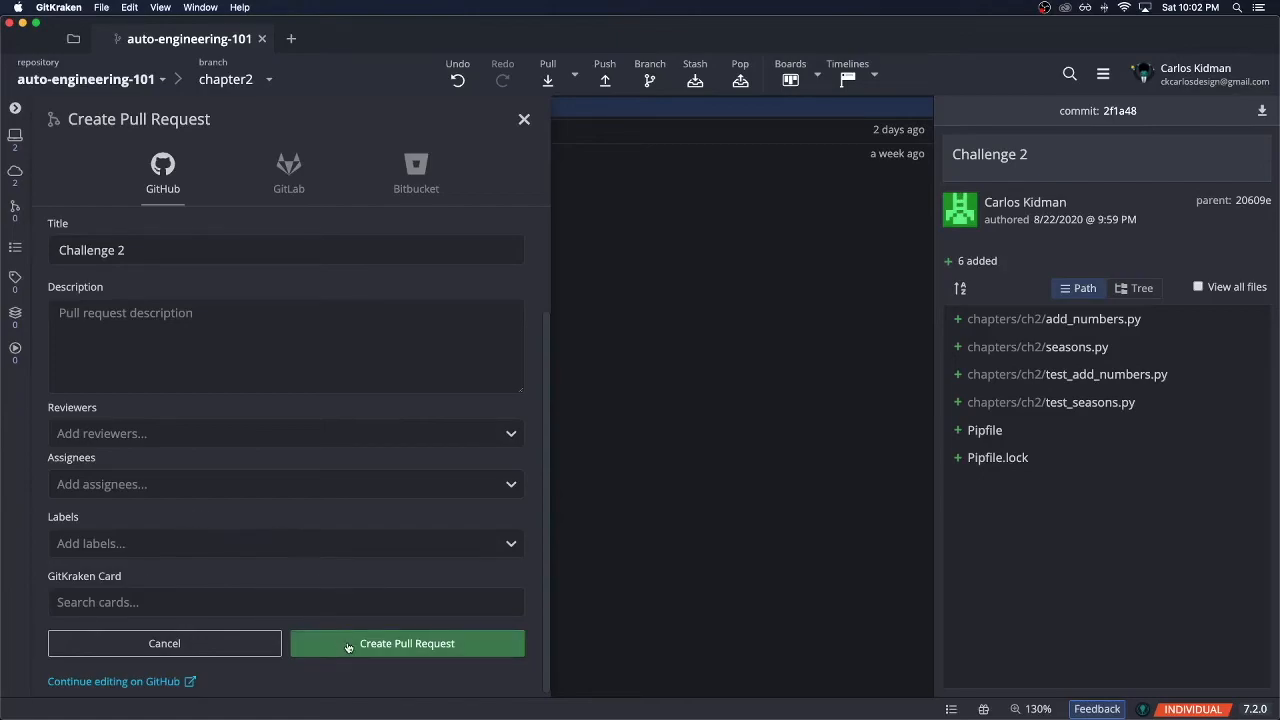
click(407, 643)
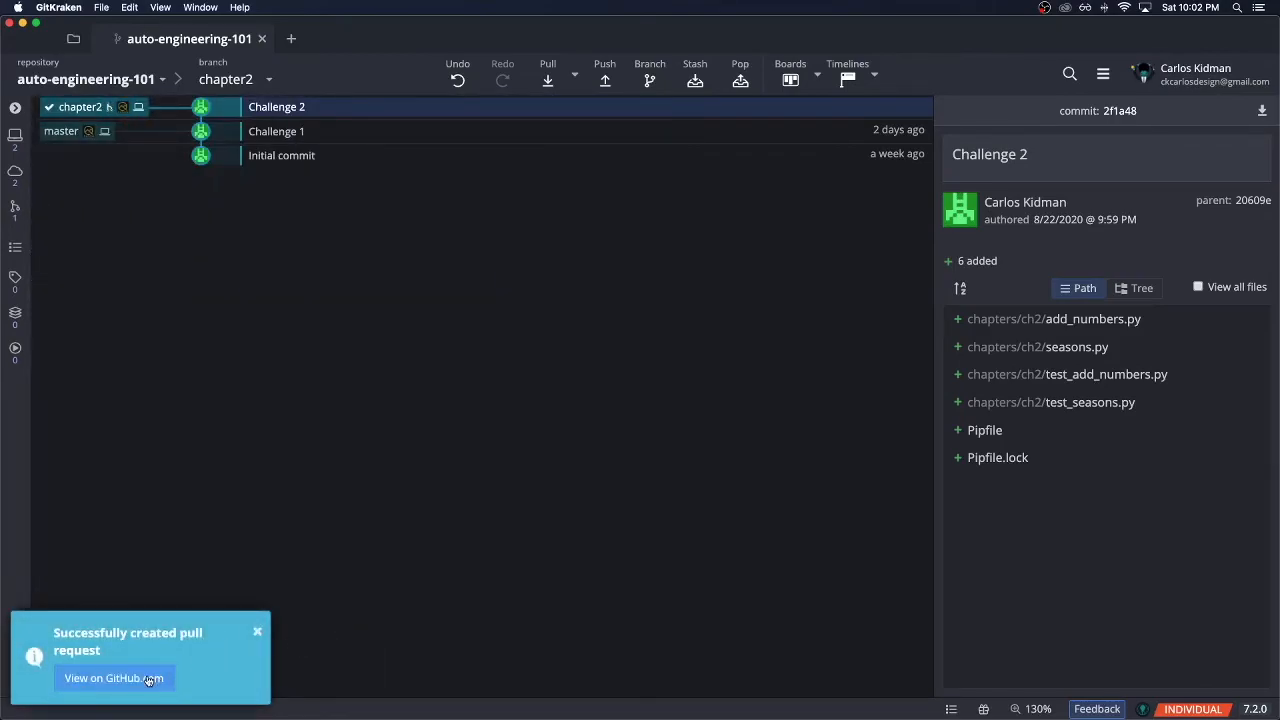
Step: View the Challenge 2 pull request on GitHub, review its six changed files, and return to Conversation
click(114, 678)
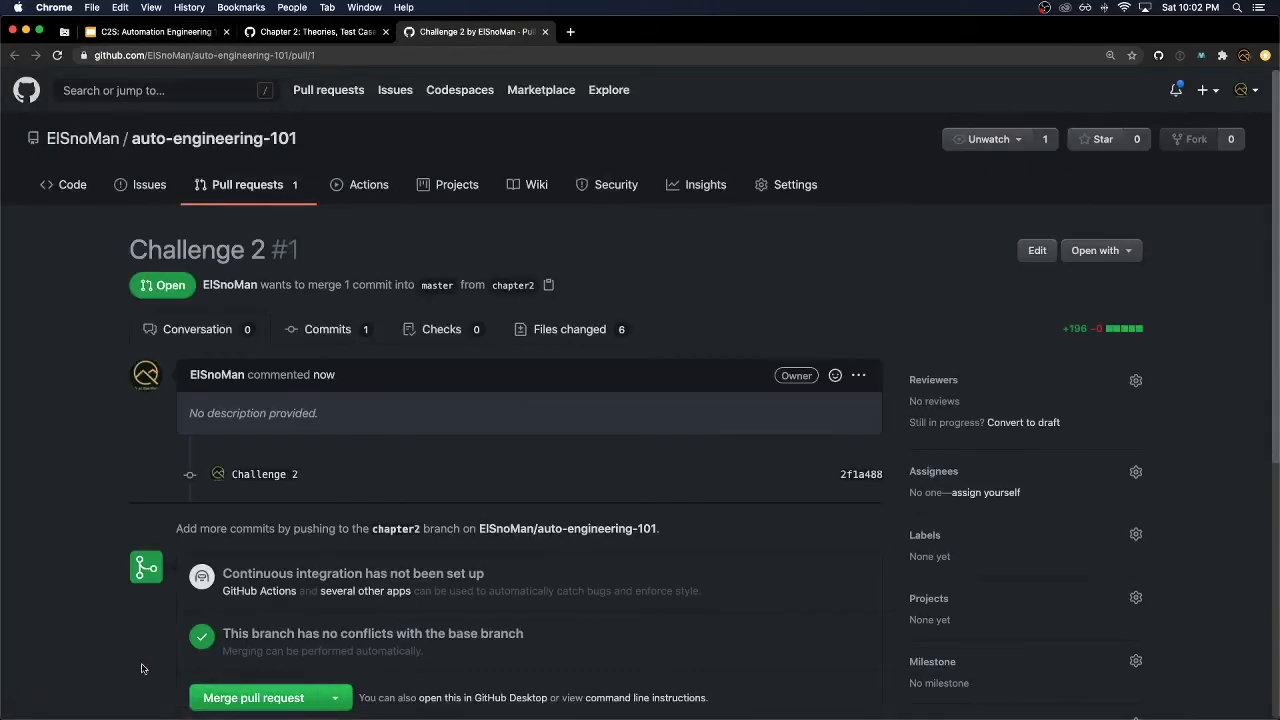
scroll(down, 3)
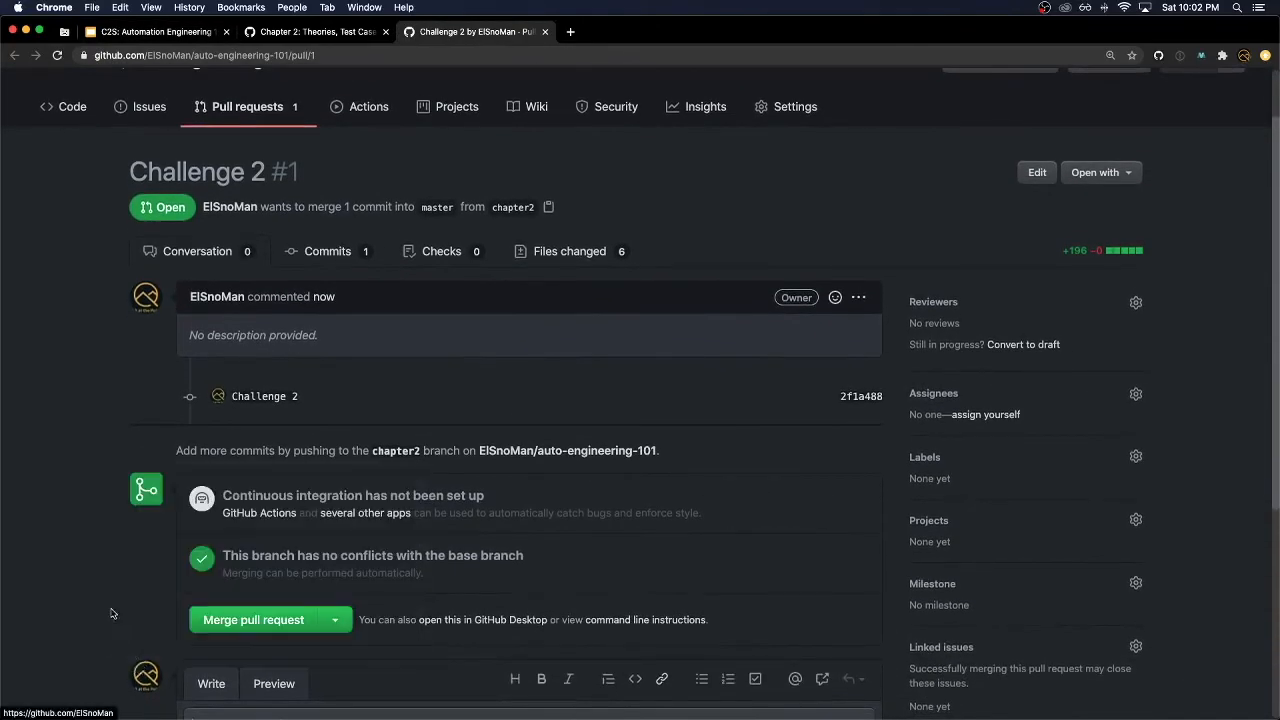
mouse_move(99, 588)
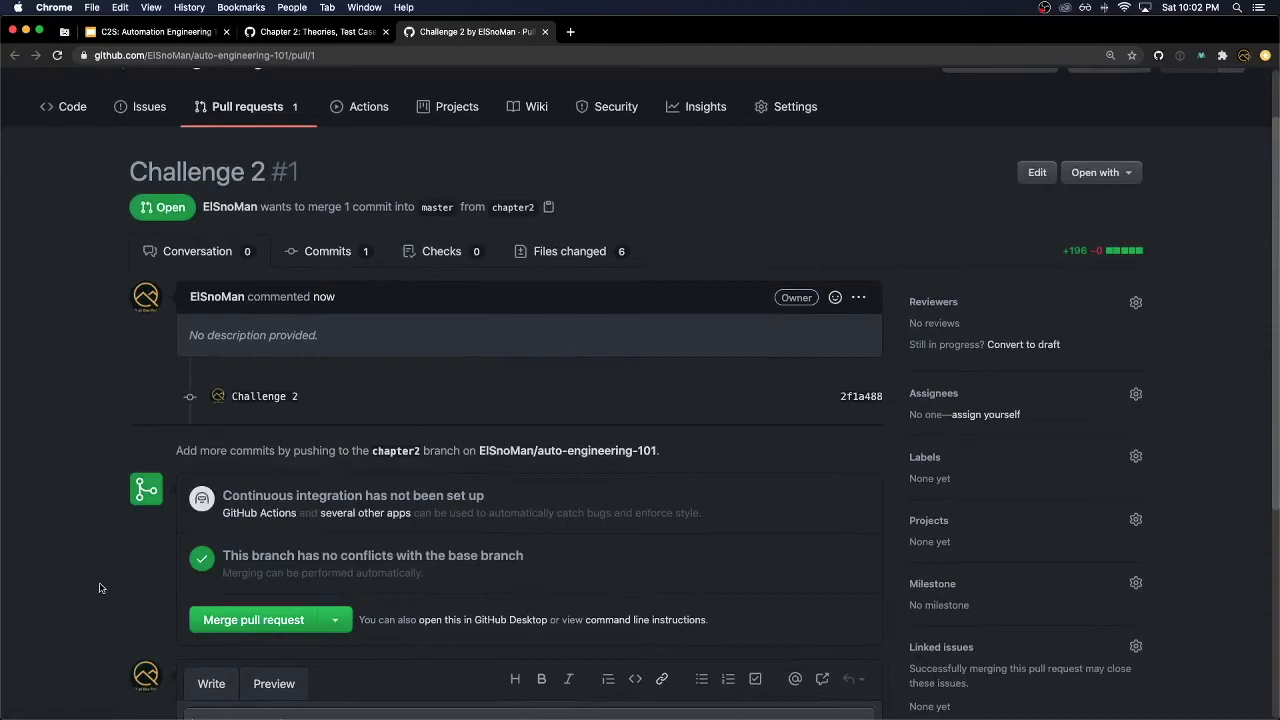
mouse_move(132, 545)
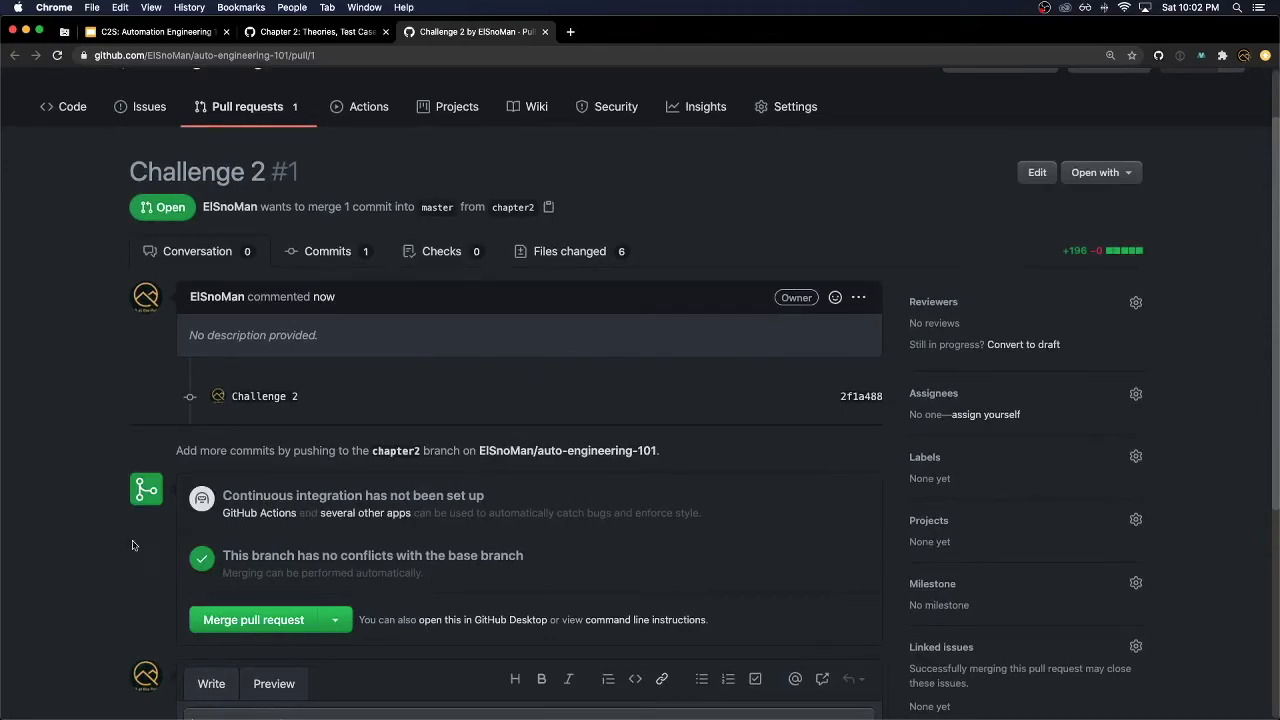
mouse_move(558, 263)
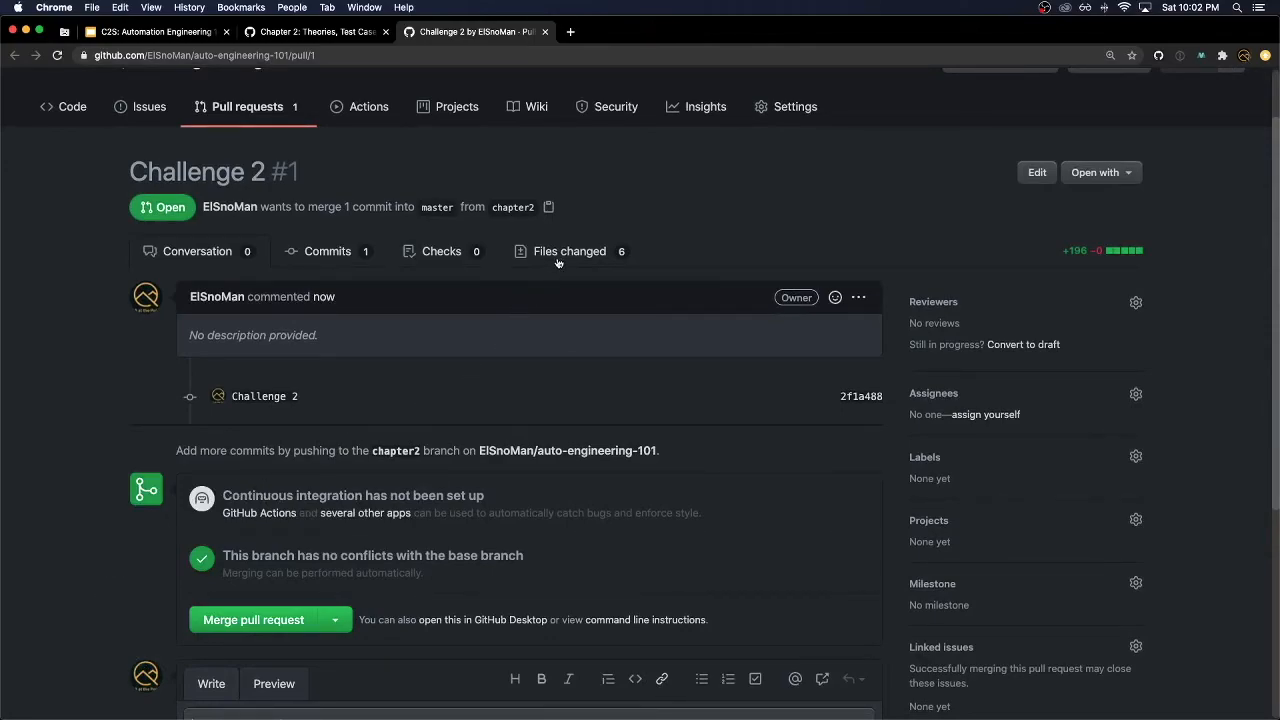
click(569, 251)
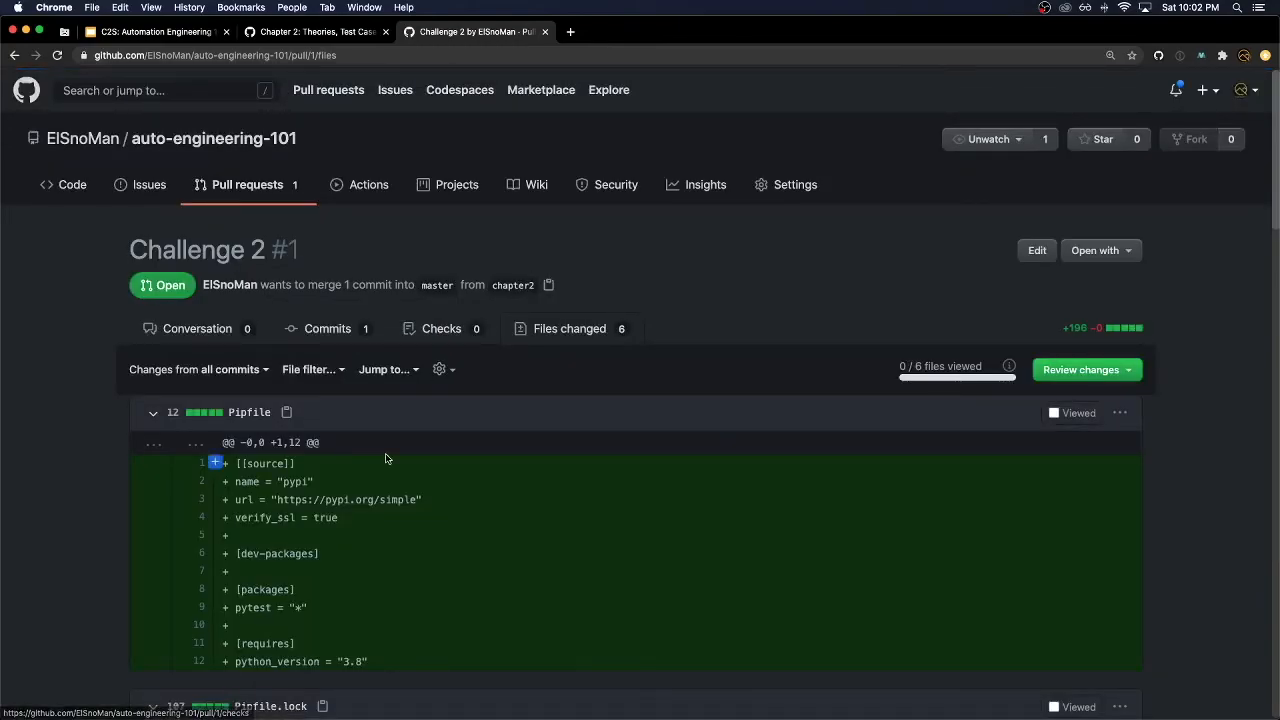
scroll(down, 3)
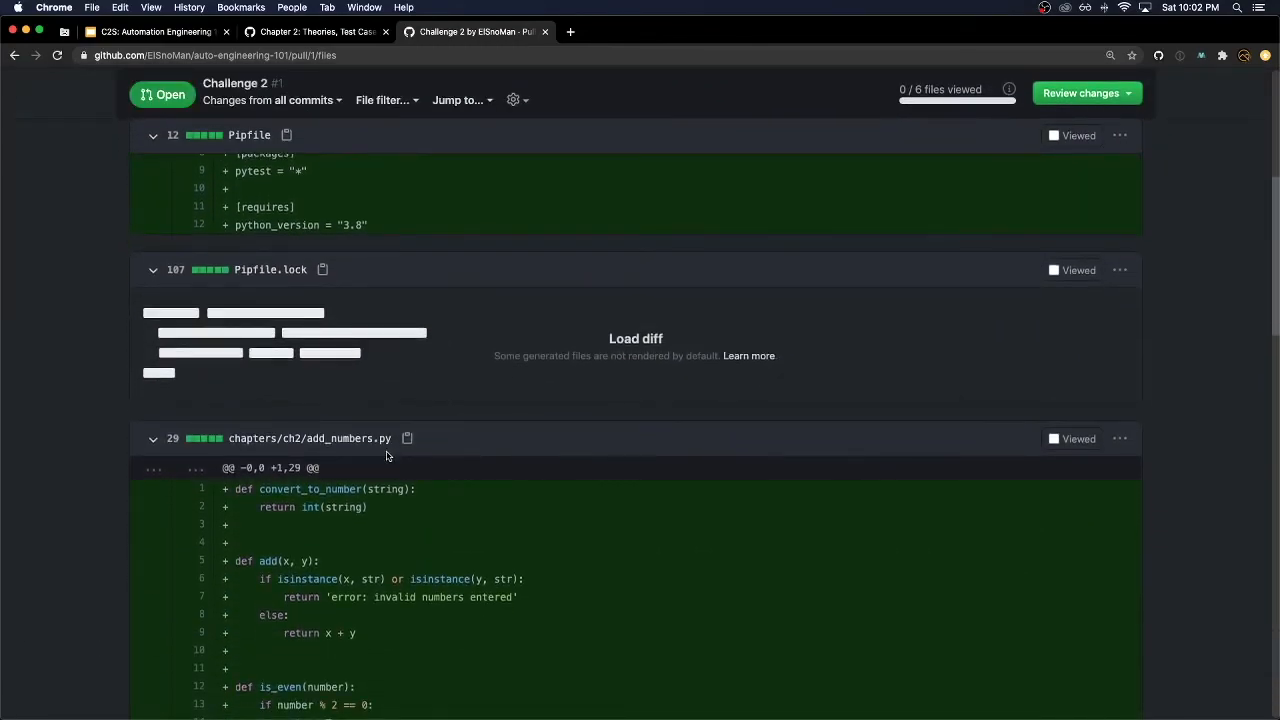
mouse_move(838, 276)
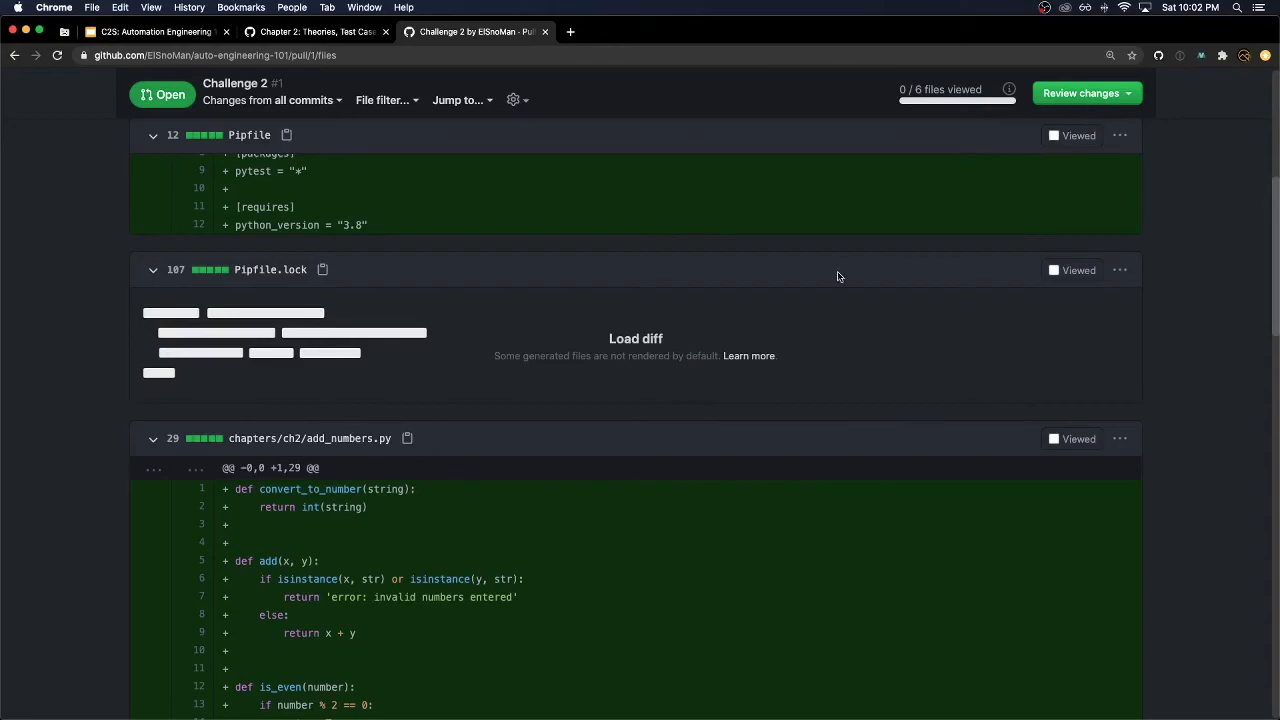
scroll(up, 3)
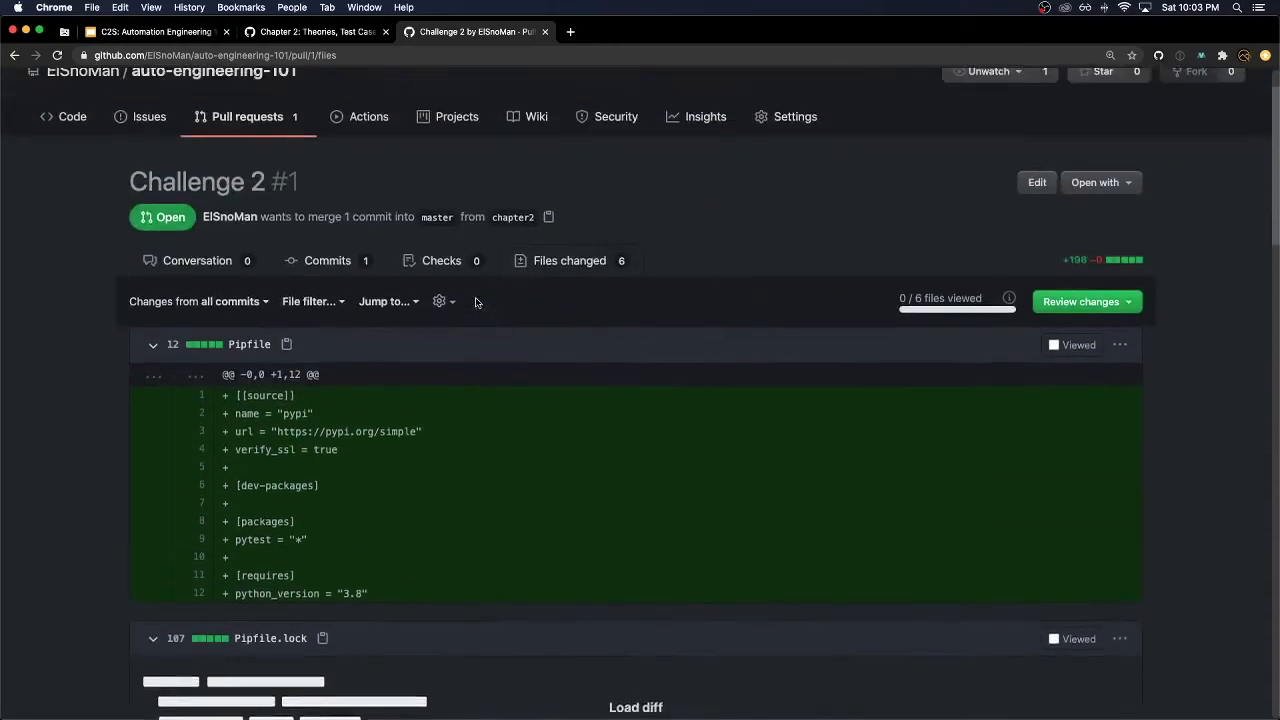
scroll(up, 3)
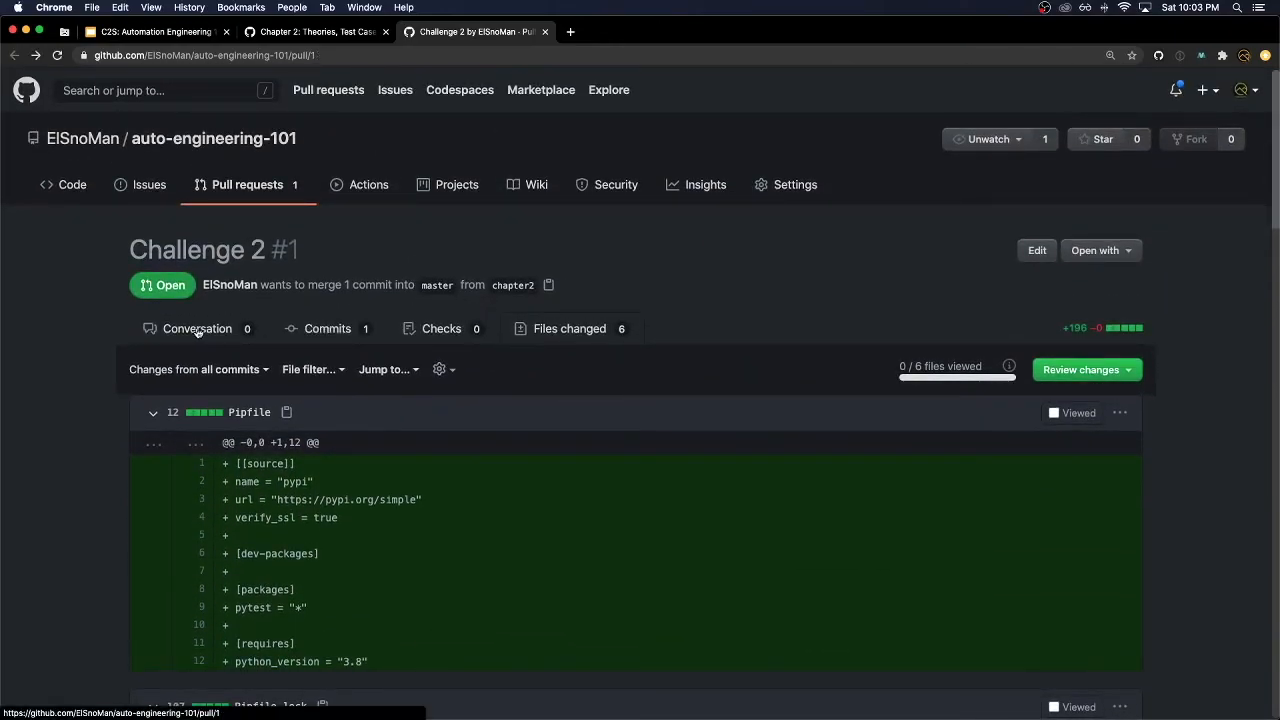
click(197, 328)
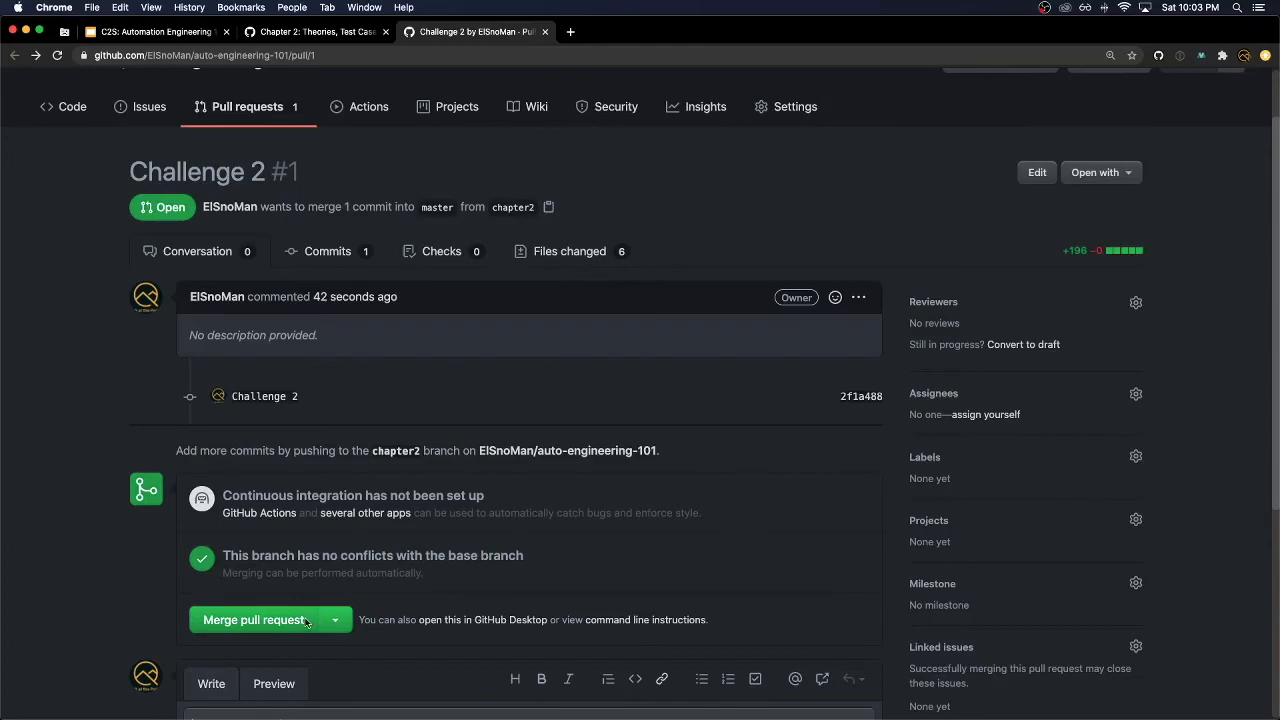
Step: Merge and confirm the Challenge 2 pull request into master, noting the merged-and-closed message
click(255, 619)
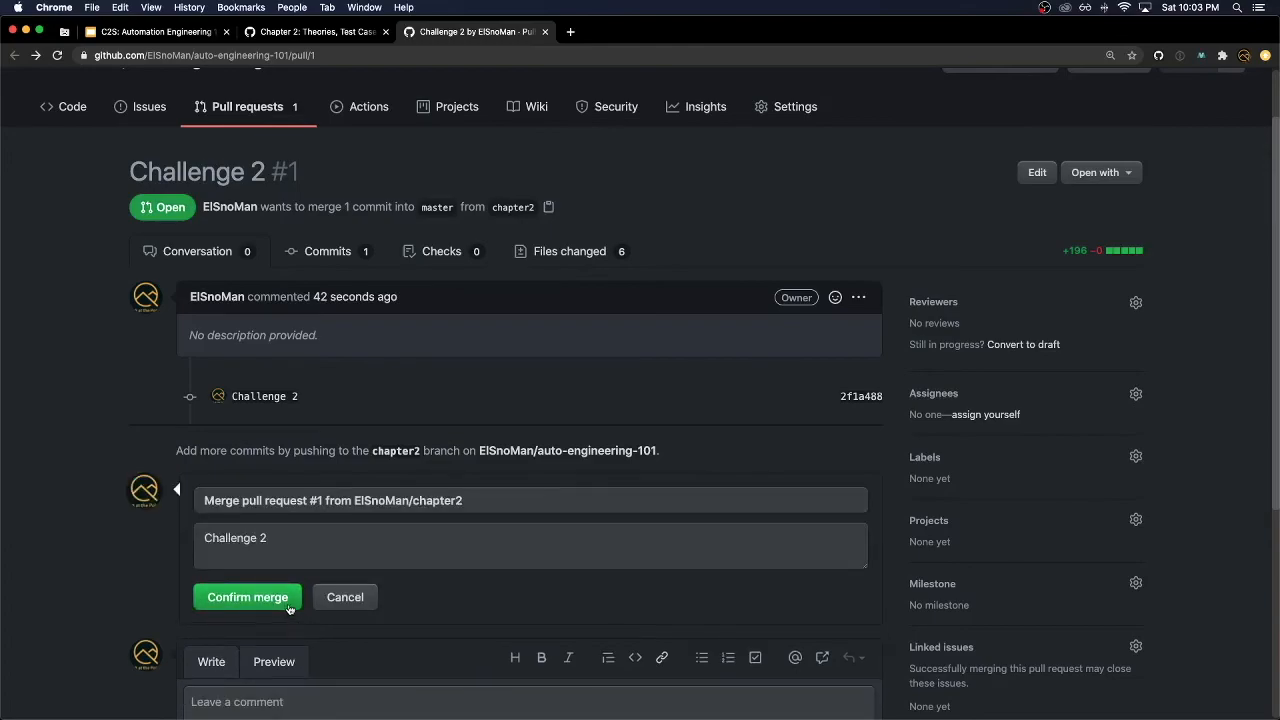
click(247, 597)
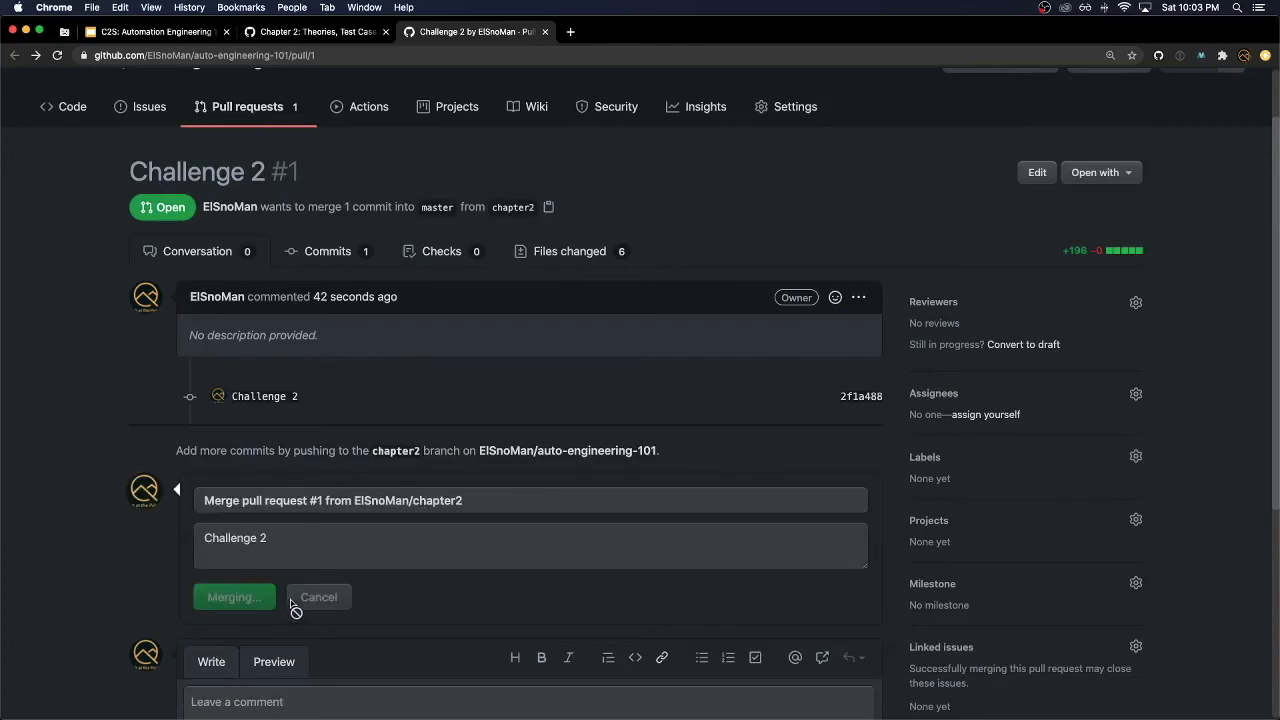
click(233, 597)
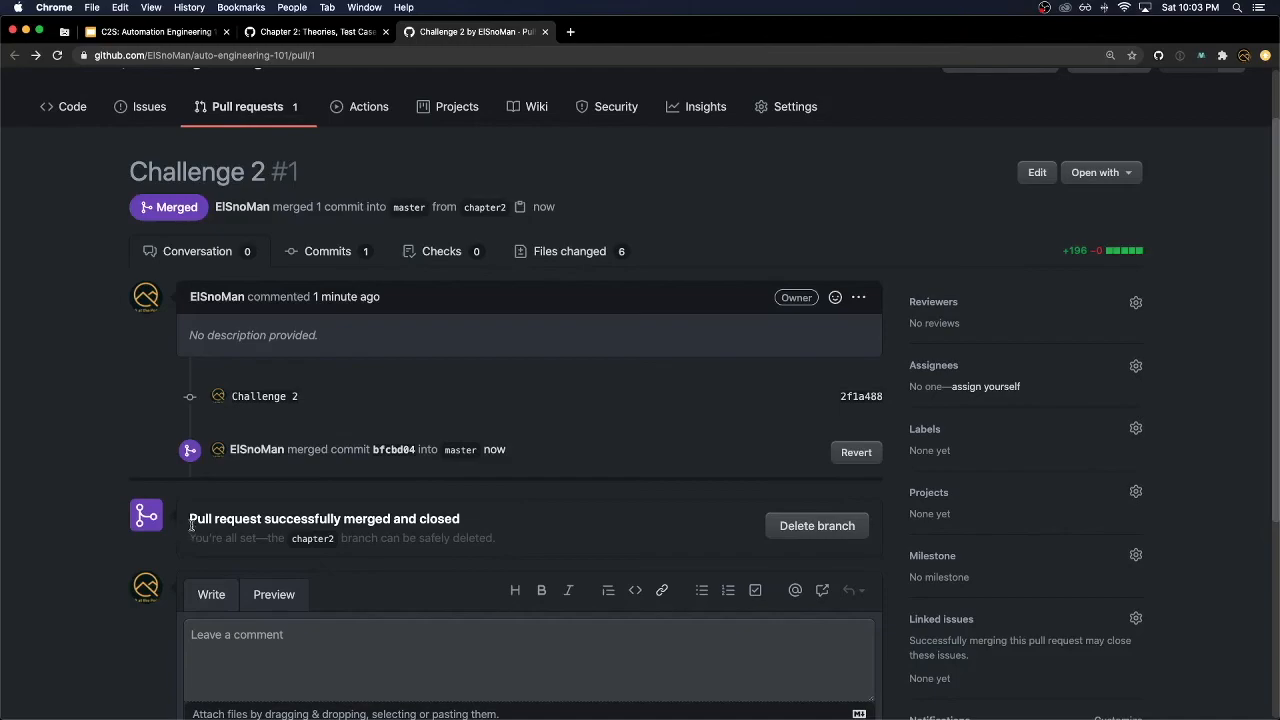
drag(190, 518, 450, 538)
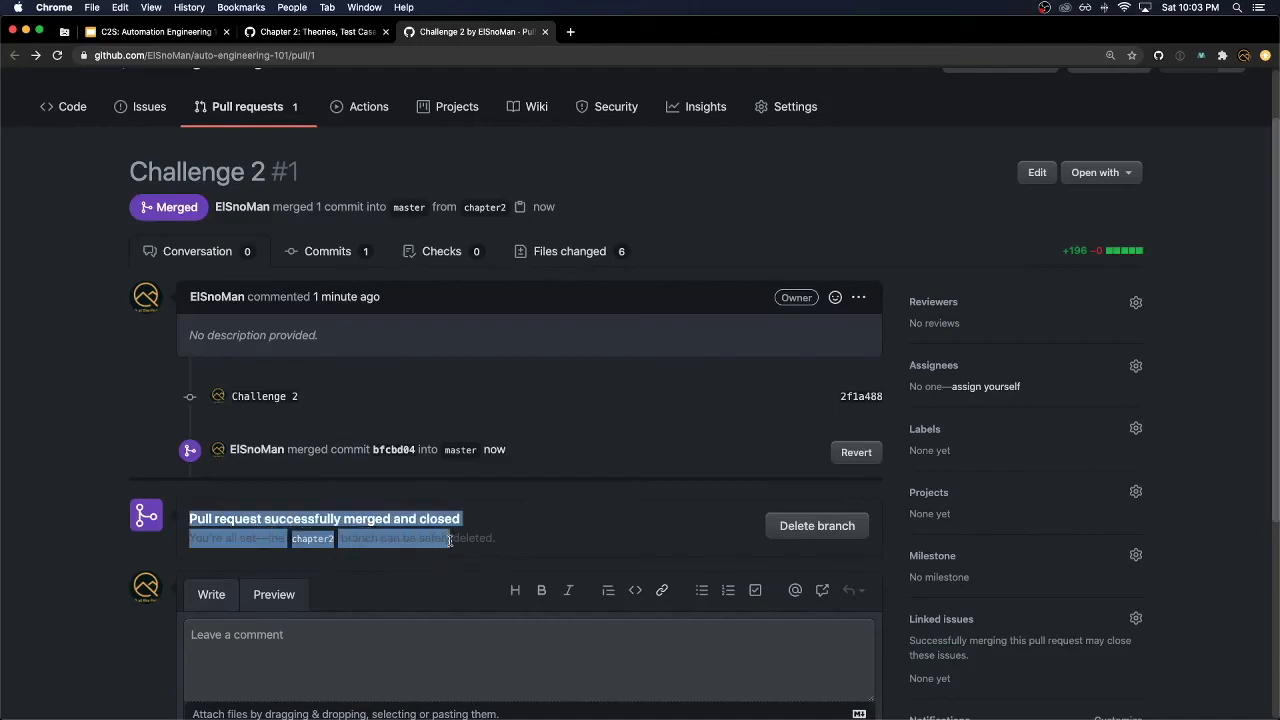
click(505, 543)
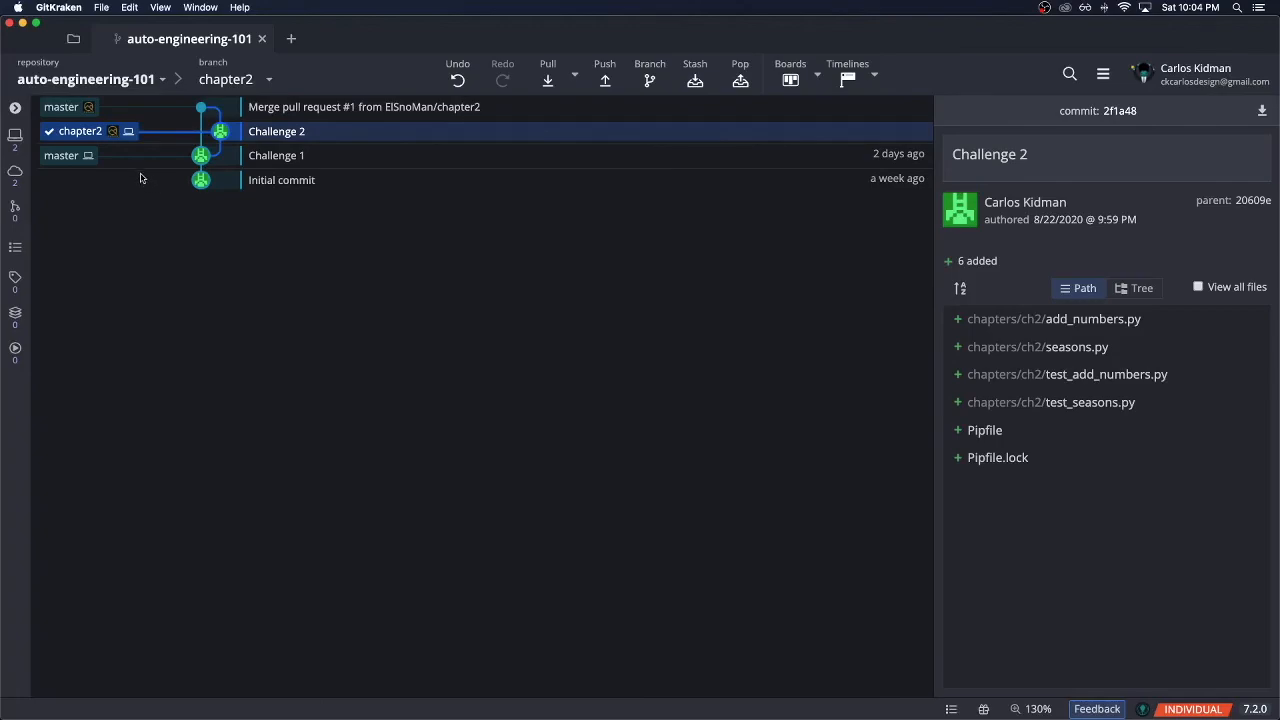
mouse_move(128, 120)
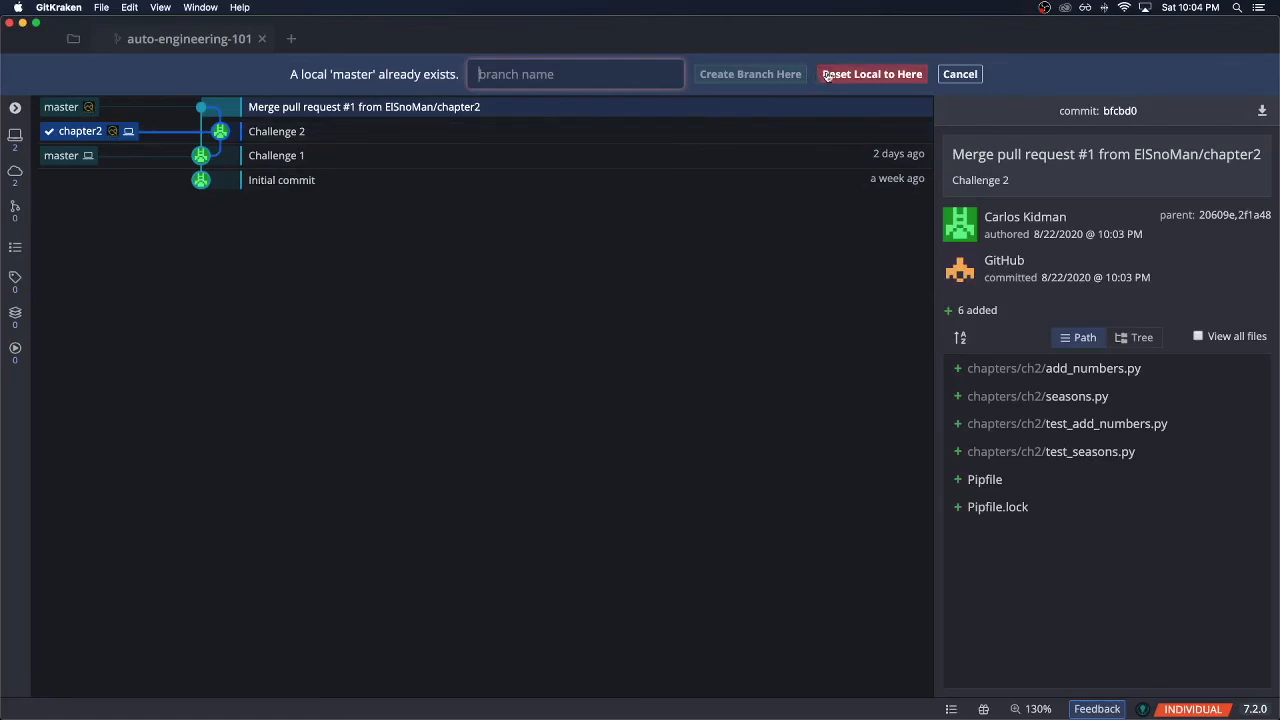
mouse_move(119, 170)
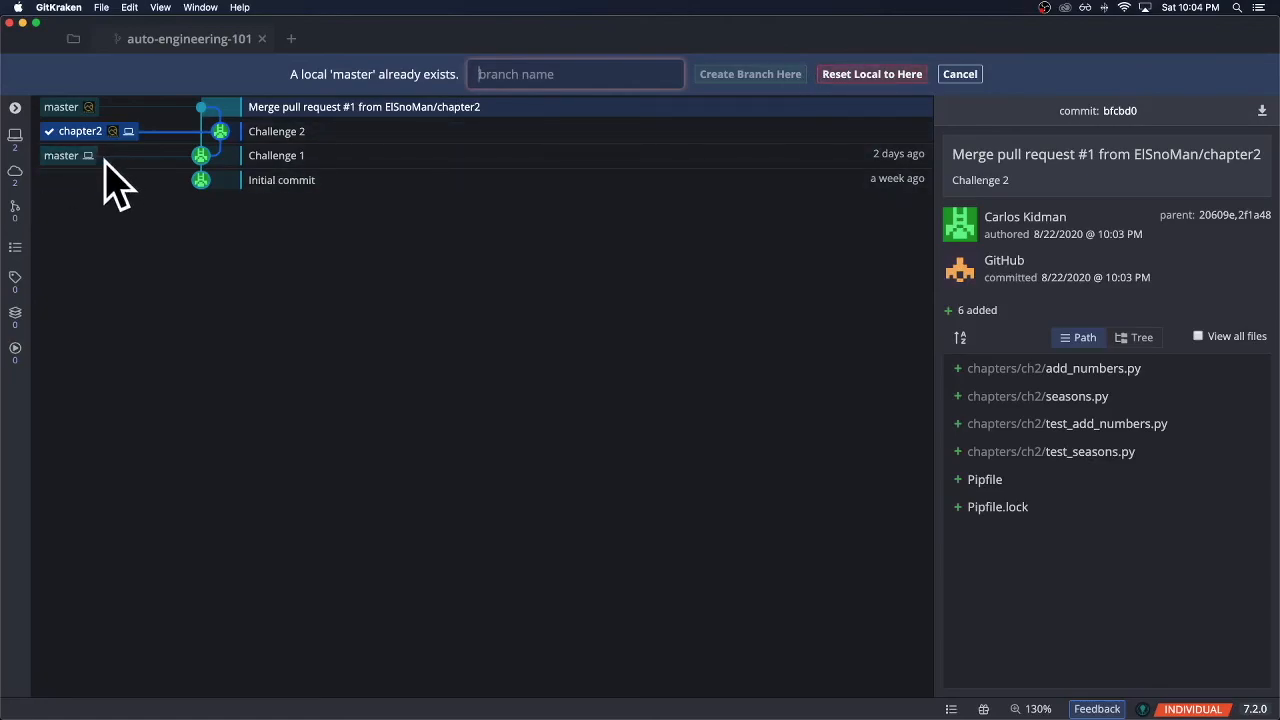